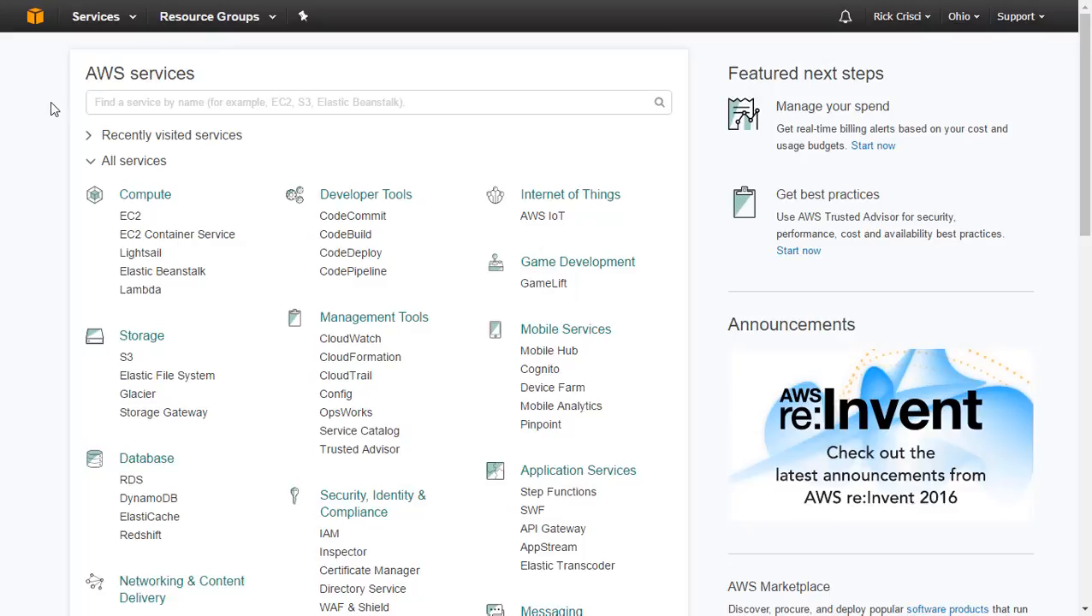
Step: Scroll the AWS services list down to the Storage group with S3
{"action": "scroll", "scroll_direction": "down", "scroll_amount": 3}
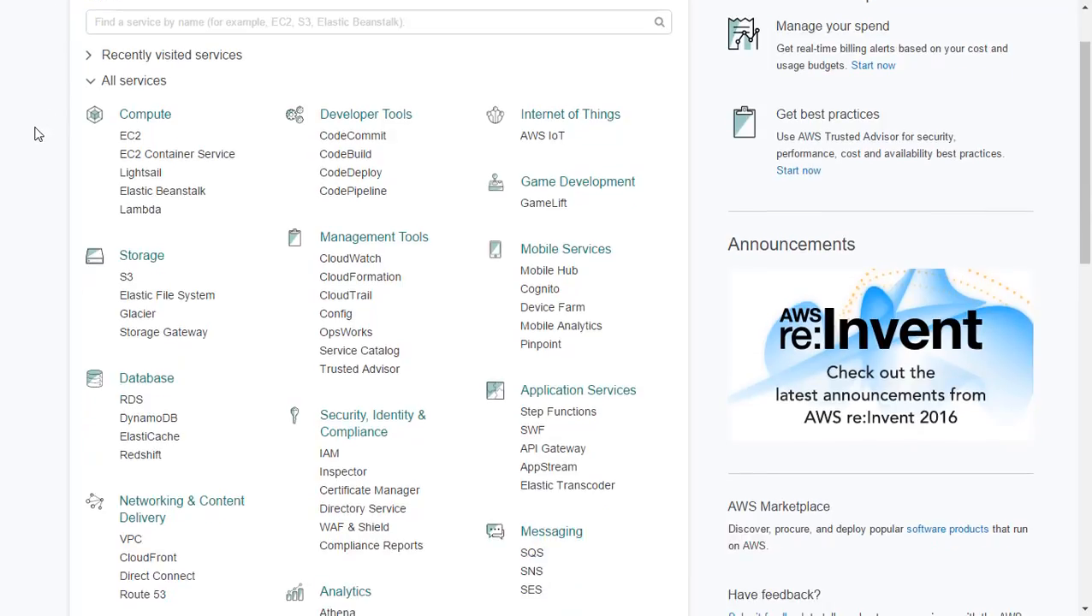
{"action": "scroll", "scroll_direction": "down", "scroll_amount": 3}
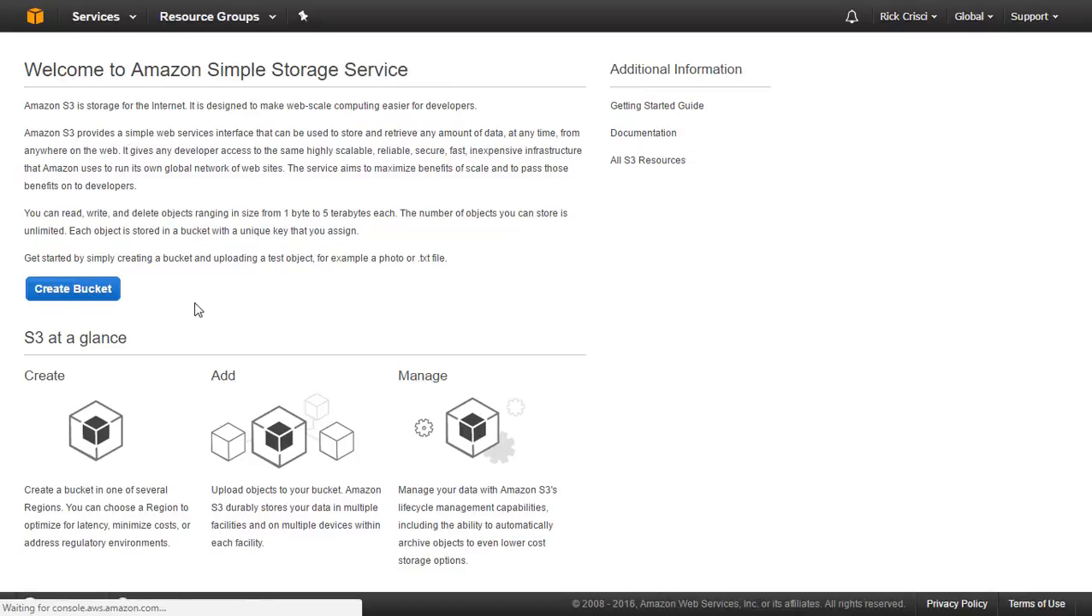
Step: Start a new bucket named 'trainertests' in the Ohio region
{"action": "left_click", "coordinate": [72, 287]}
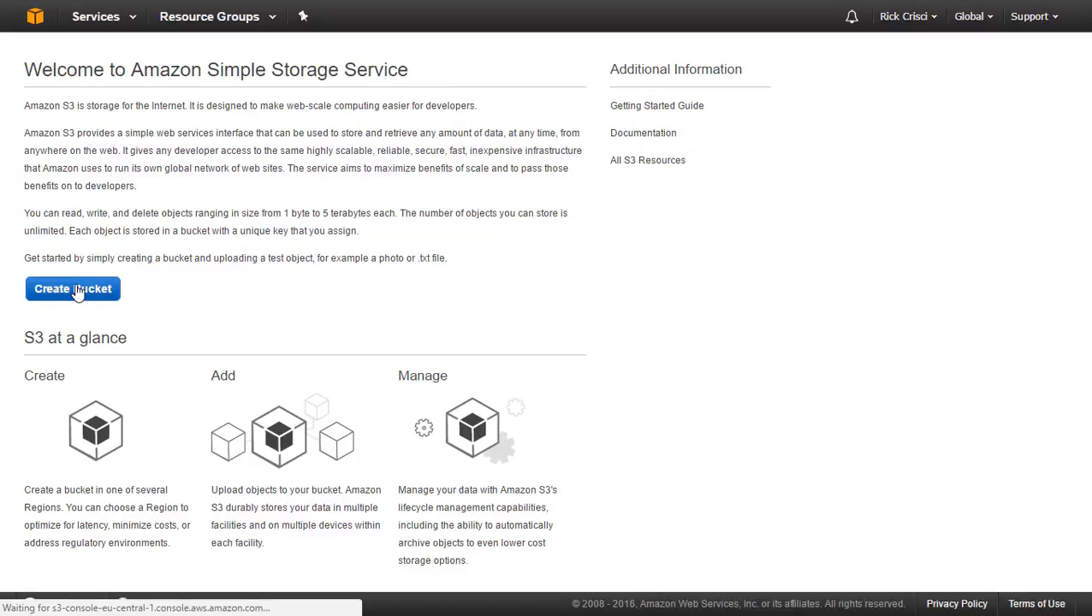
{"action": "left_click", "coordinate": [72, 287]}
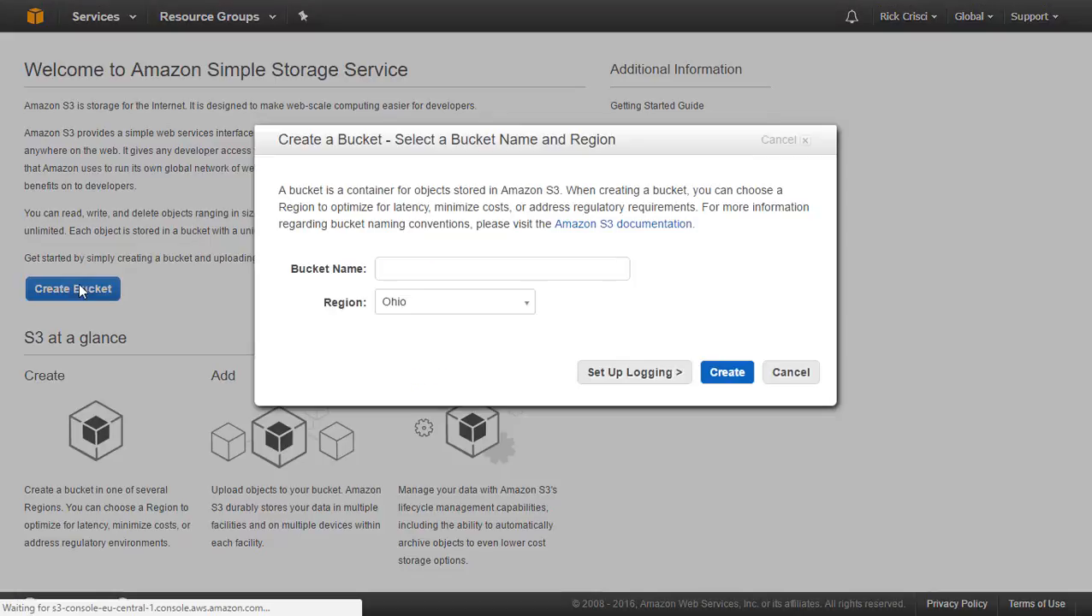
{"action": "left_click", "coordinate": [503, 267]}
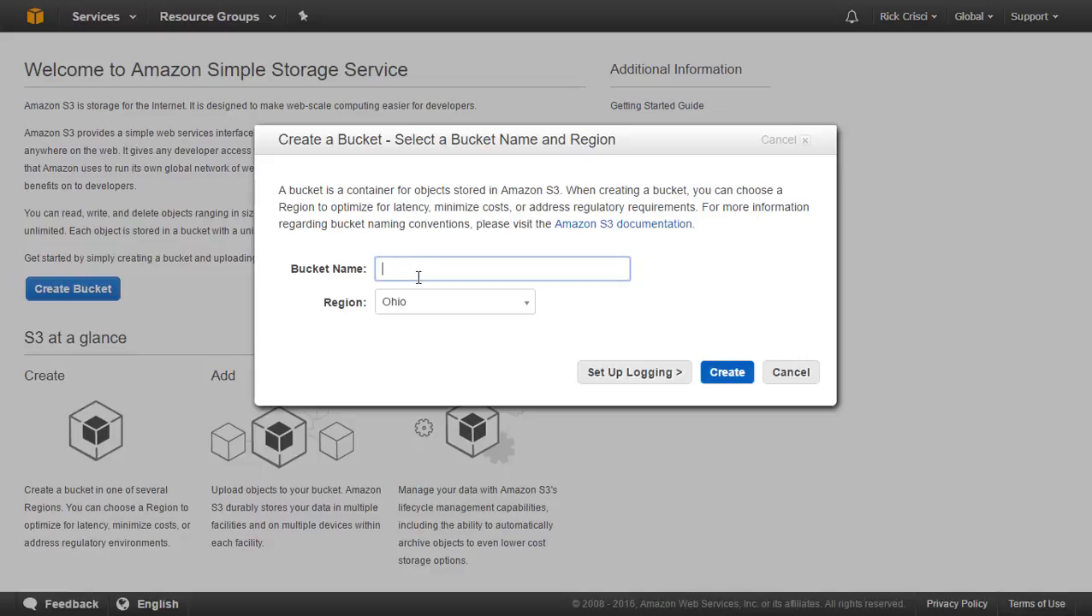
{"action": "type", "text": "trainertests"}
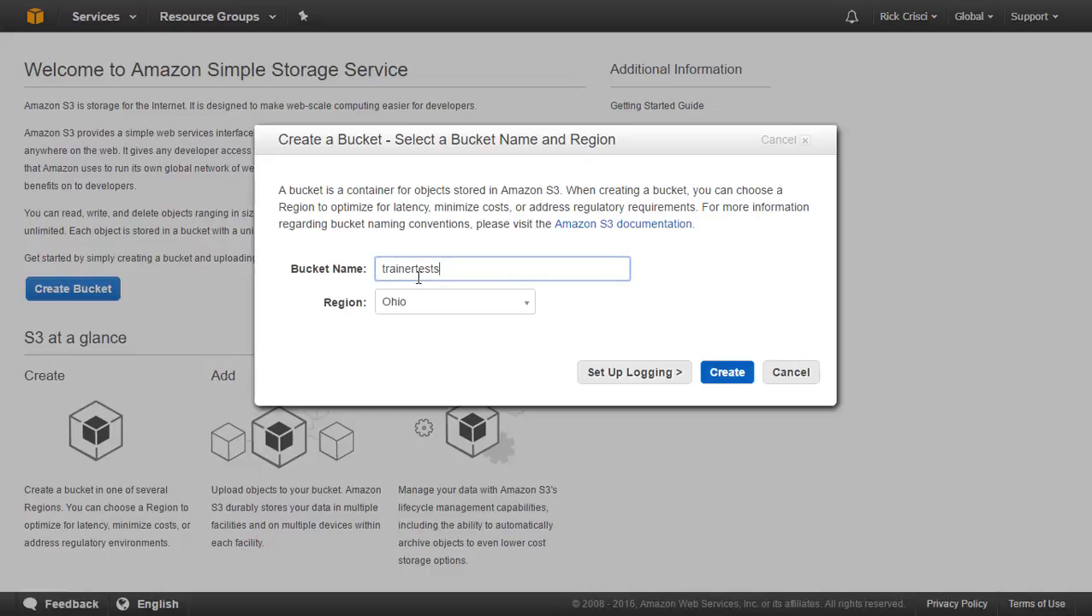
{"action": "mouse_move", "coordinate": [680, 345]}
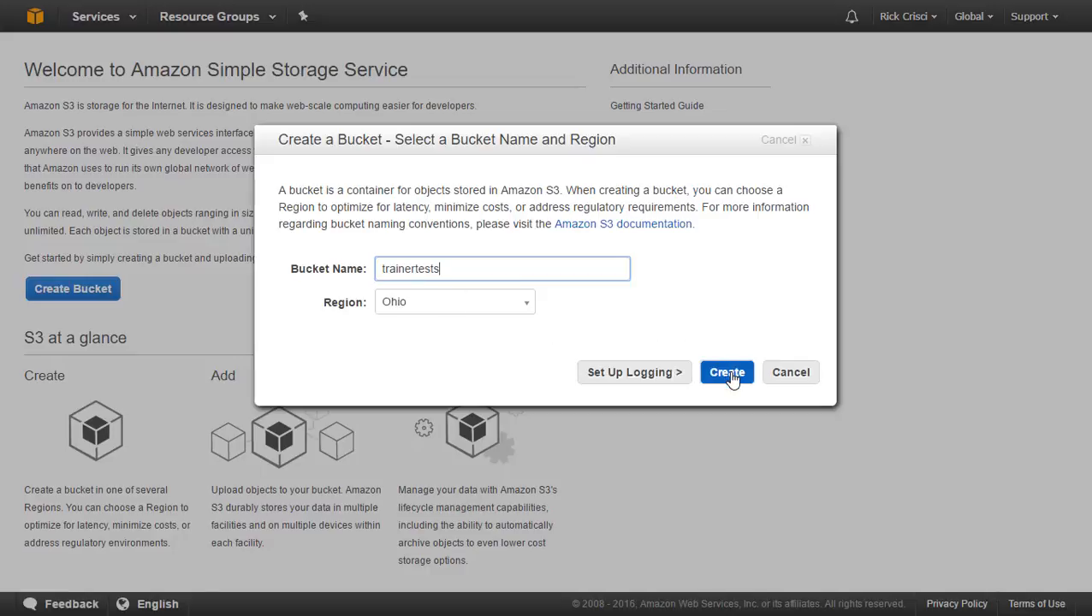
Step: Create the trainertests bucket, check Transfers, and return to its Properties
{"action": "left_click", "coordinate": [726, 371]}
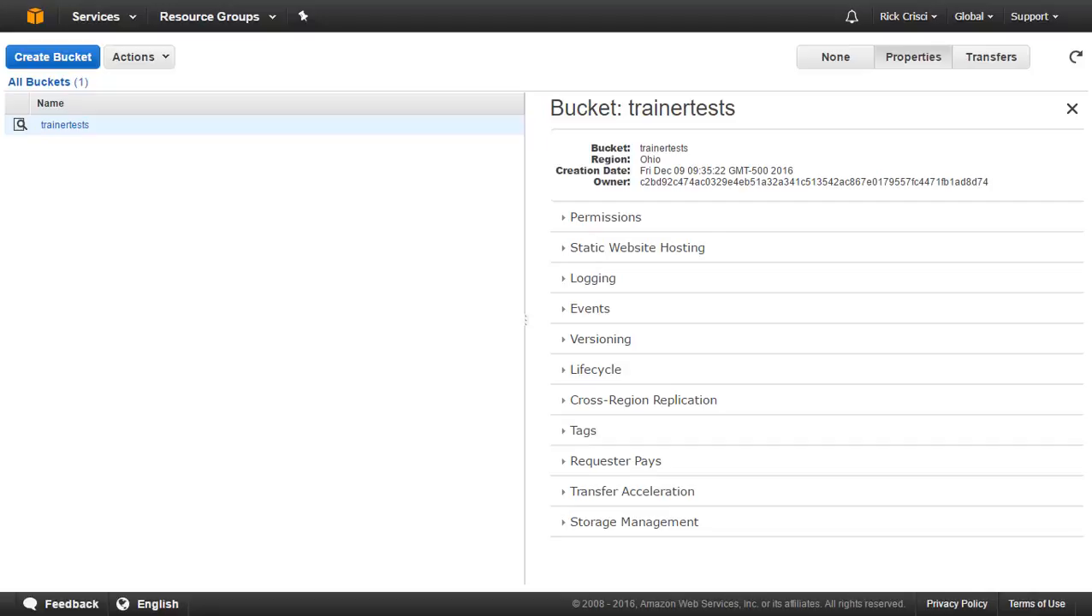
{"action": "mouse_move", "coordinate": [99, 124]}
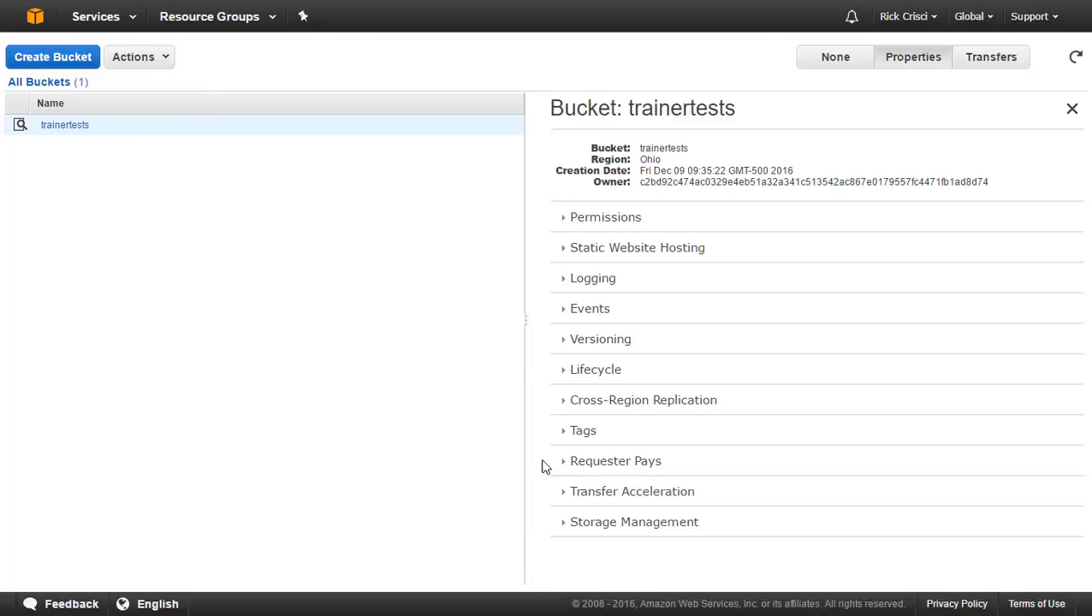
{"action": "mouse_move", "coordinate": [564, 563]}
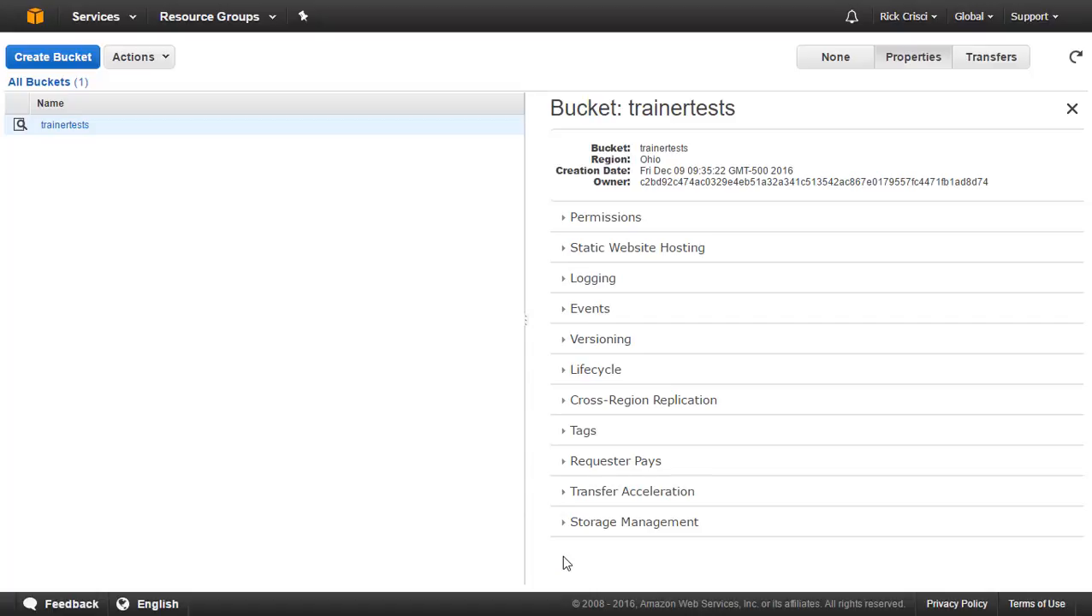
{"action": "mouse_move", "coordinate": [520, 547]}
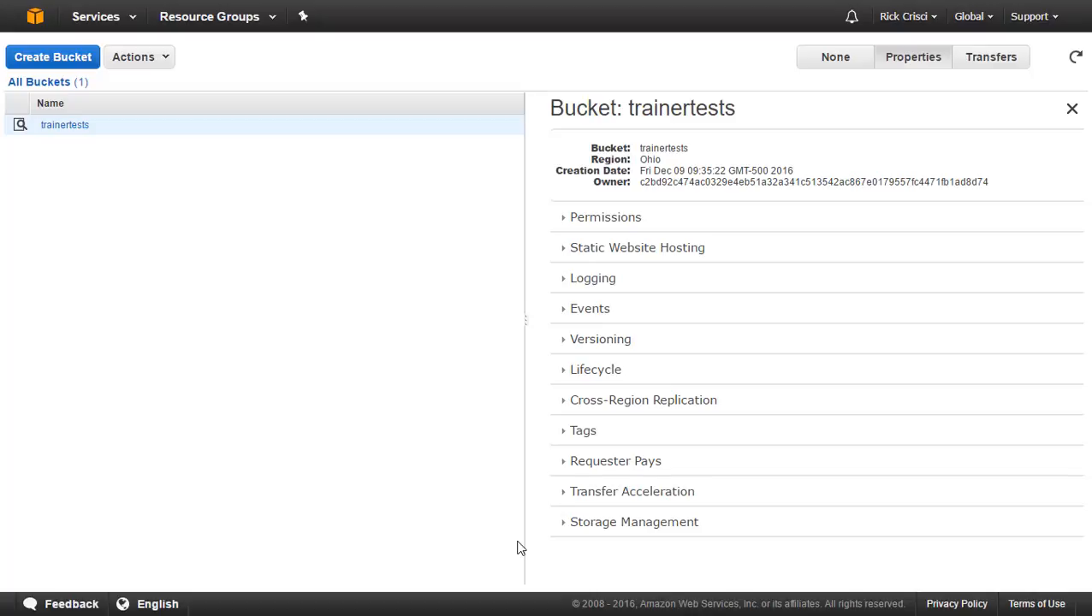
{"action": "mouse_move", "coordinate": [69, 215]}
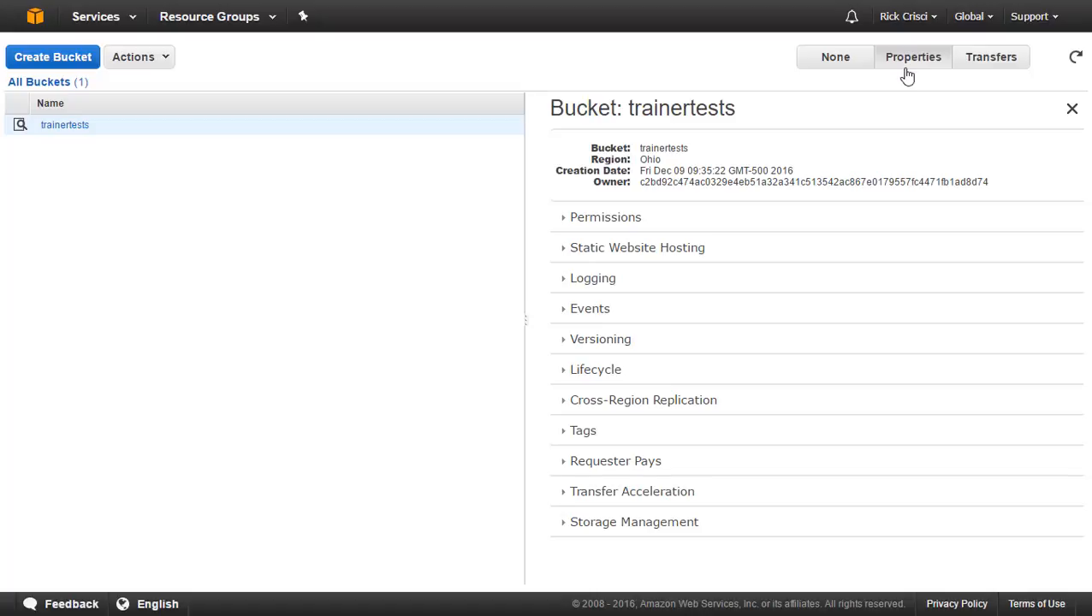
{"action": "mouse_move", "coordinate": [835, 56]}
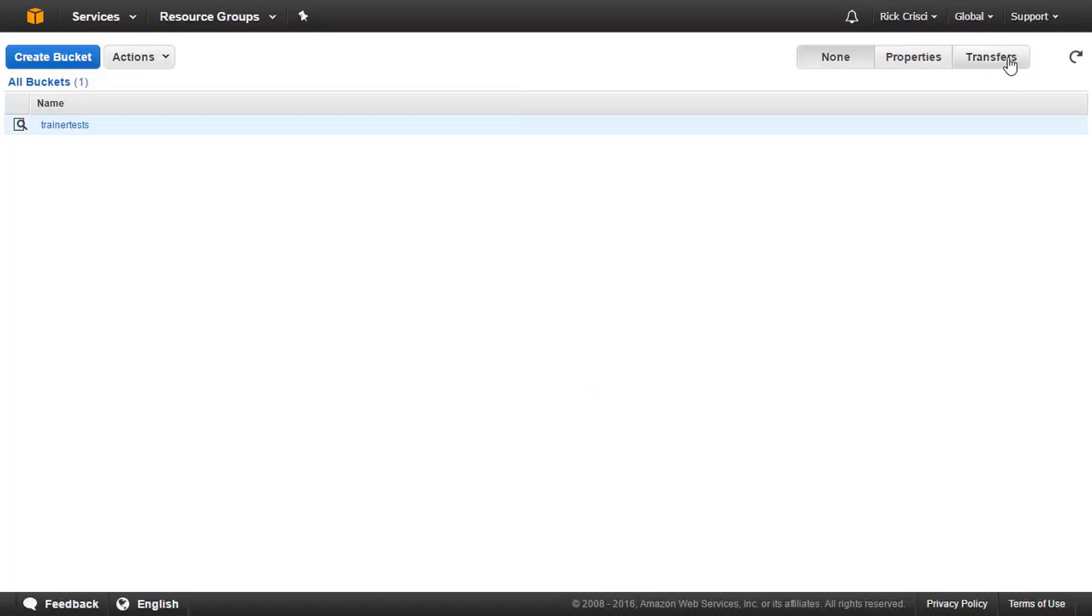
{"action": "left_click", "coordinate": [991, 57]}
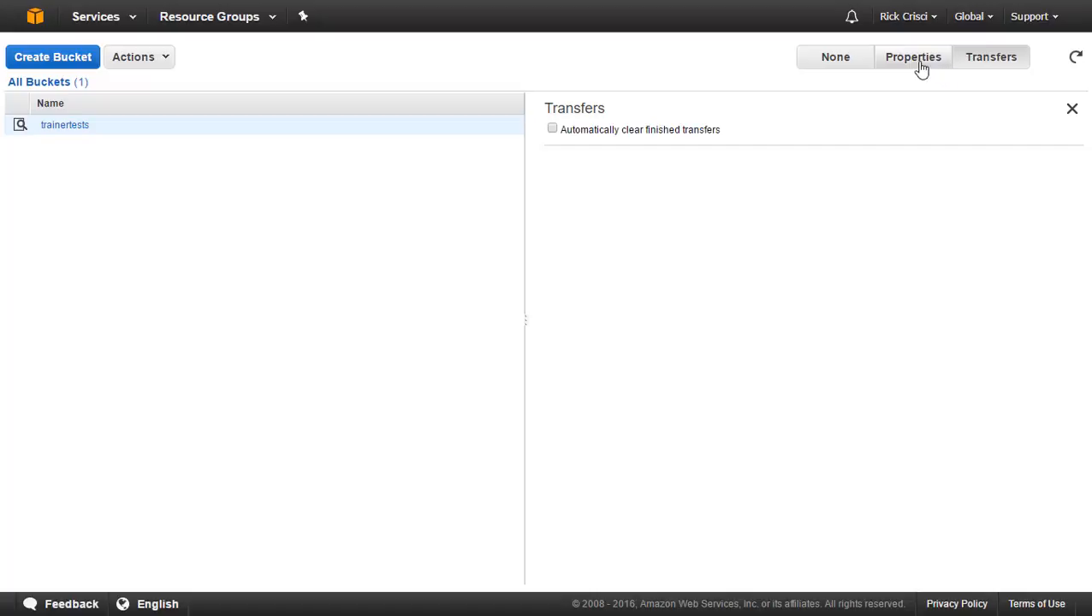
{"action": "left_click", "coordinate": [914, 57]}
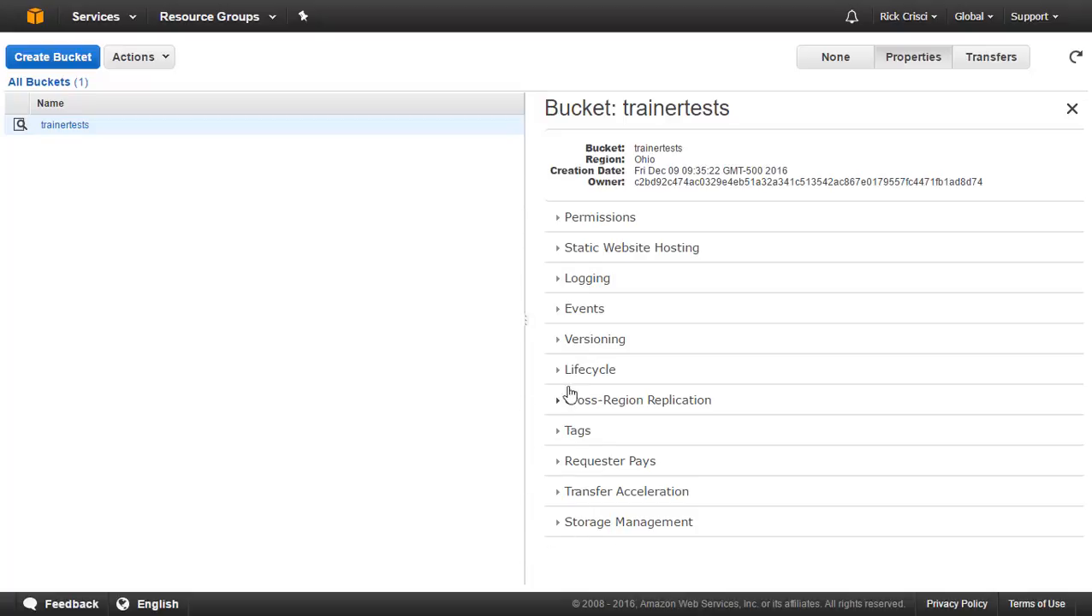
{"action": "mouse_move", "coordinate": [529, 203]}
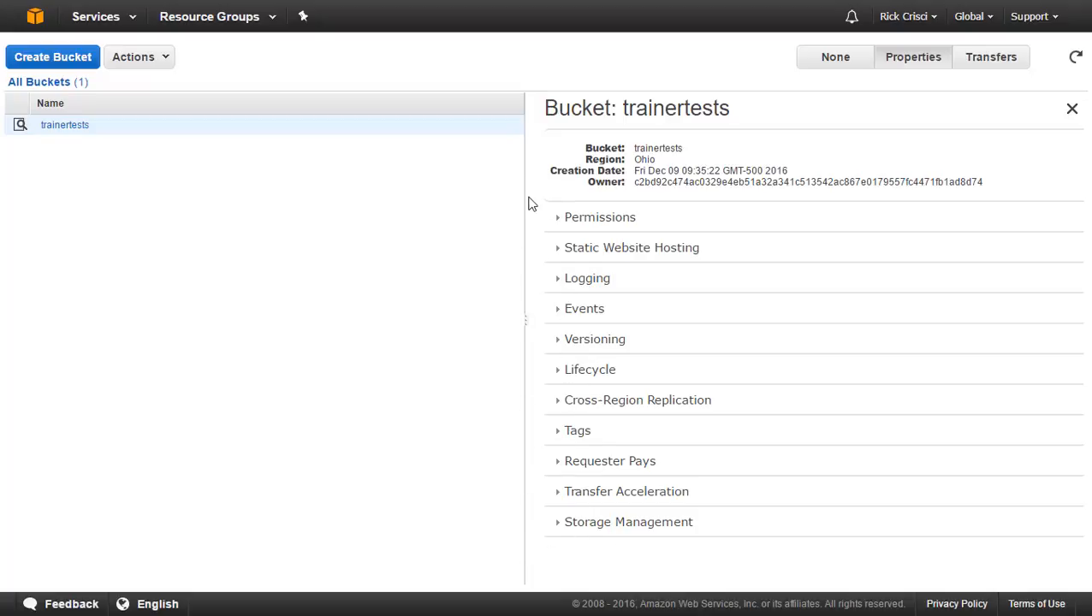
{"action": "mouse_move", "coordinate": [515, 271]}
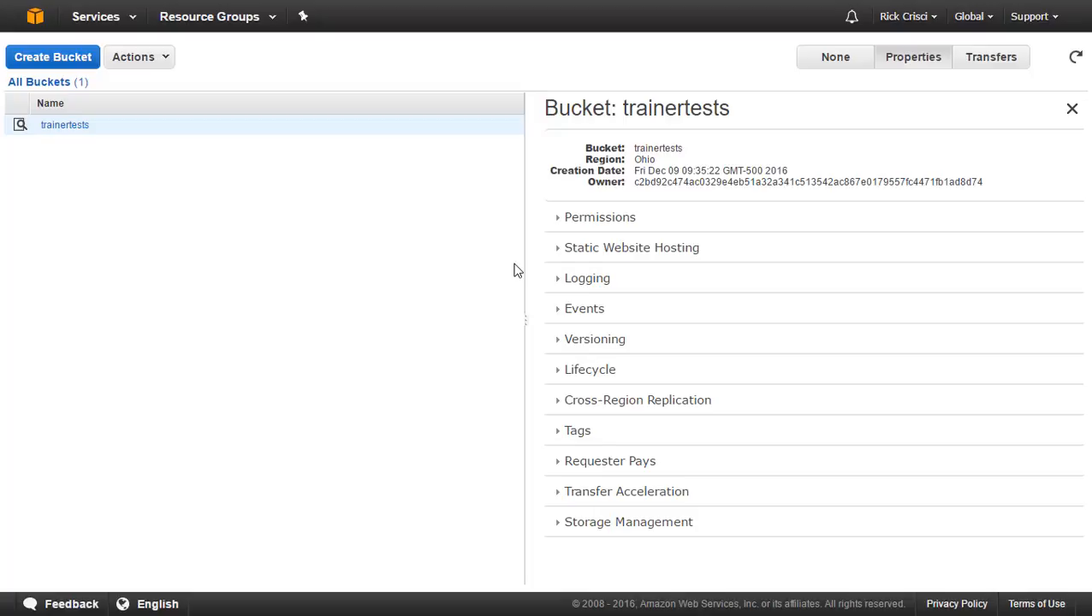
{"action": "mouse_move", "coordinate": [71, 137]}
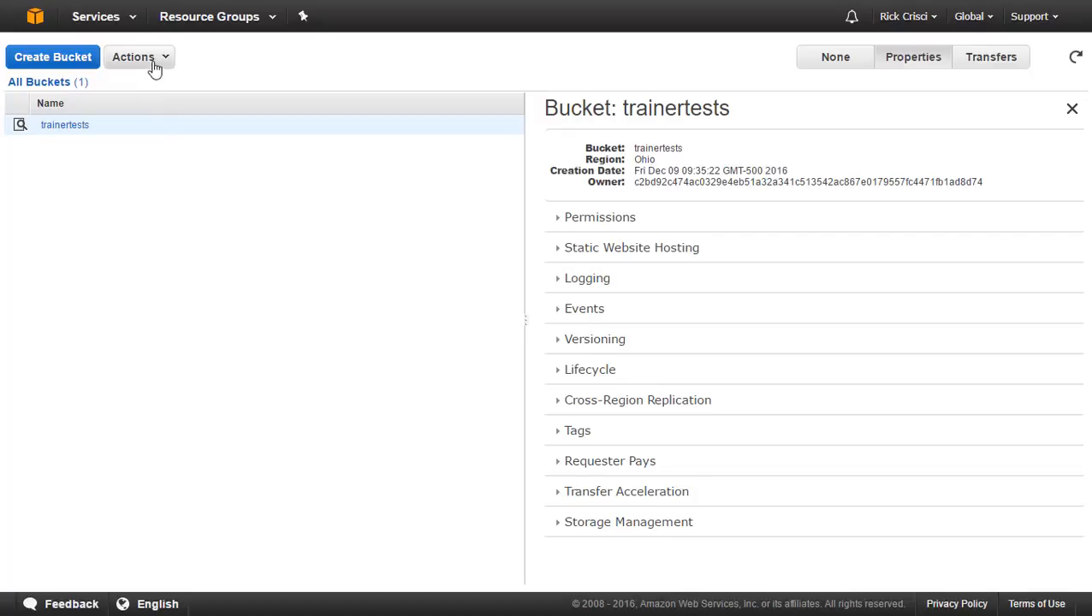
{"action": "left_click", "coordinate": [133, 57]}
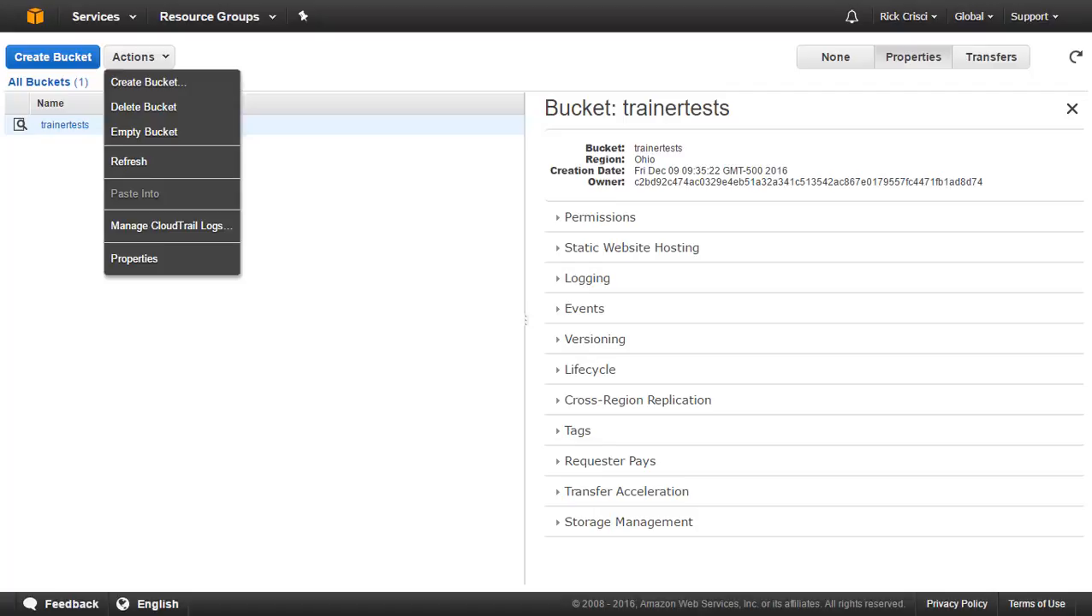
{"action": "mouse_move", "coordinate": [704, 277]}
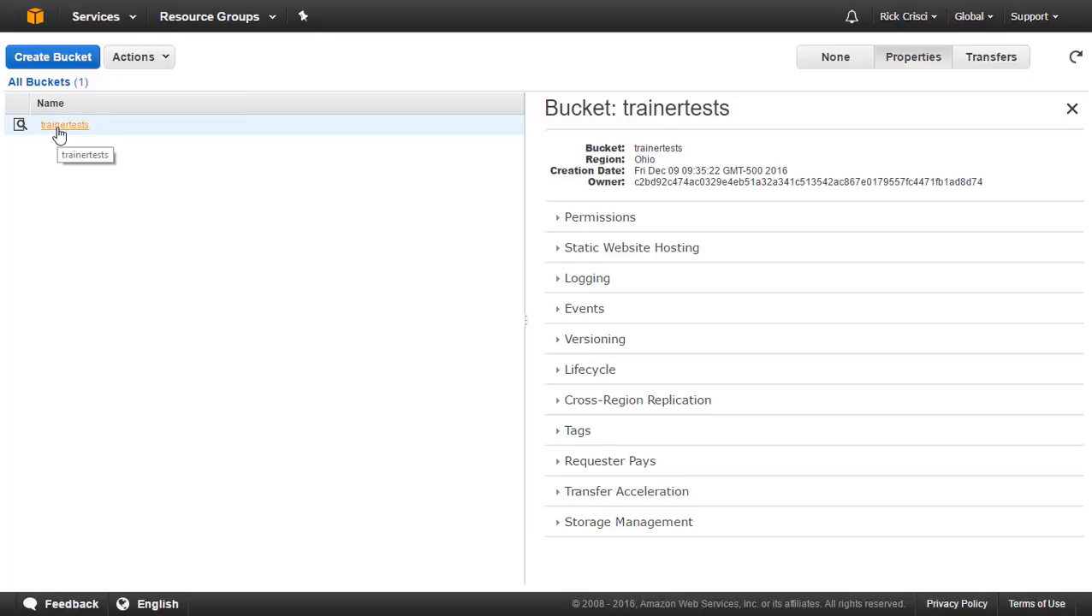
Step: Open the empty trainertests bucket from the All Buckets list
{"action": "left_click", "coordinate": [65, 125]}
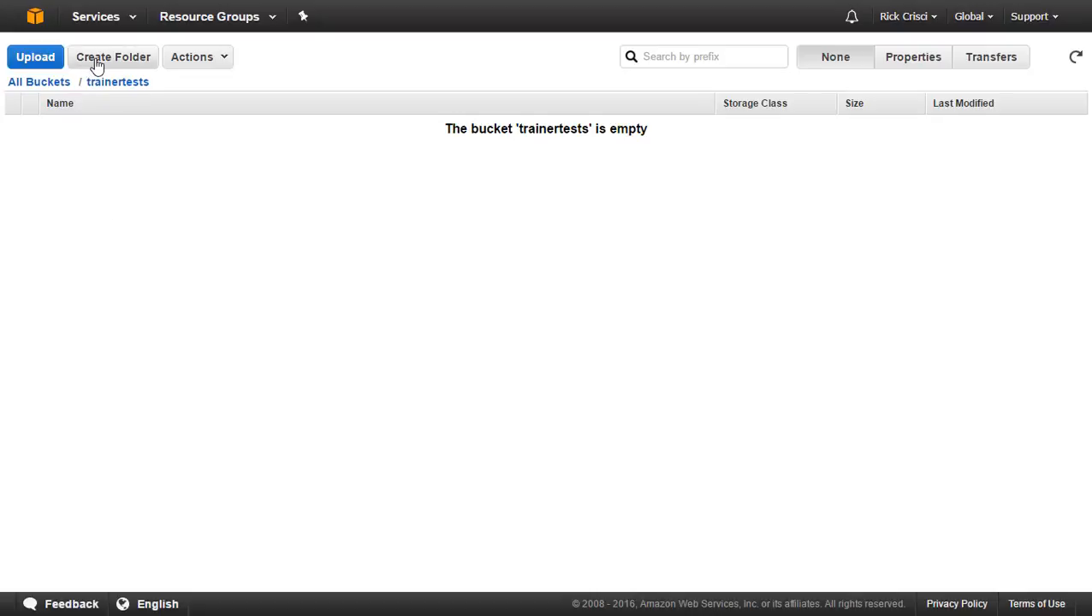
{"action": "mouse_move", "coordinate": [95, 67]}
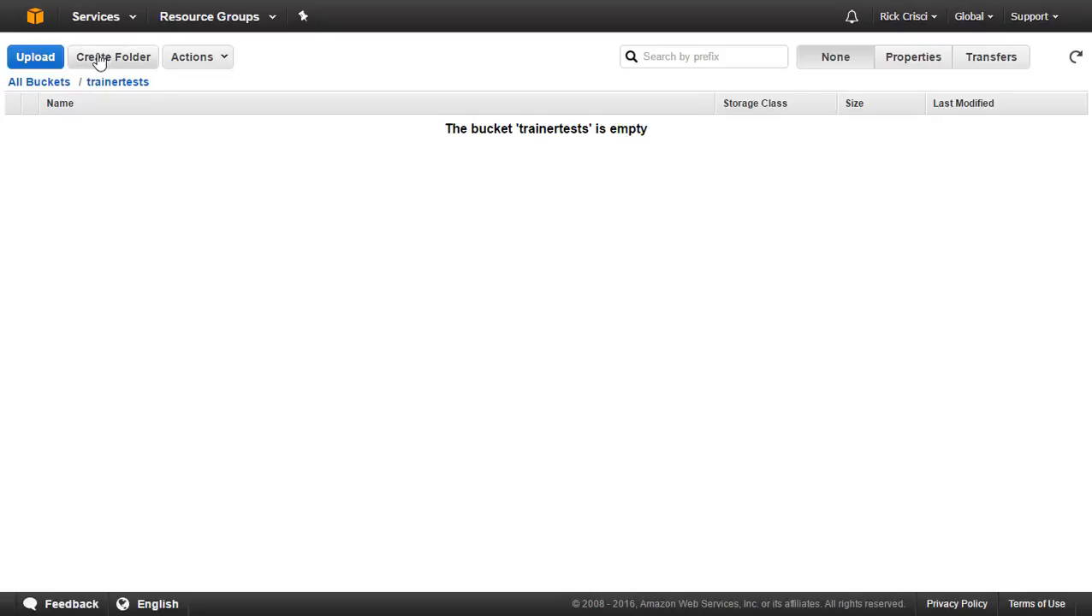
{"action": "mouse_move", "coordinate": [36, 56]}
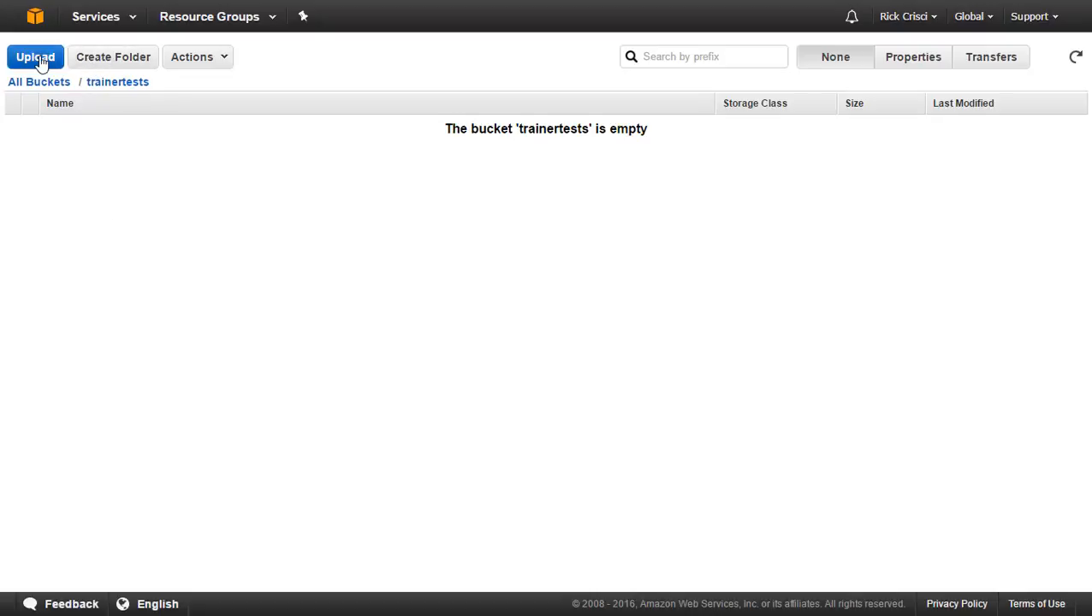
{"action": "mouse_move", "coordinate": [41, 65]}
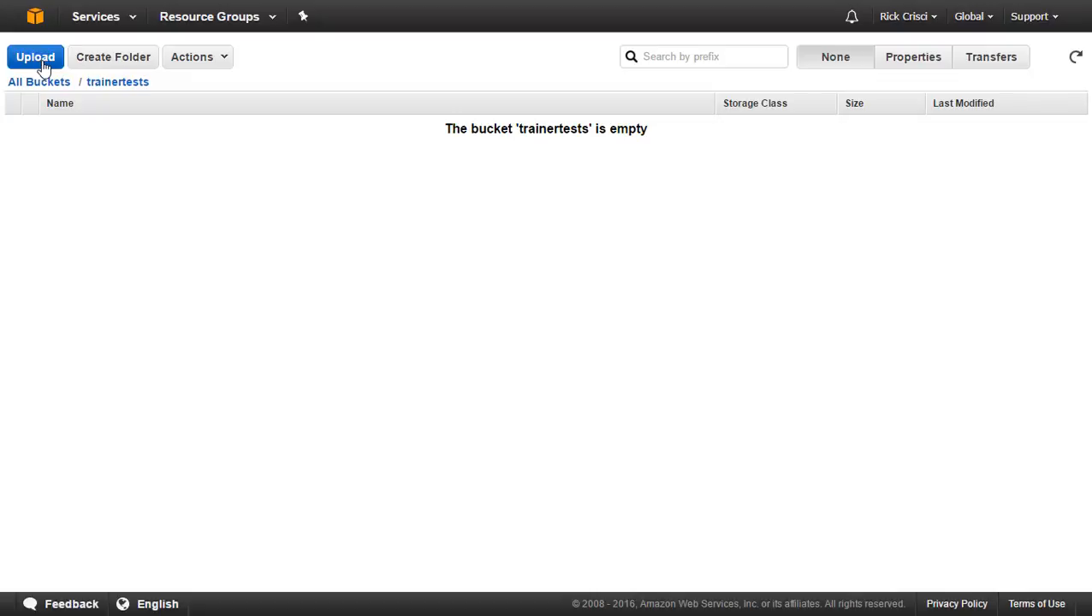
{"action": "mouse_move", "coordinate": [41, 69]}
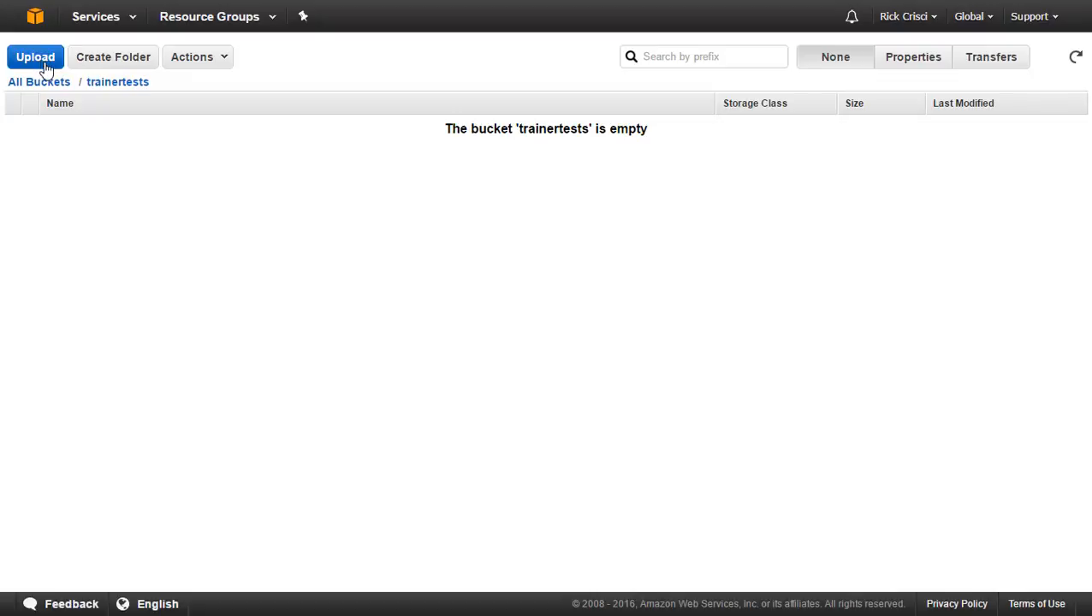
Step: Upload Intro Video.html into the trainertests bucket
{"action": "left_click", "coordinate": [34, 56]}
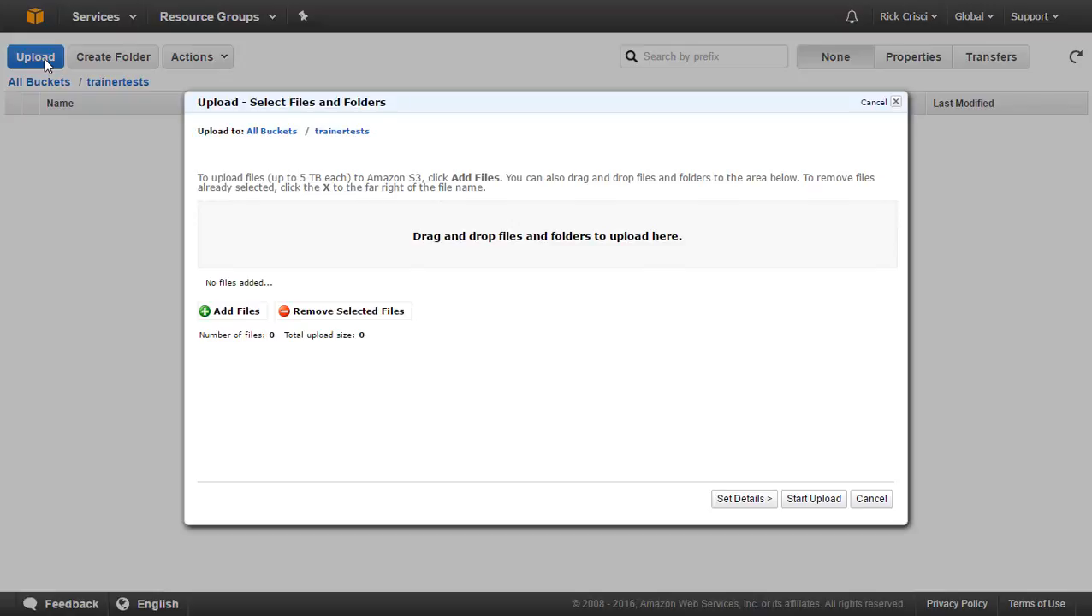
{"action": "mouse_move", "coordinate": [655, 404]}
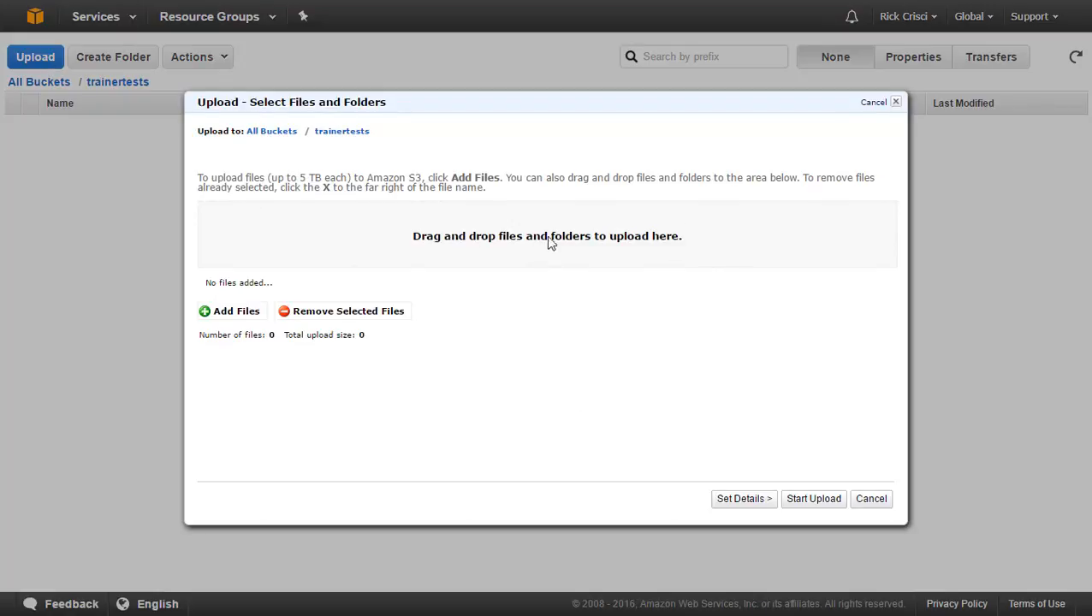
{"action": "mouse_move", "coordinate": [522, 241]}
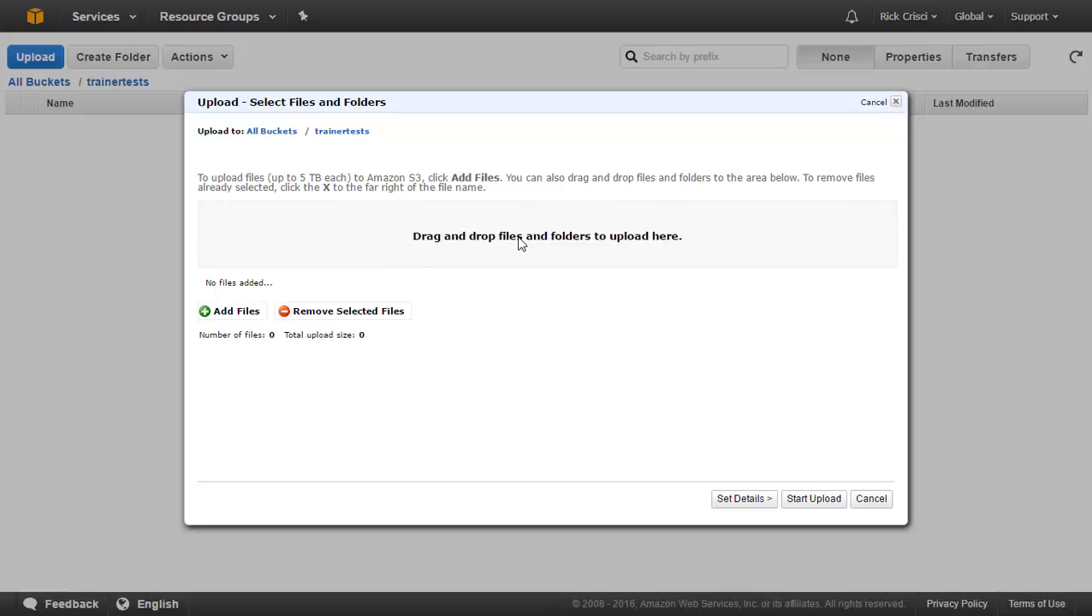
{"action": "mouse_move", "coordinate": [216, 315]}
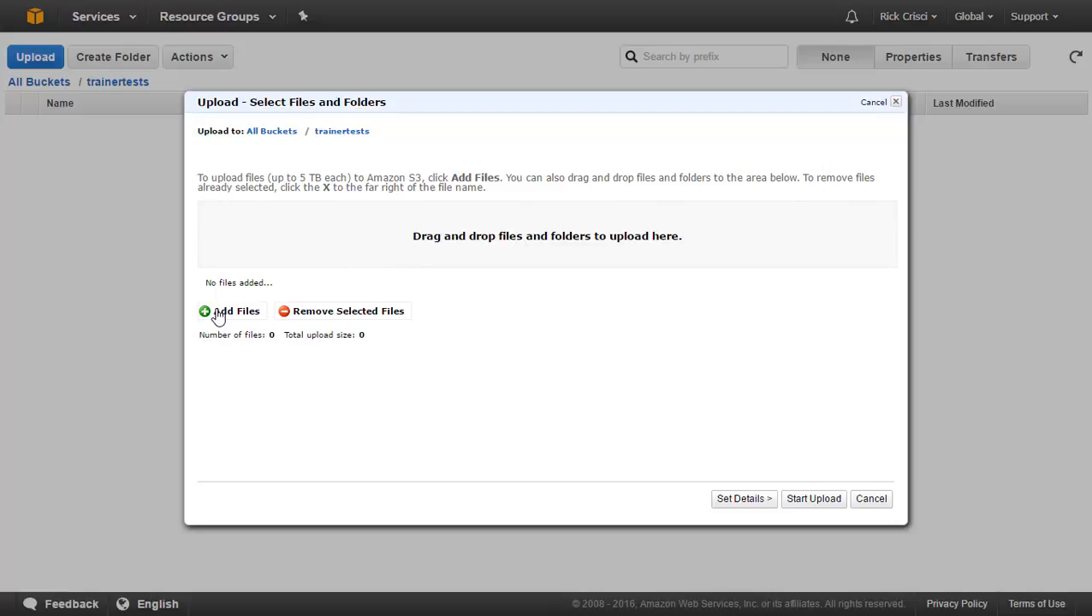
{"action": "left_click", "coordinate": [229, 311]}
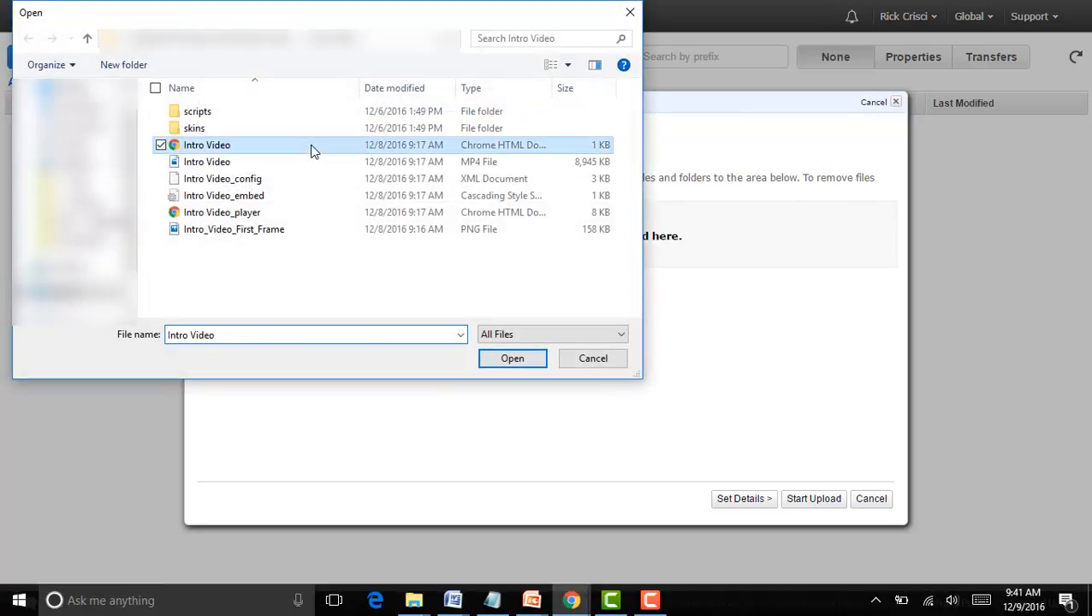
{"action": "left_click", "coordinate": [512, 358]}
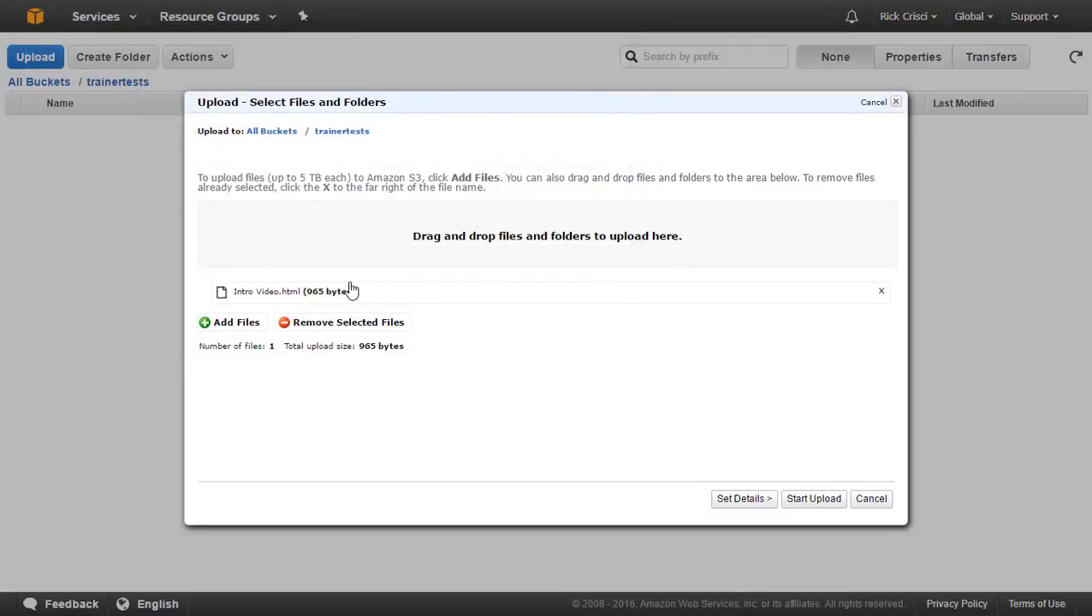
{"action": "mouse_move", "coordinate": [401, 305]}
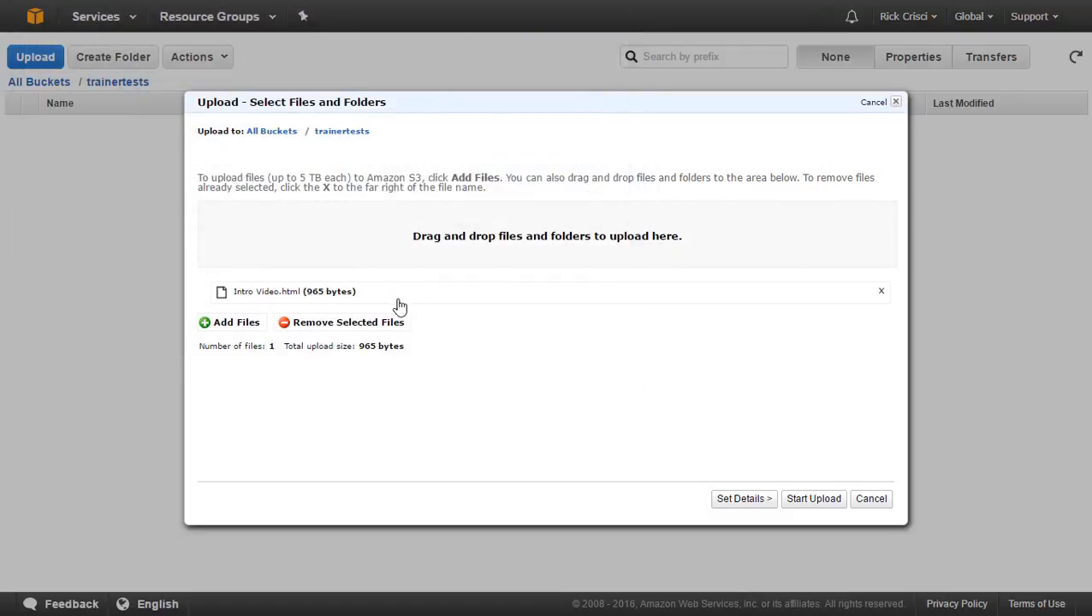
{"action": "mouse_move", "coordinate": [442, 330]}
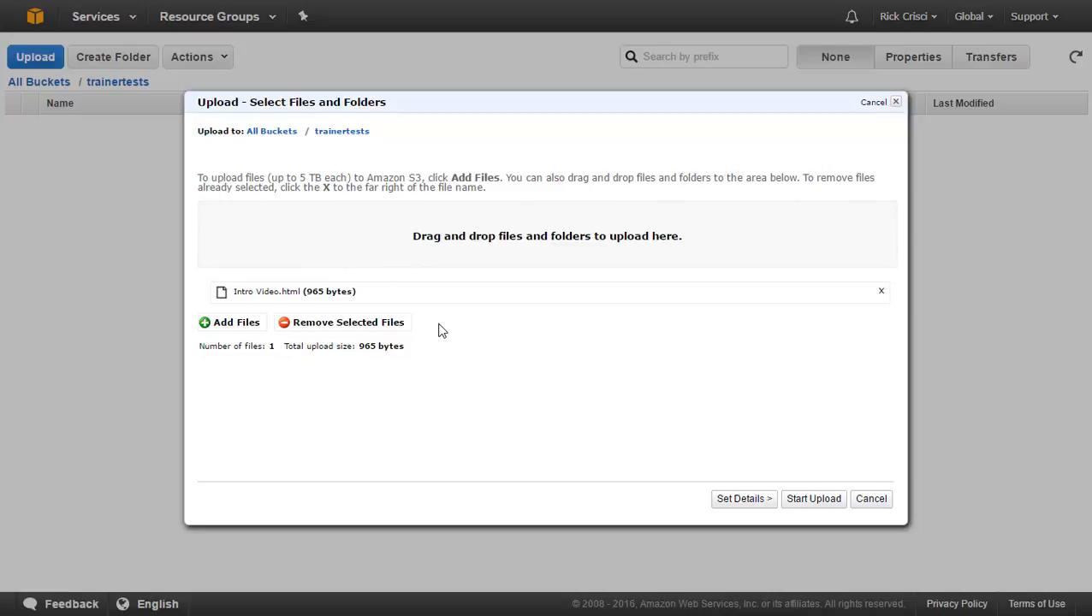
{"action": "mouse_move", "coordinate": [813, 500]}
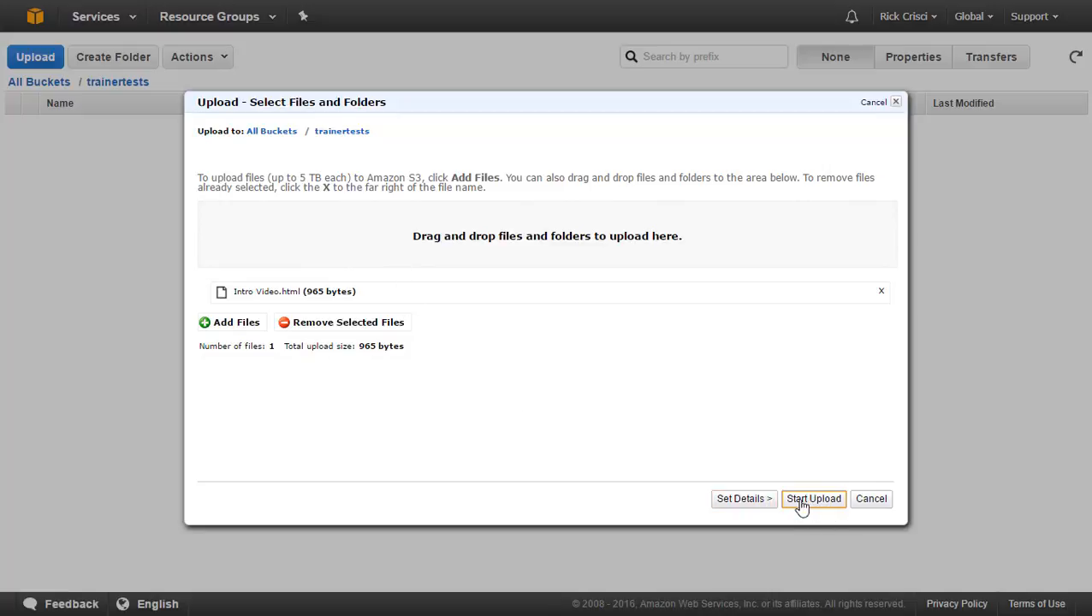
{"action": "left_click", "coordinate": [813, 498]}
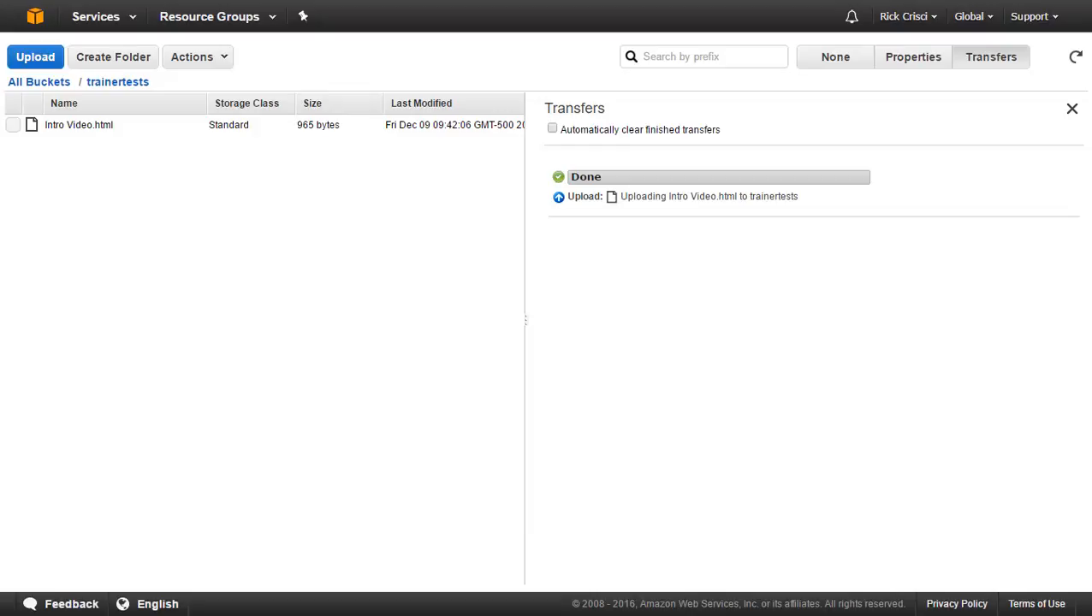
{"action": "mouse_move", "coordinate": [34, 56]}
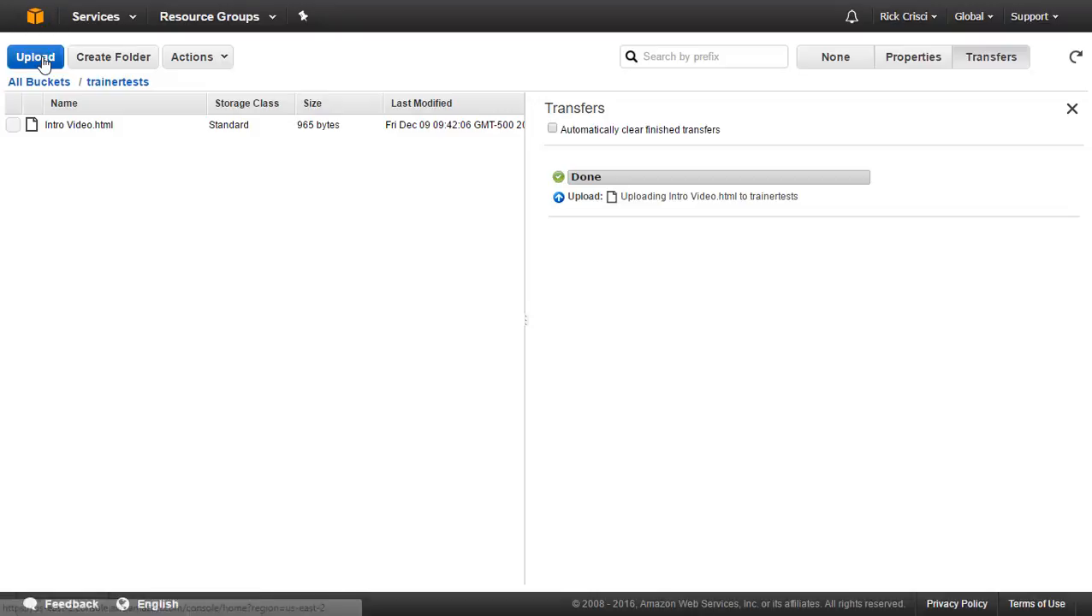
Step: Upload Logo.jpg and square logo.jpg together into trainertests
{"action": "left_click", "coordinate": [34, 57]}
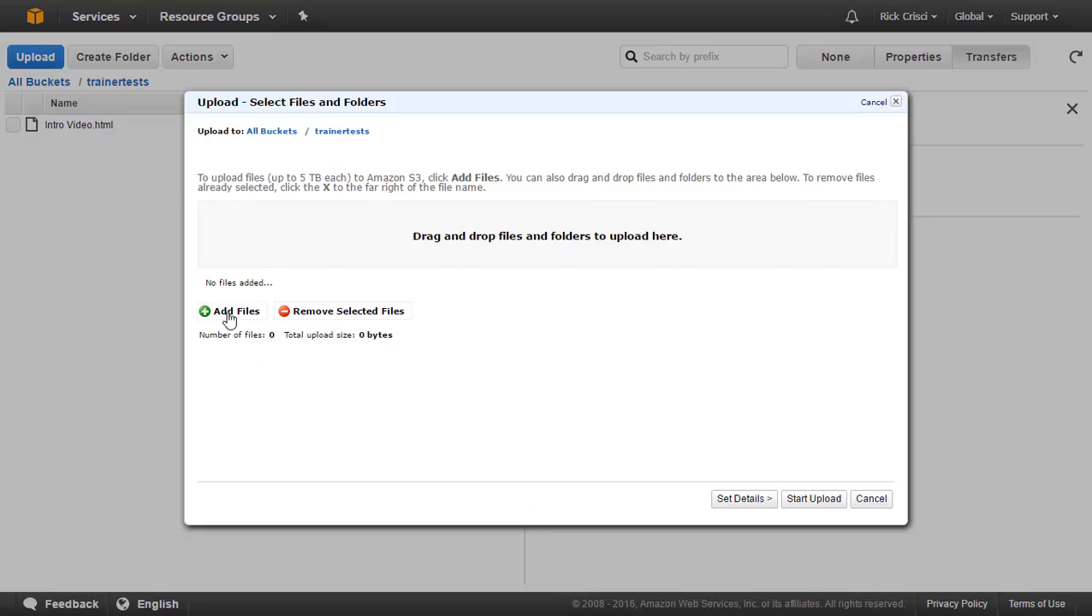
{"action": "left_click", "coordinate": [230, 311]}
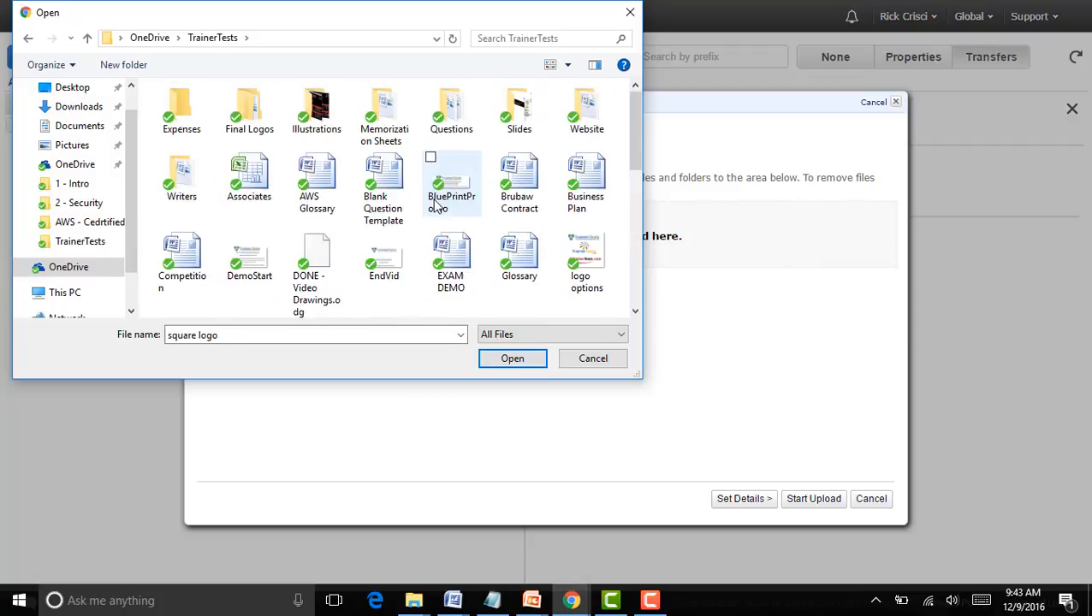
{"action": "scroll", "scroll_direction": "down", "scroll_amount": 3}
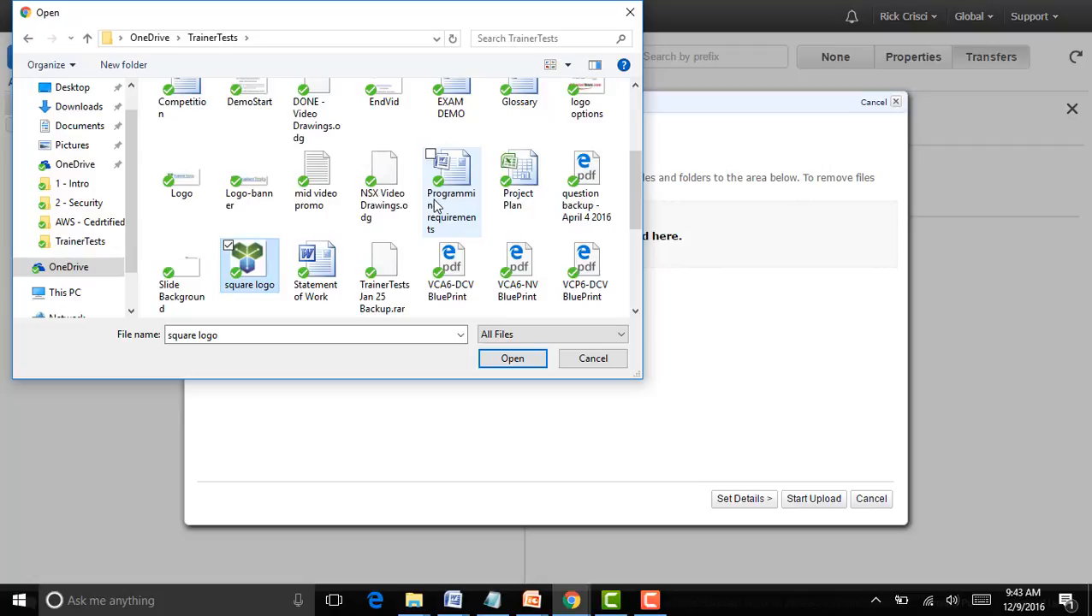
{"action": "left_click", "coordinate": [182, 171]}
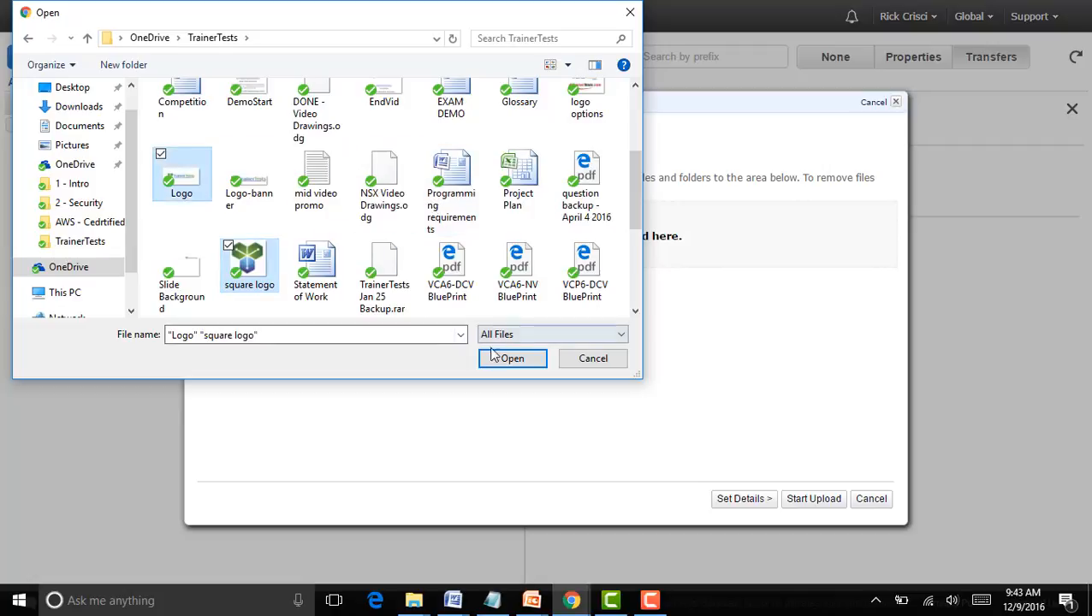
{"action": "left_click", "coordinate": [511, 358]}
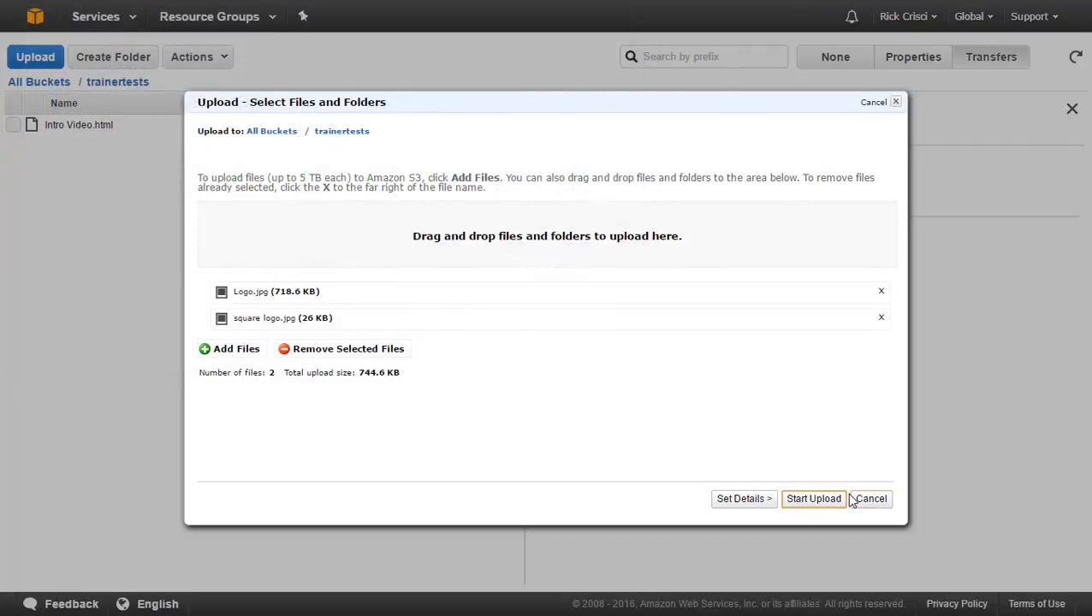
{"action": "left_click", "coordinate": [811, 498]}
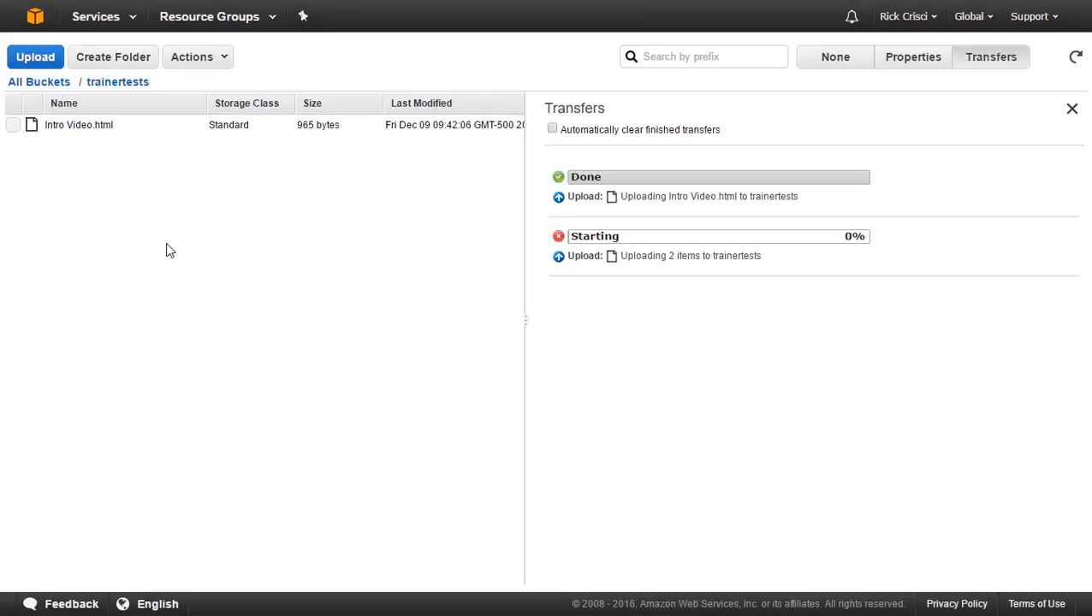
{"action": "mouse_move", "coordinate": [243, 233]}
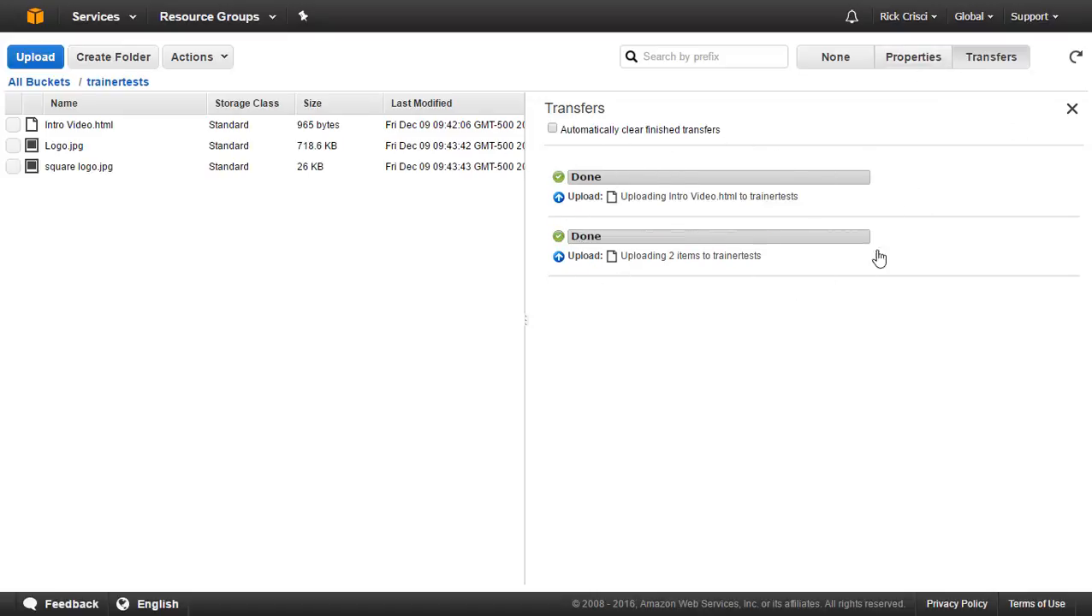
{"action": "mouse_move", "coordinate": [574, 185]}
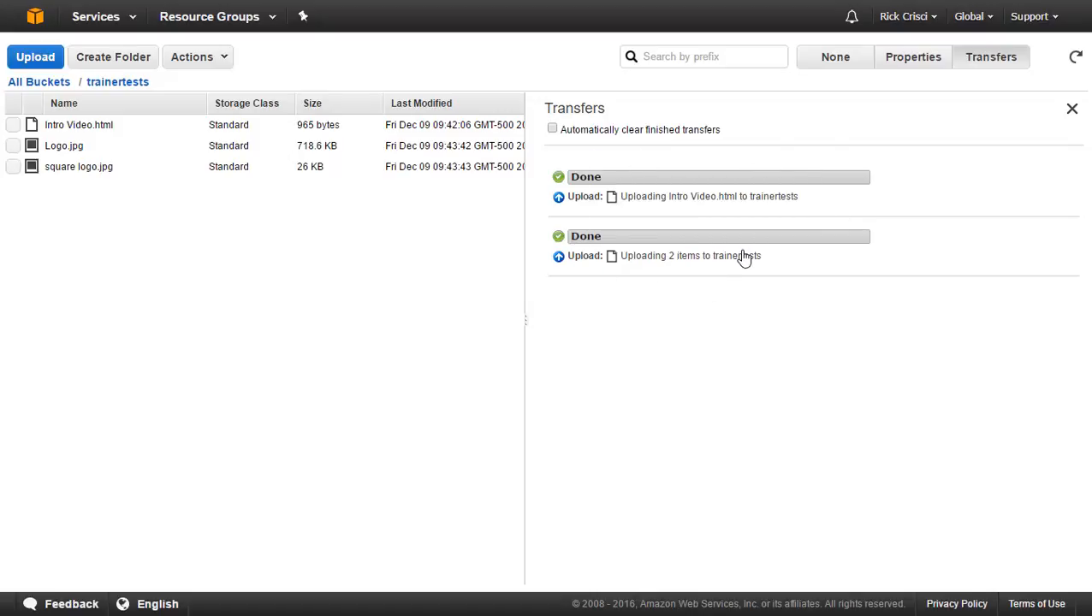
{"action": "mouse_move", "coordinate": [897, 76]}
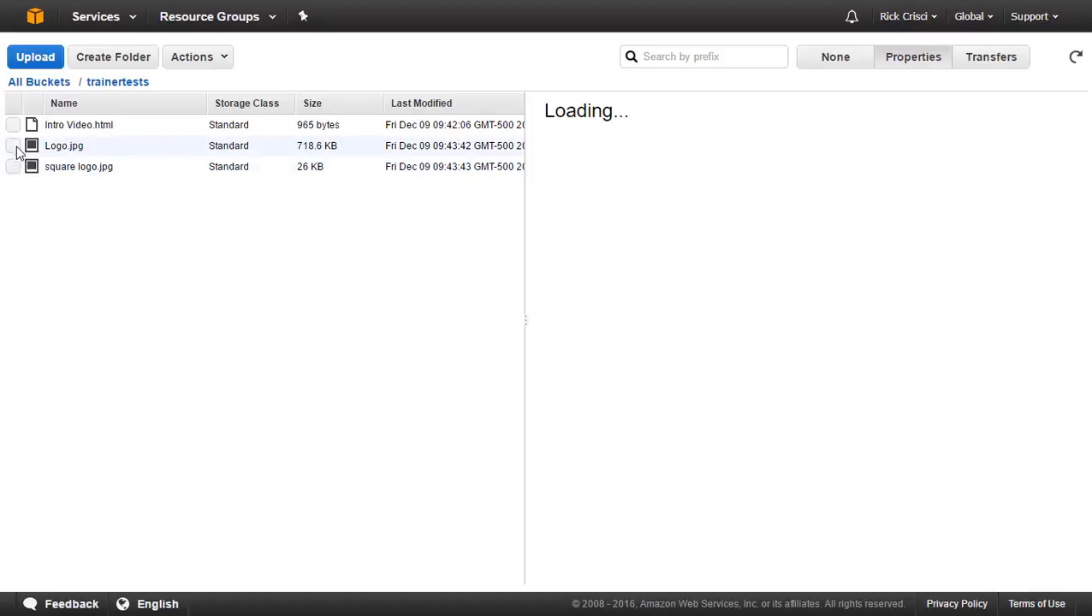
Step: Show Logo.jpg's properties with bucket, link, size and owner
{"action": "left_click", "coordinate": [14, 145]}
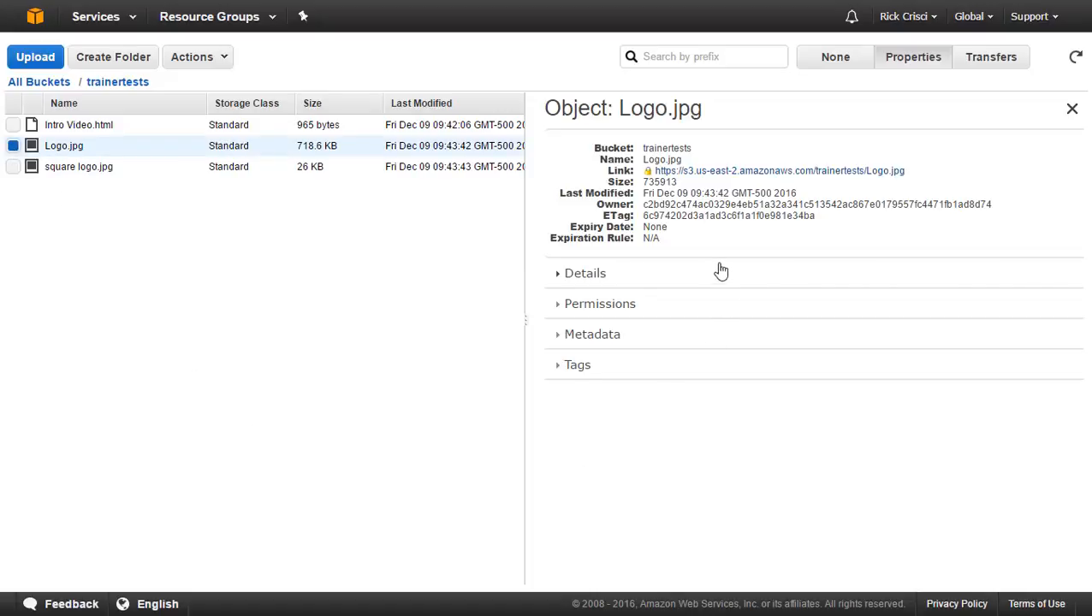
{"action": "mouse_move", "coordinate": [708, 274]}
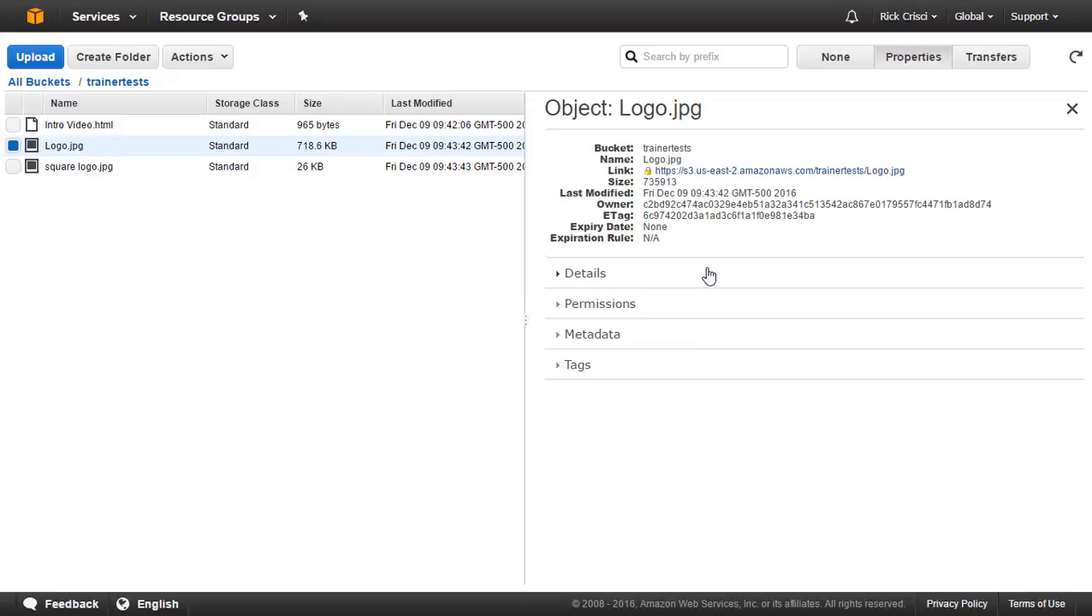
{"action": "mouse_move", "coordinate": [674, 273]}
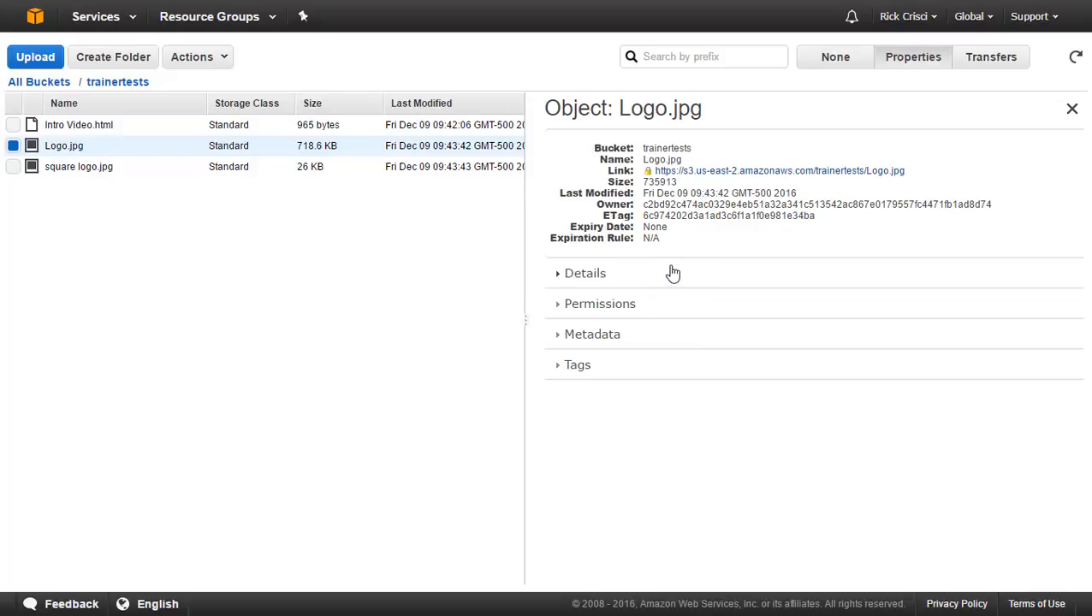
{"action": "mouse_move", "coordinate": [693, 155]}
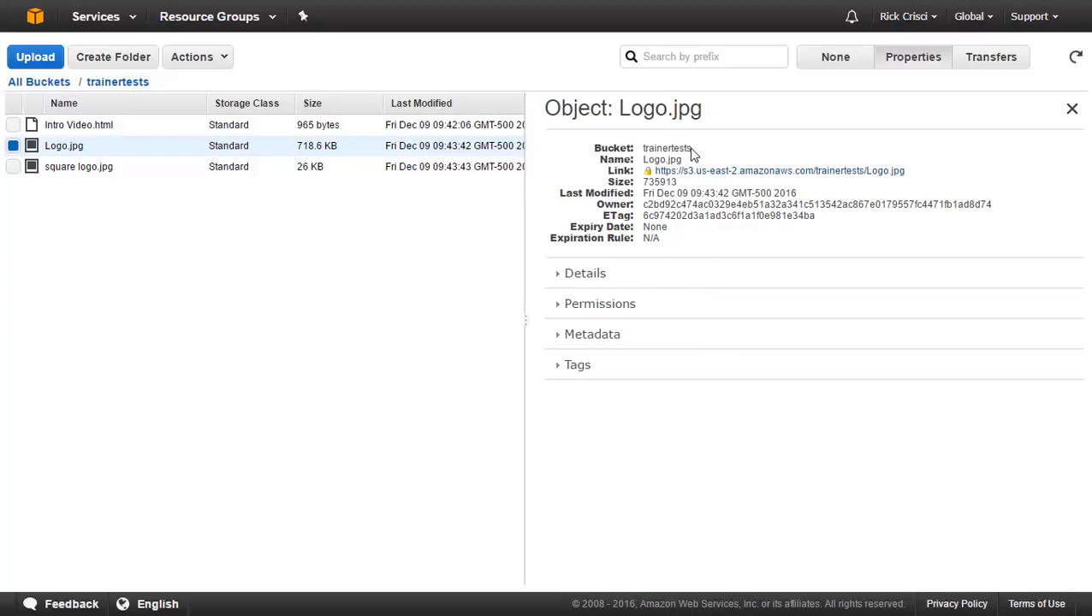
{"action": "mouse_move", "coordinate": [664, 171]}
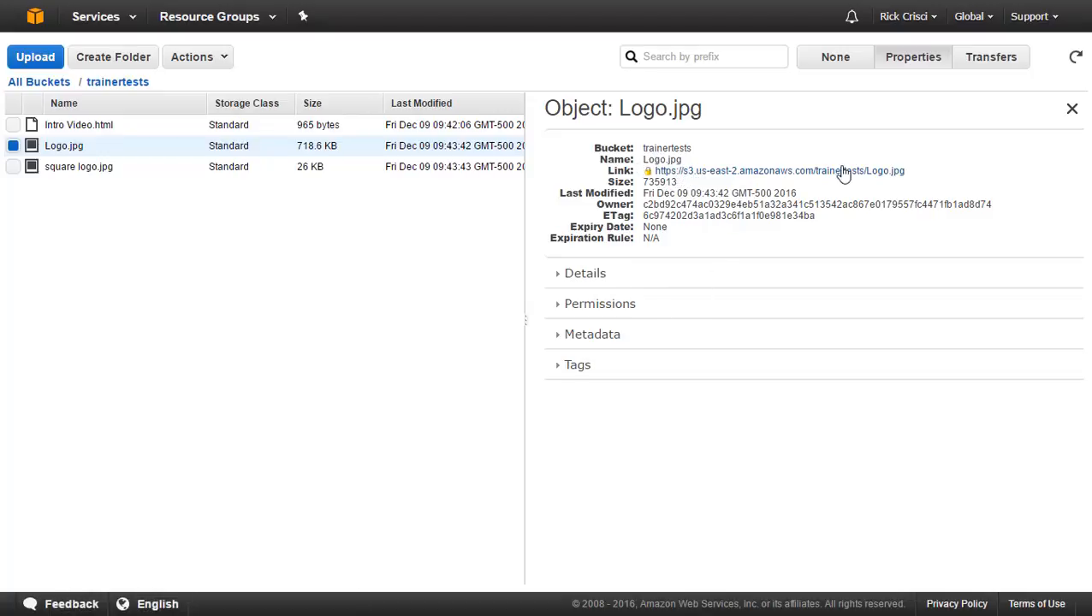
{"action": "mouse_move", "coordinate": [825, 171]}
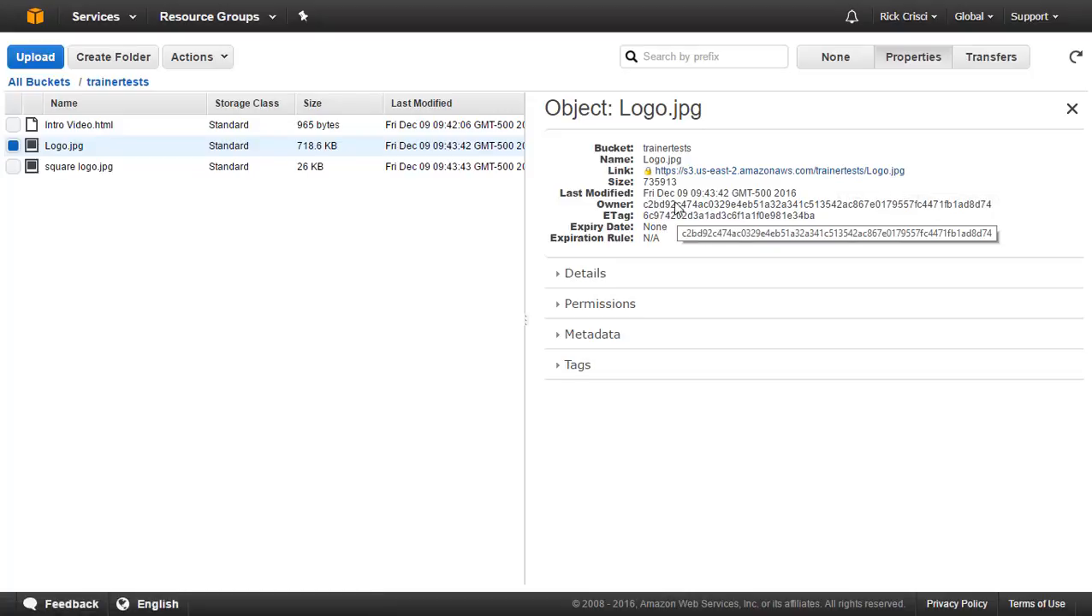
{"action": "mouse_move", "coordinate": [710, 209]}
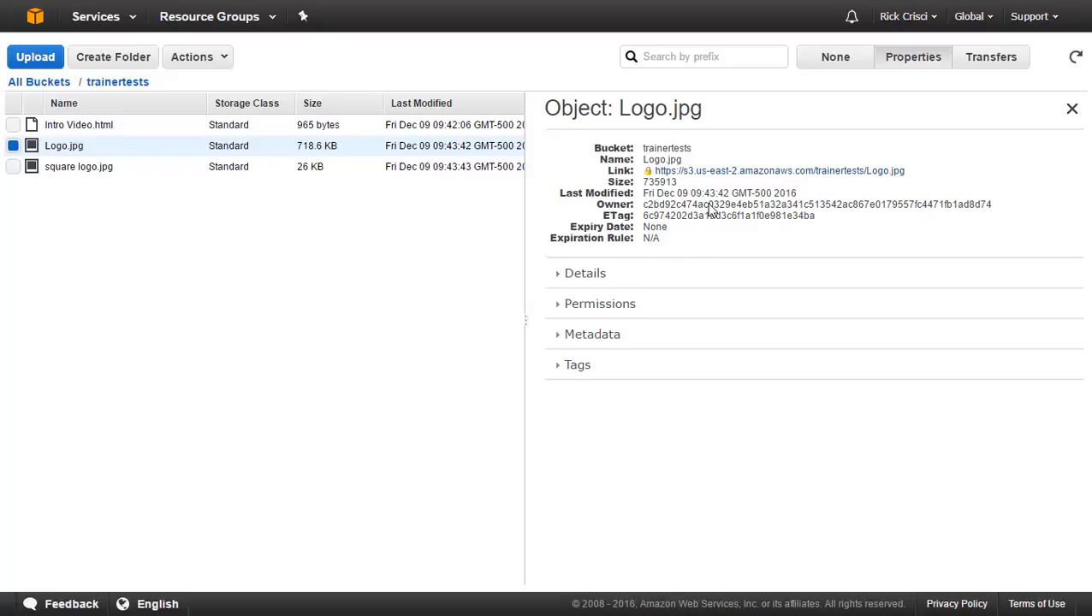
{"action": "mouse_move", "coordinate": [704, 174]}
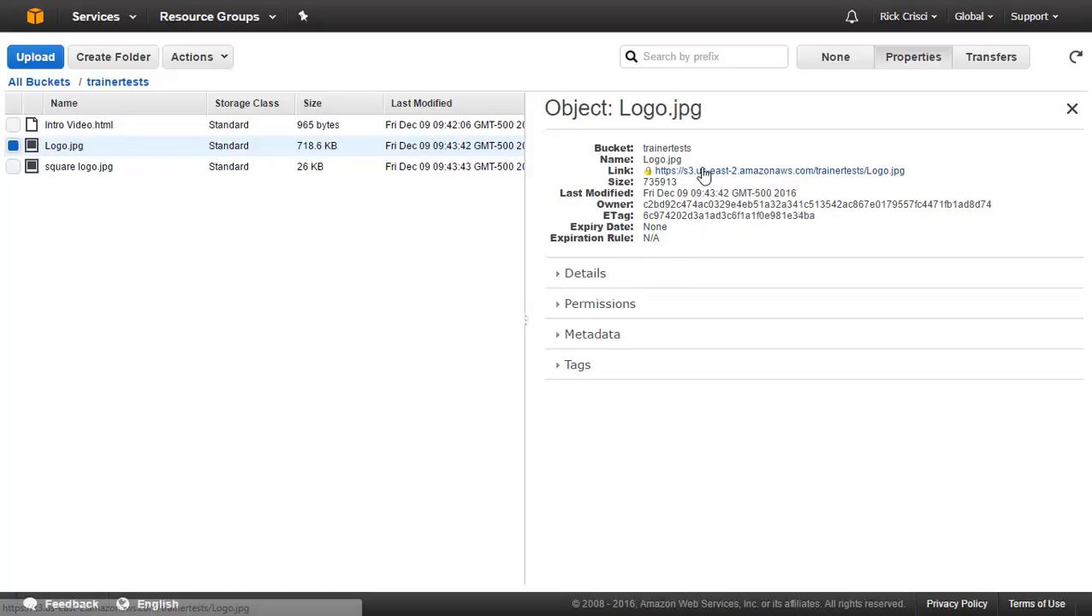
{"action": "mouse_move", "coordinate": [701, 171]}
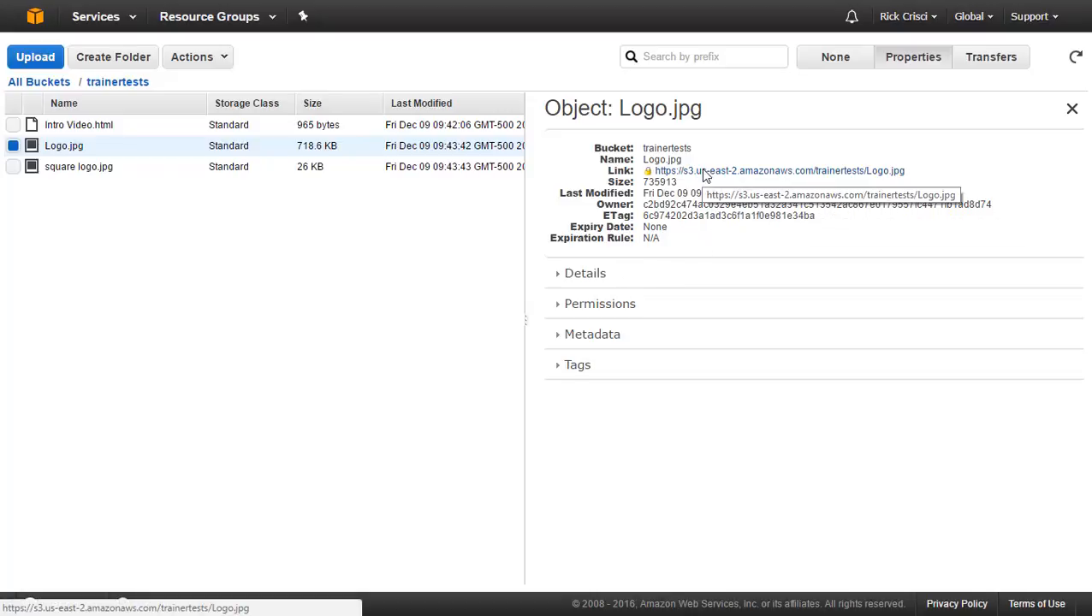
{"action": "left_click", "coordinate": [777, 171]}
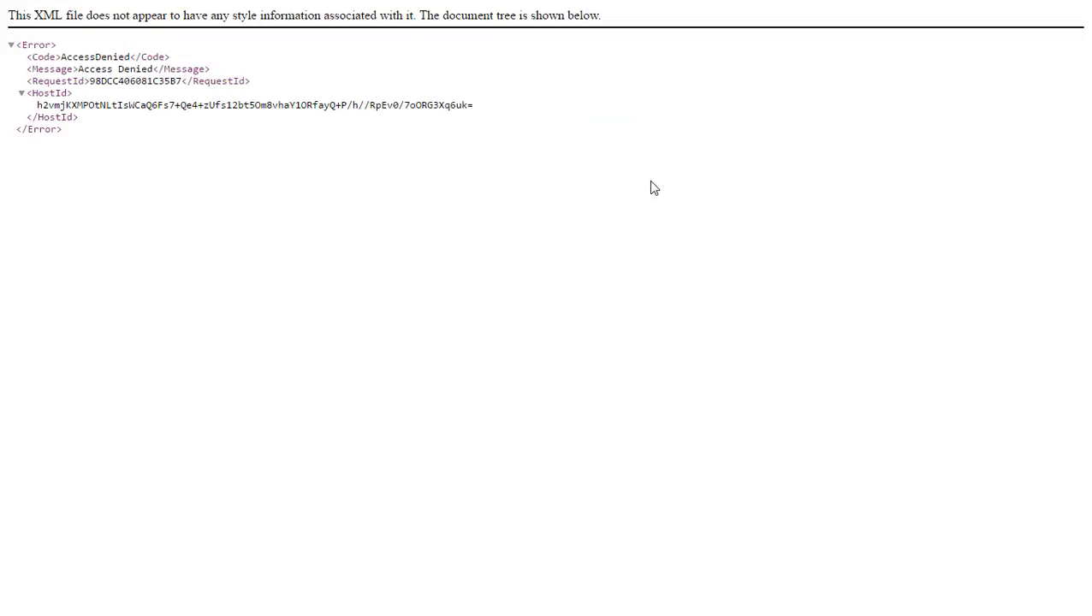
{"action": "double_click", "coordinate": [105, 69]}
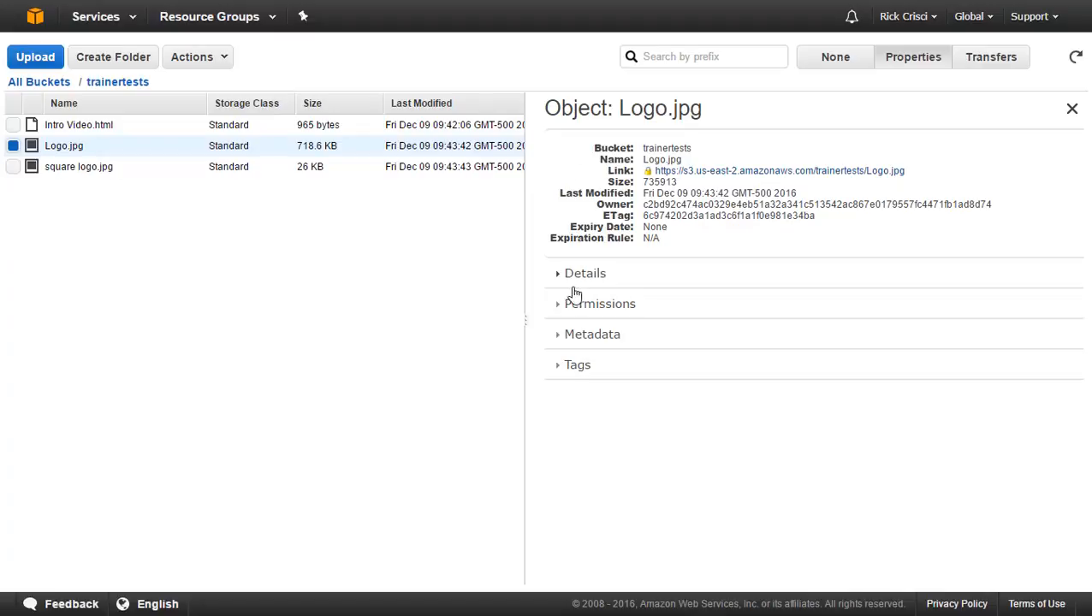
Step: Add an Everyone grantee with Open/Download permission on Logo.jpg
{"action": "left_click", "coordinate": [599, 303]}
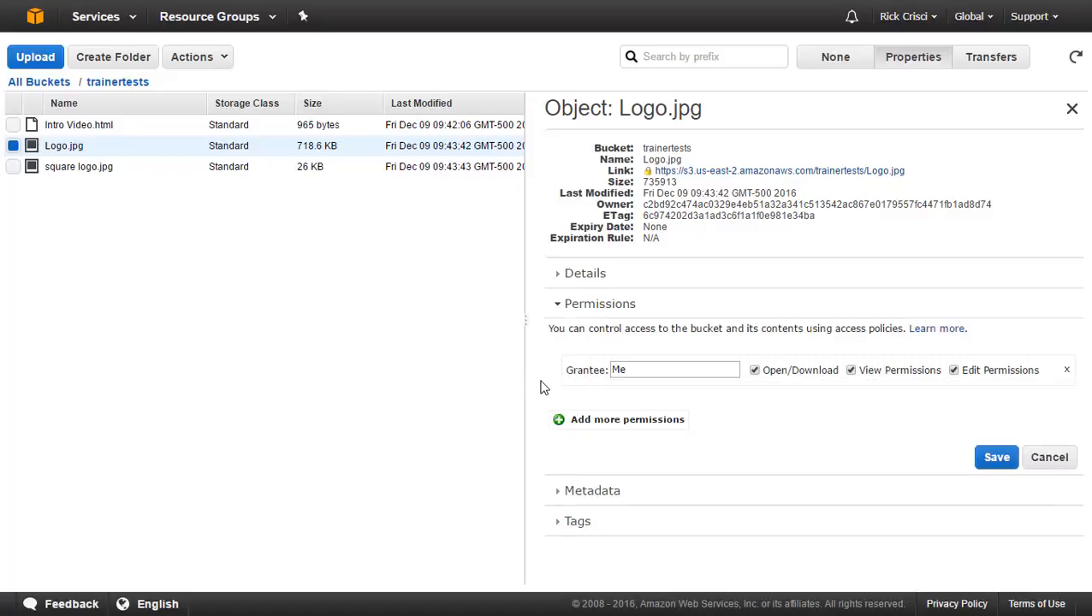
{"action": "mouse_move", "coordinate": [555, 392]}
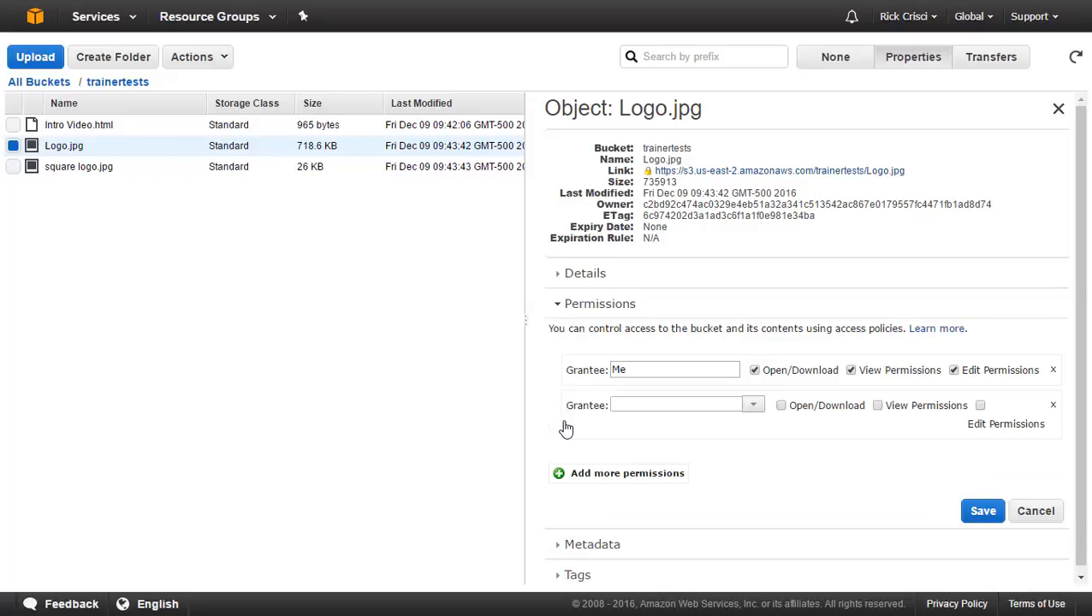
{"action": "left_click", "coordinate": [753, 404]}
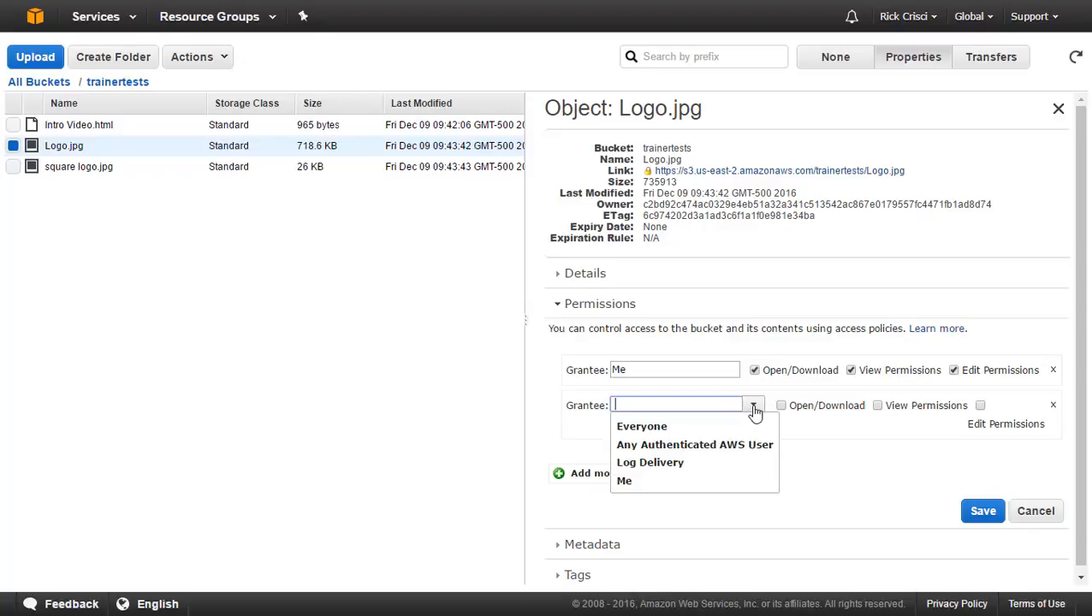
{"action": "left_click", "coordinate": [641, 427]}
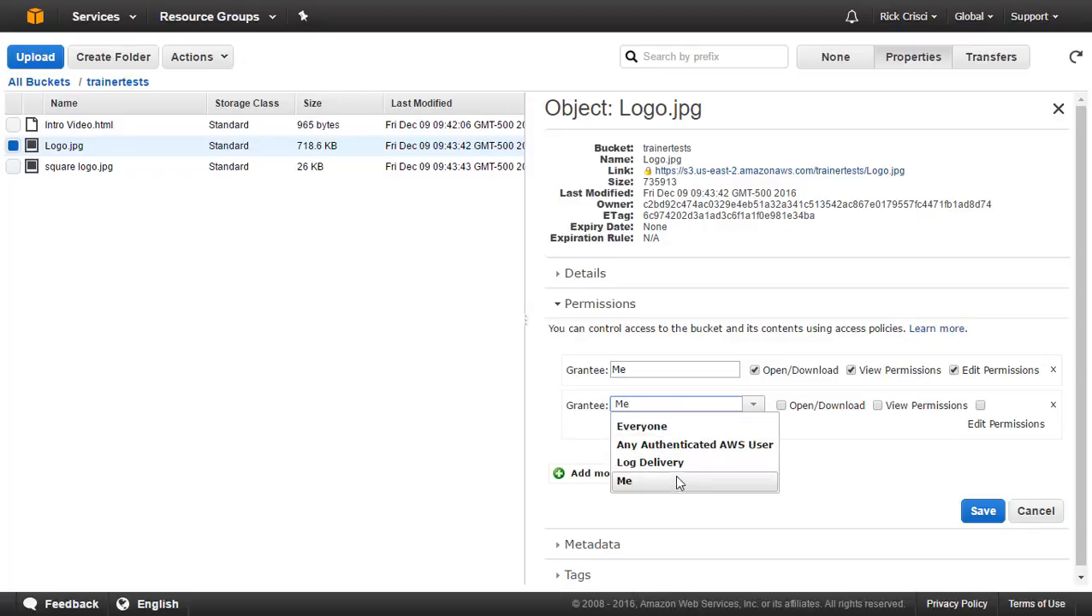
{"action": "left_click", "coordinate": [640, 426]}
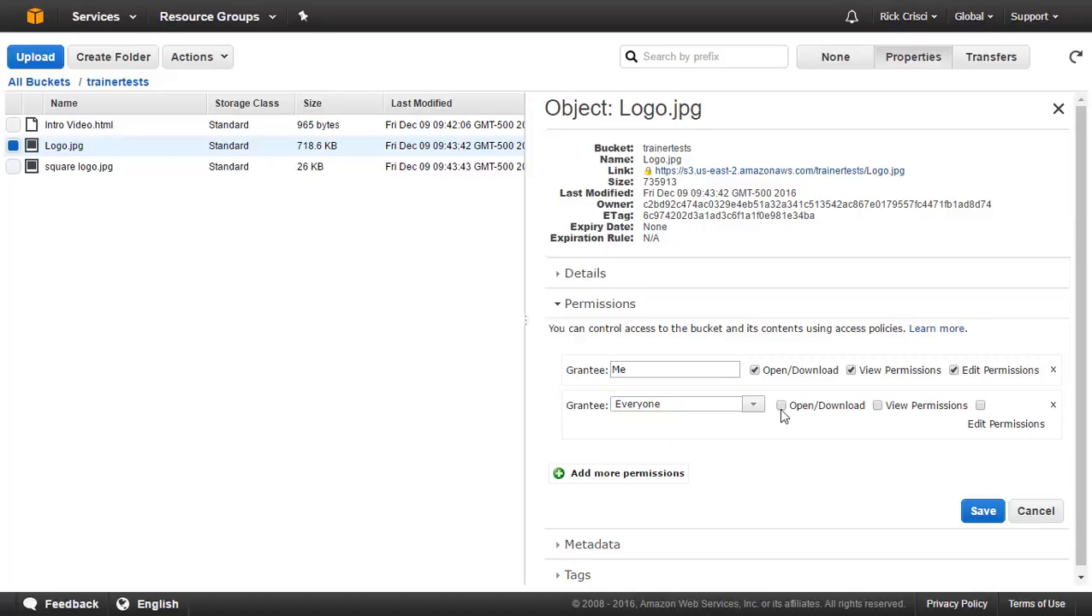
{"action": "left_click", "coordinate": [780, 404]}
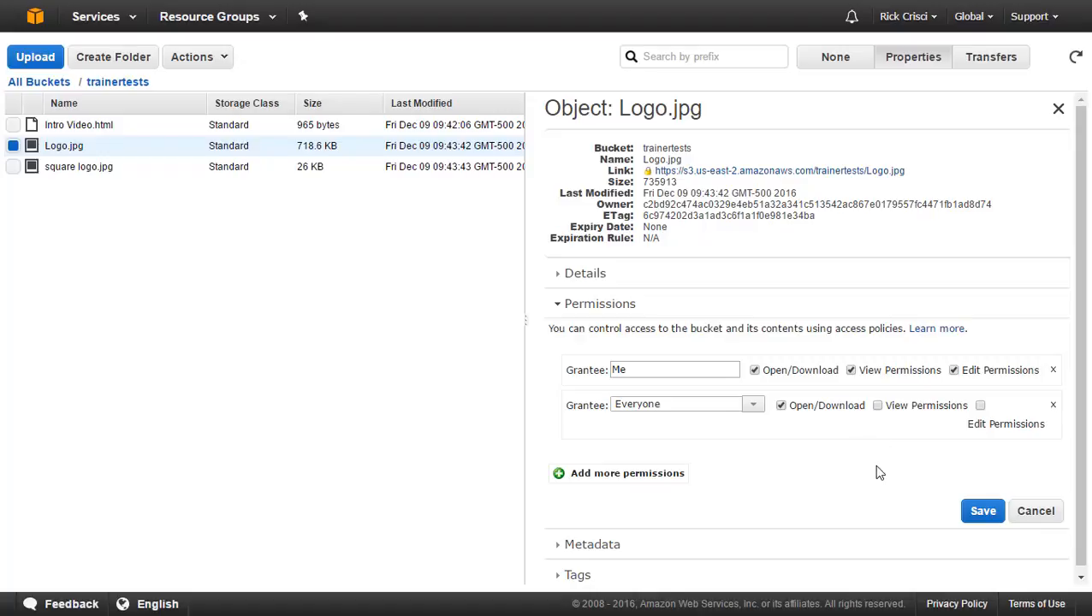
{"action": "mouse_move", "coordinate": [866, 476]}
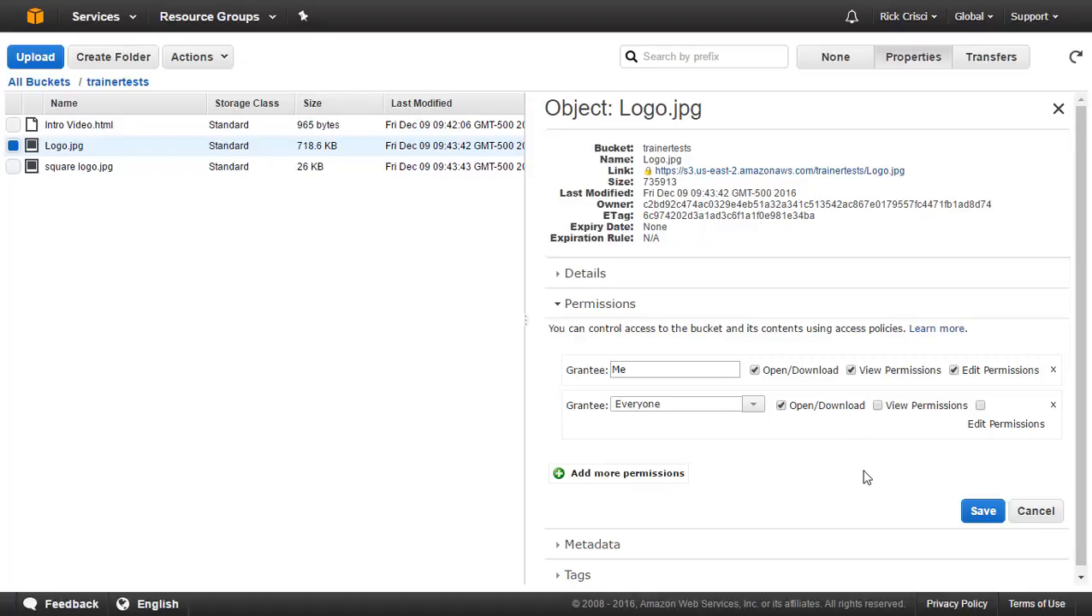
{"action": "left_click", "coordinate": [983, 510]}
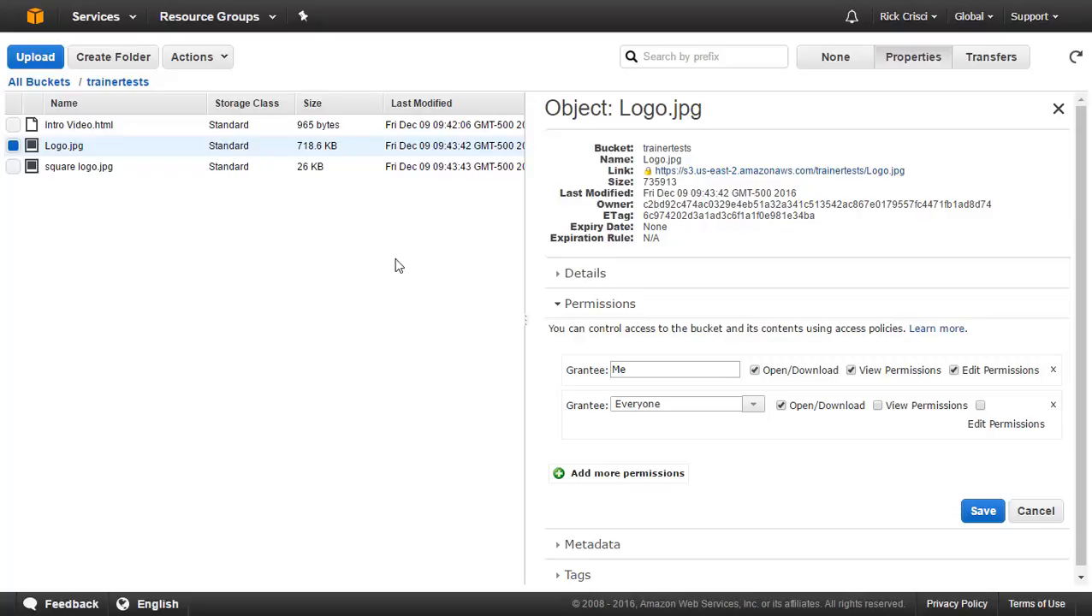
{"action": "mouse_move", "coordinate": [109, 155]}
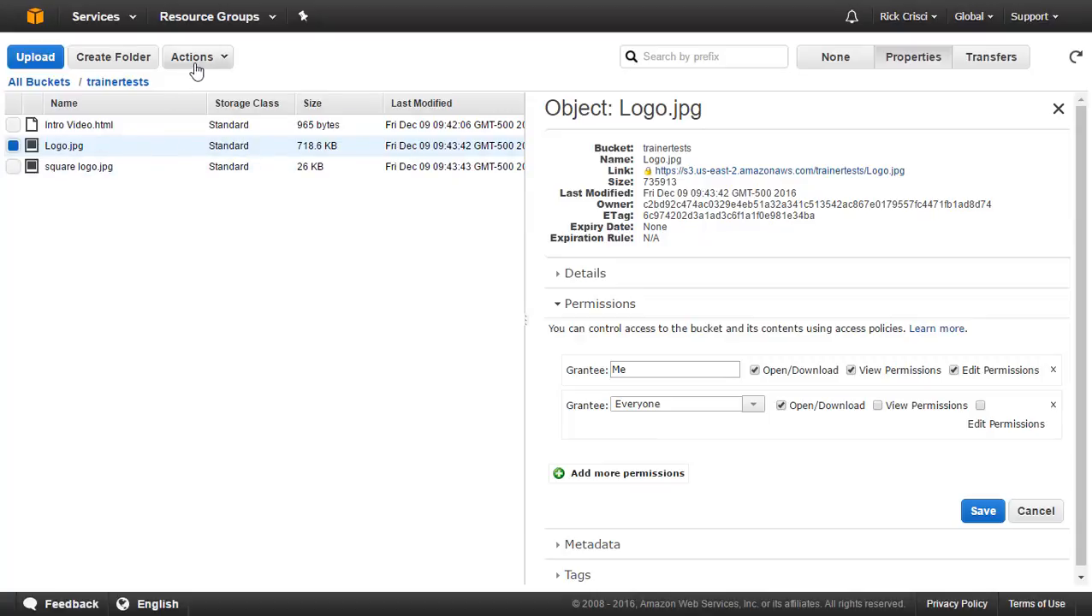
Step: Make Logo.jpg public via the Actions menu and confirm
{"action": "left_click", "coordinate": [192, 56]}
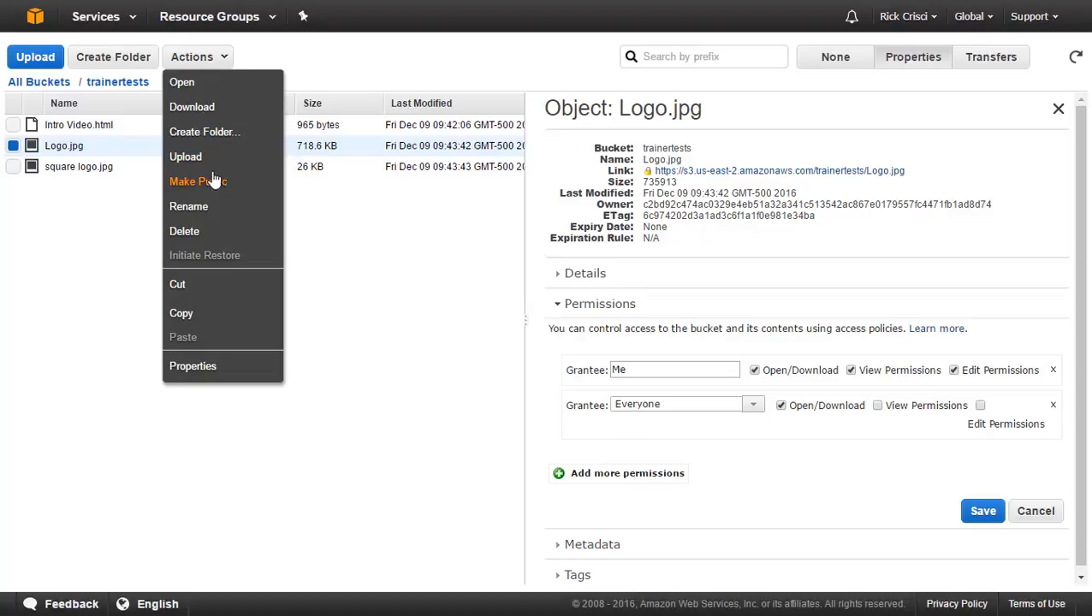
{"action": "mouse_move", "coordinate": [214, 185]}
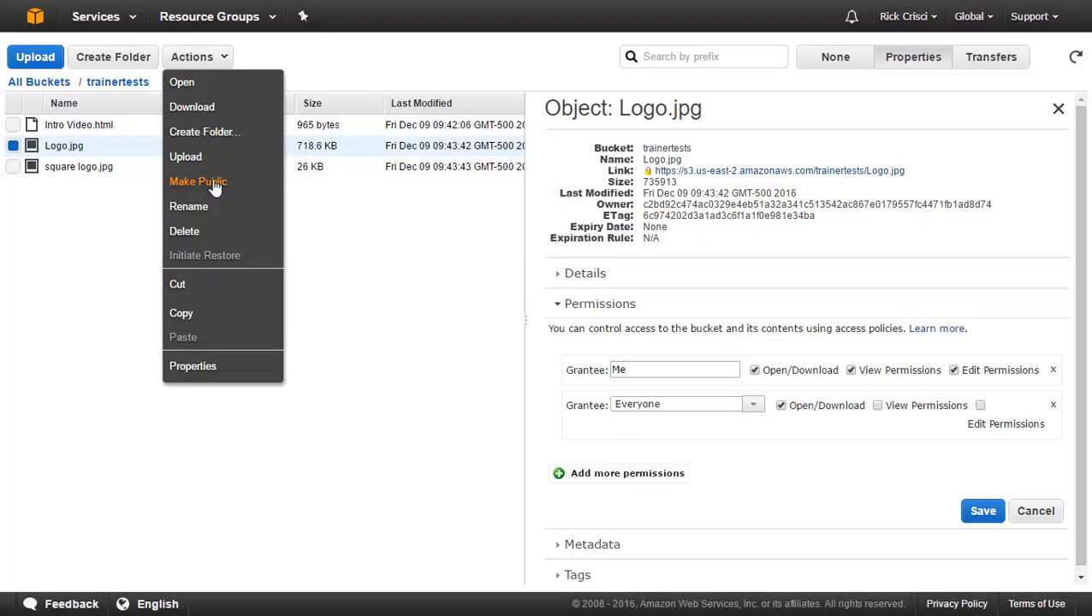
{"action": "left_click", "coordinate": [197, 181]}
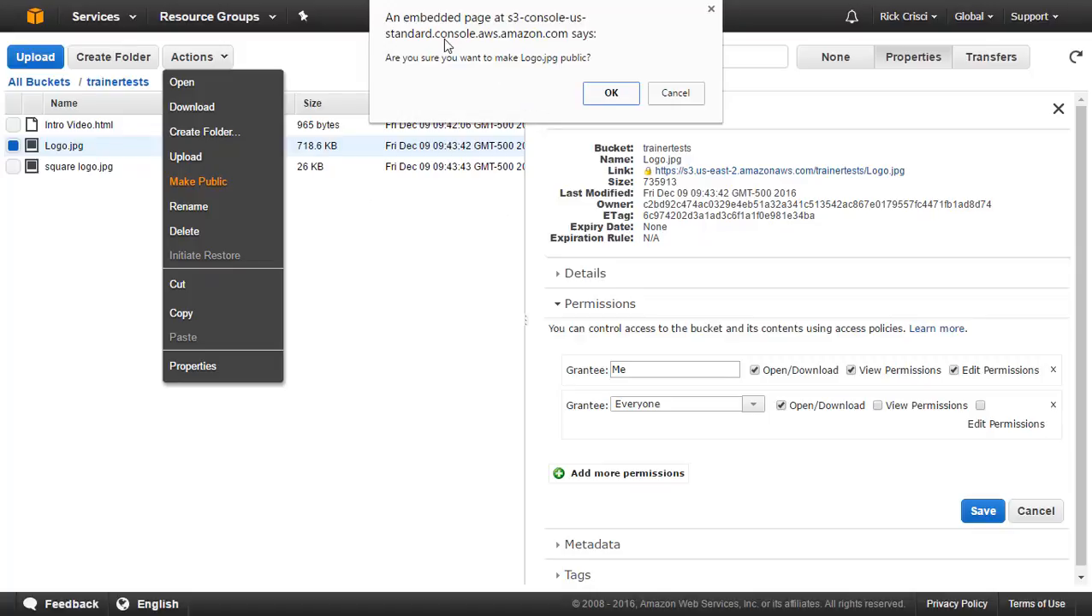
{"action": "left_click", "coordinate": [611, 93]}
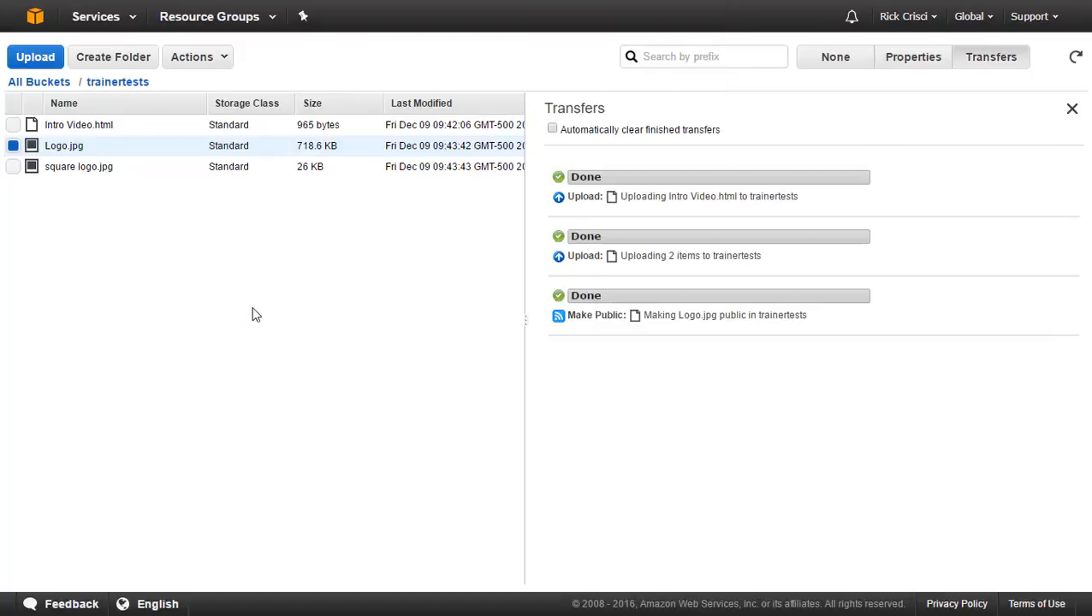
{"action": "mouse_move", "coordinate": [161, 150]}
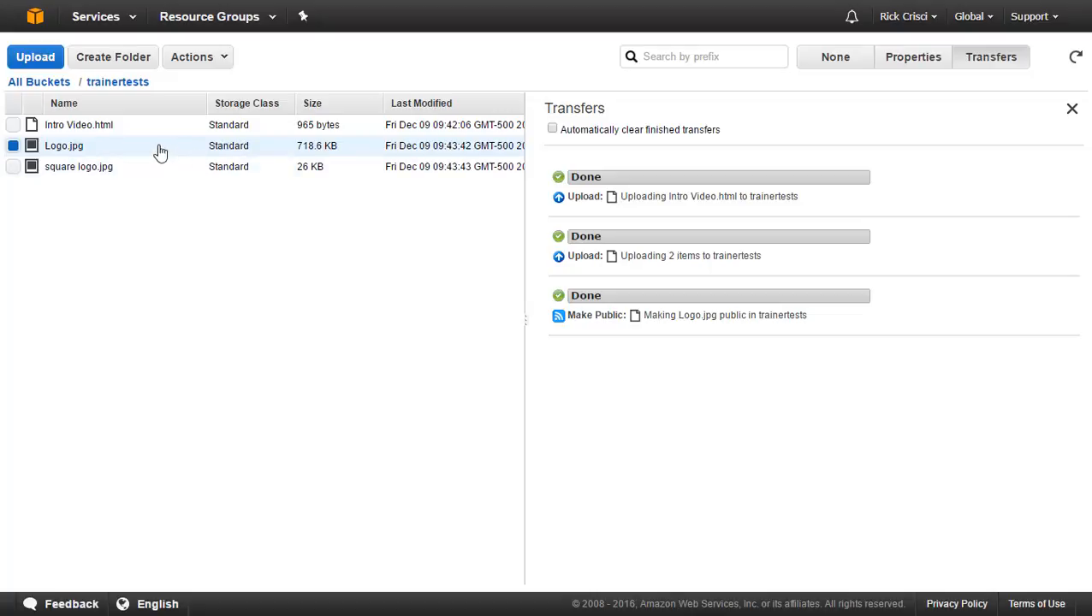
{"action": "mouse_move", "coordinate": [903, 48]}
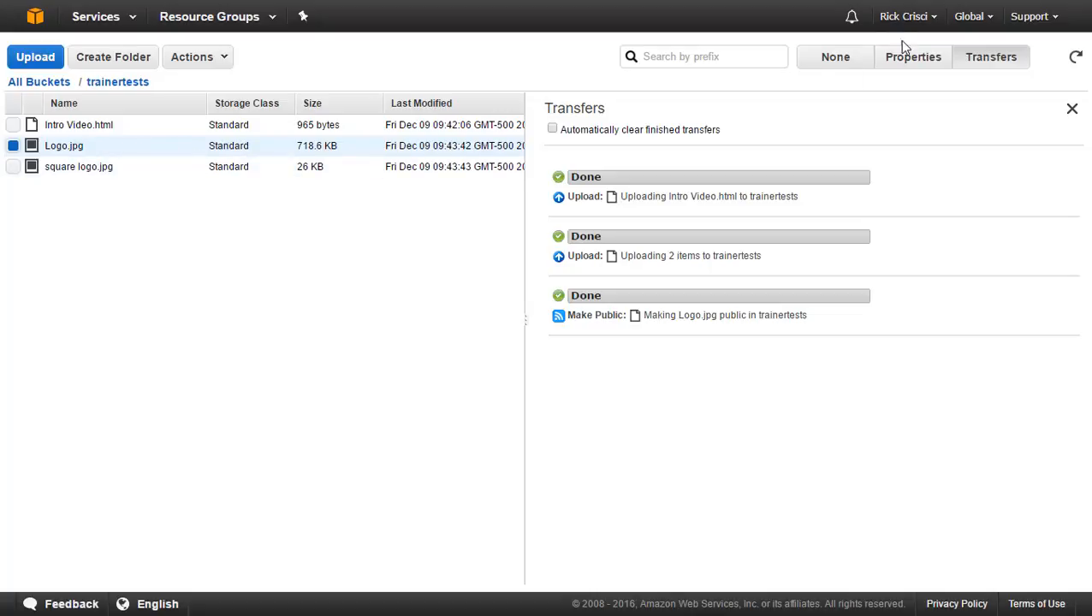
Step: Return to Logo.jpg's properties showing Everyone with Open/Download access
{"action": "left_click", "coordinate": [914, 57]}
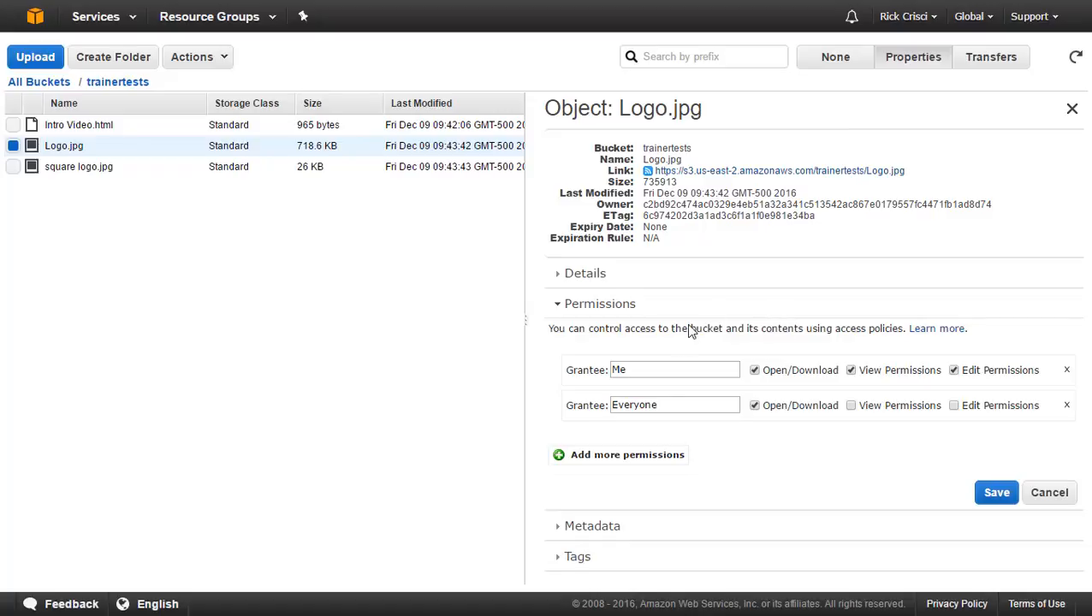
{"action": "mouse_move", "coordinate": [733, 431]}
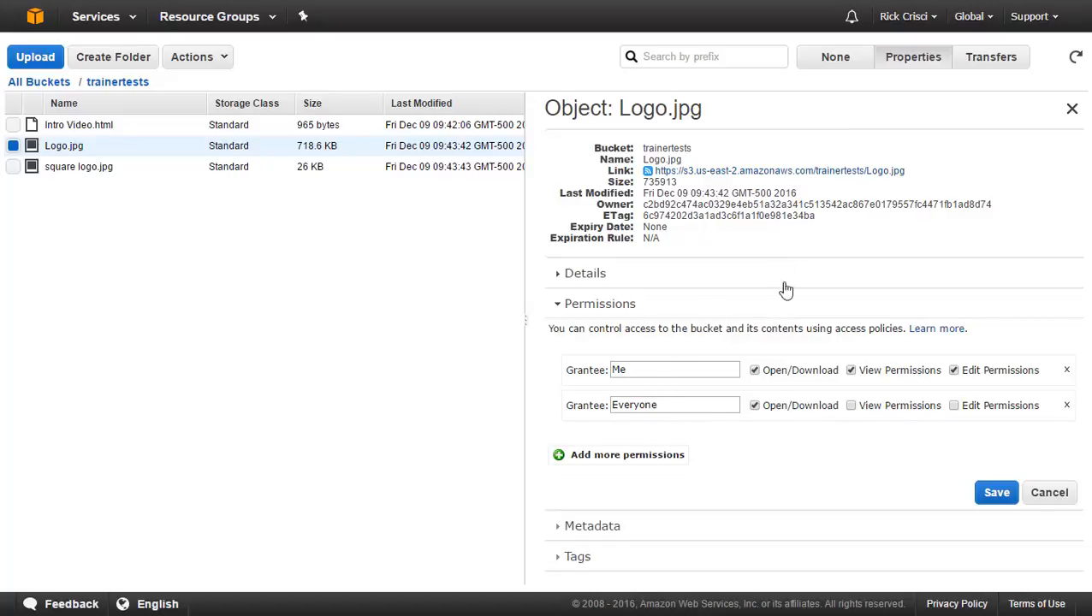
{"action": "mouse_move", "coordinate": [753, 175]}
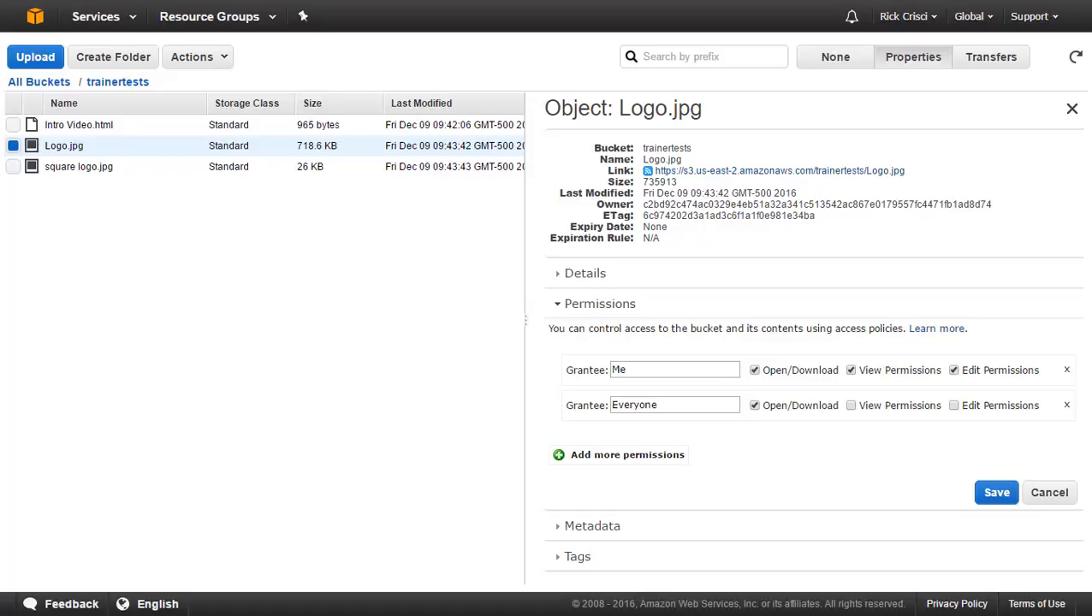
{"action": "mouse_move", "coordinate": [654, 284]}
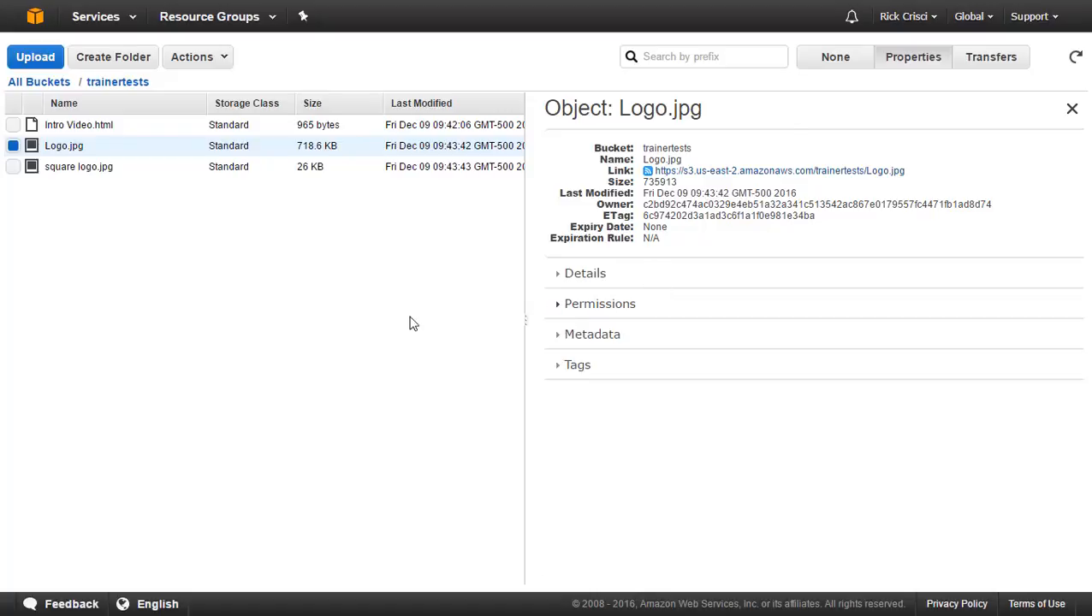
{"action": "mouse_move", "coordinate": [465, 359]}
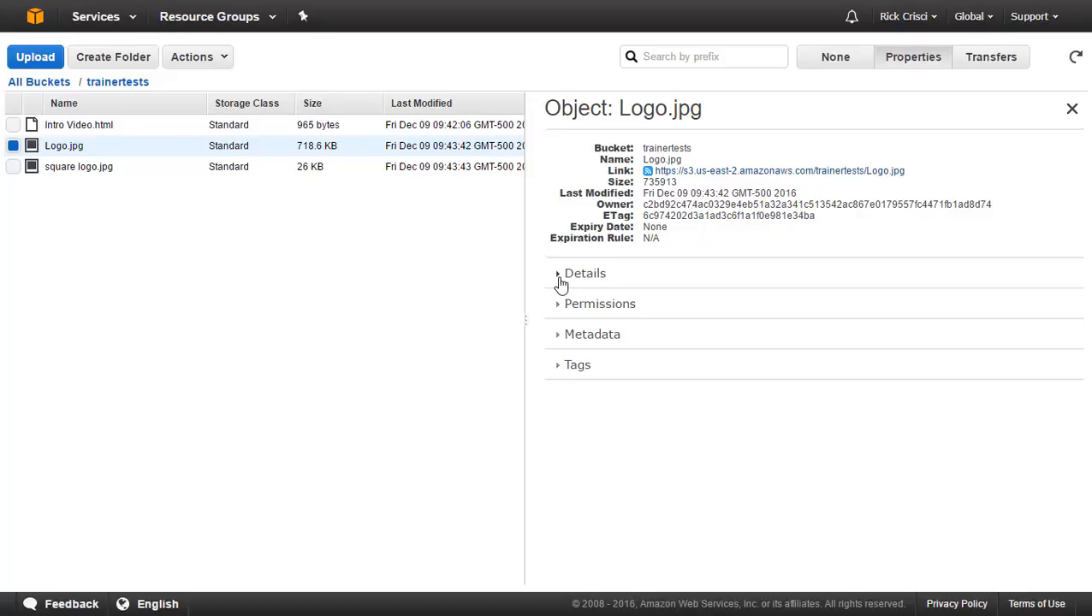
Step: Compare Logo.jpg's storage class options: Standard, Reduced Redundancy and Standard - Infrequent Access
{"action": "left_click", "coordinate": [585, 274]}
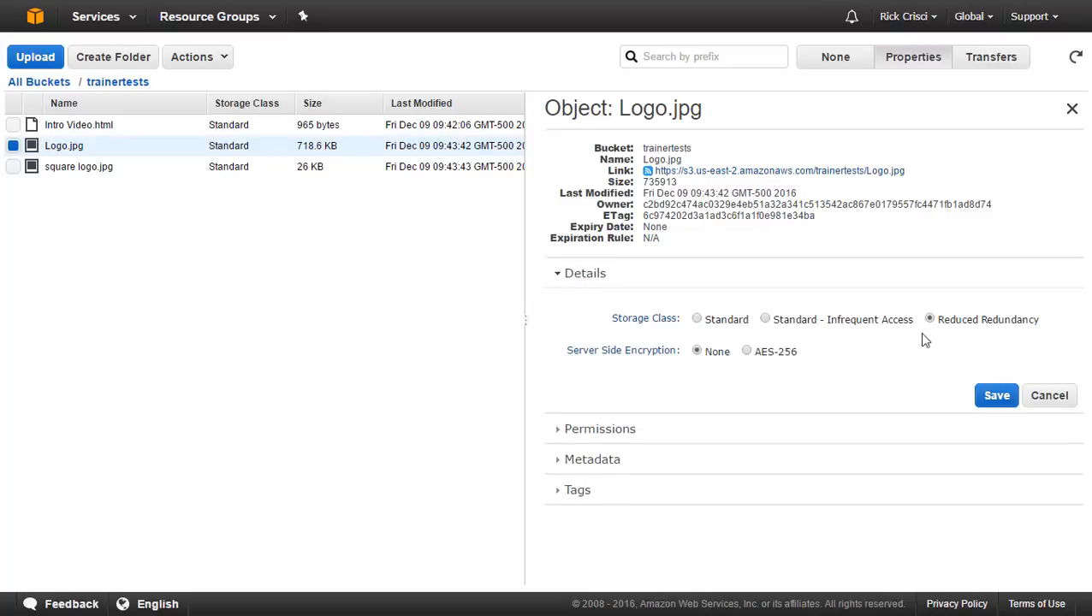
{"action": "mouse_move", "coordinate": [931, 342]}
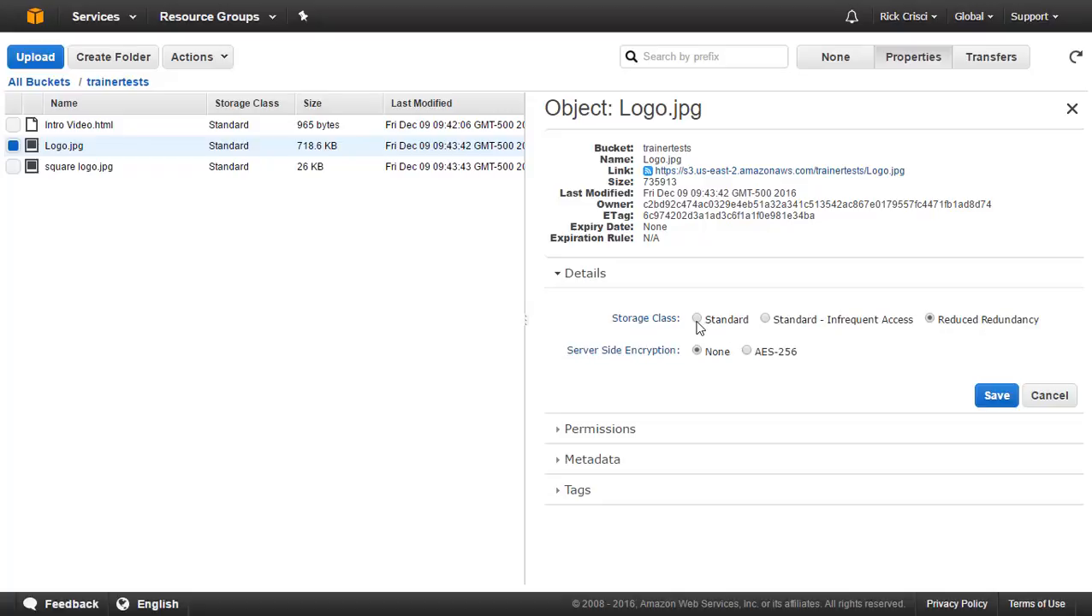
{"action": "left_click", "coordinate": [697, 318]}
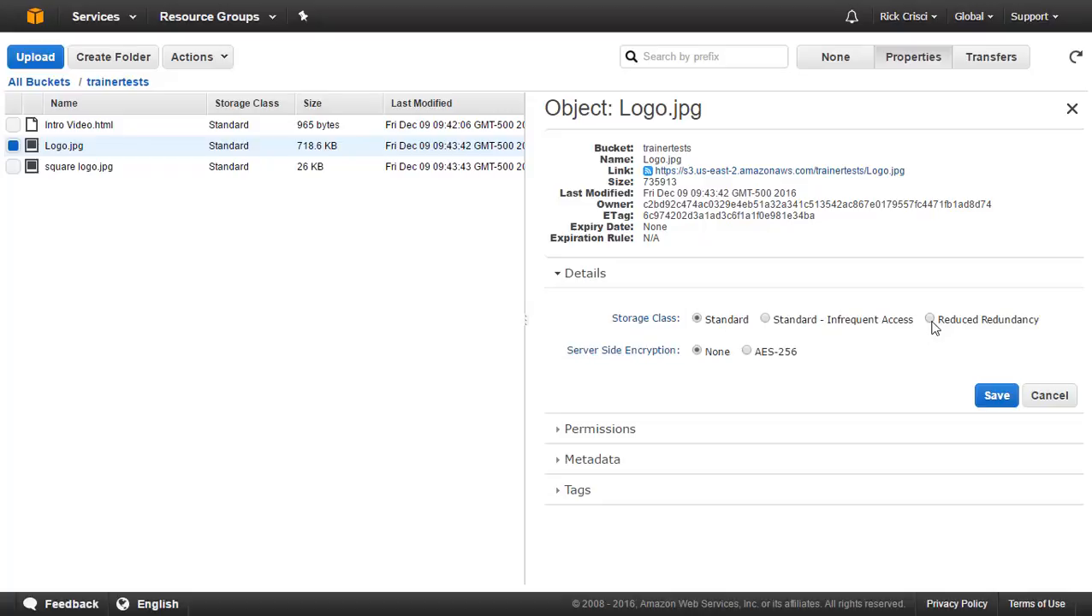
{"action": "left_click", "coordinate": [931, 320]}
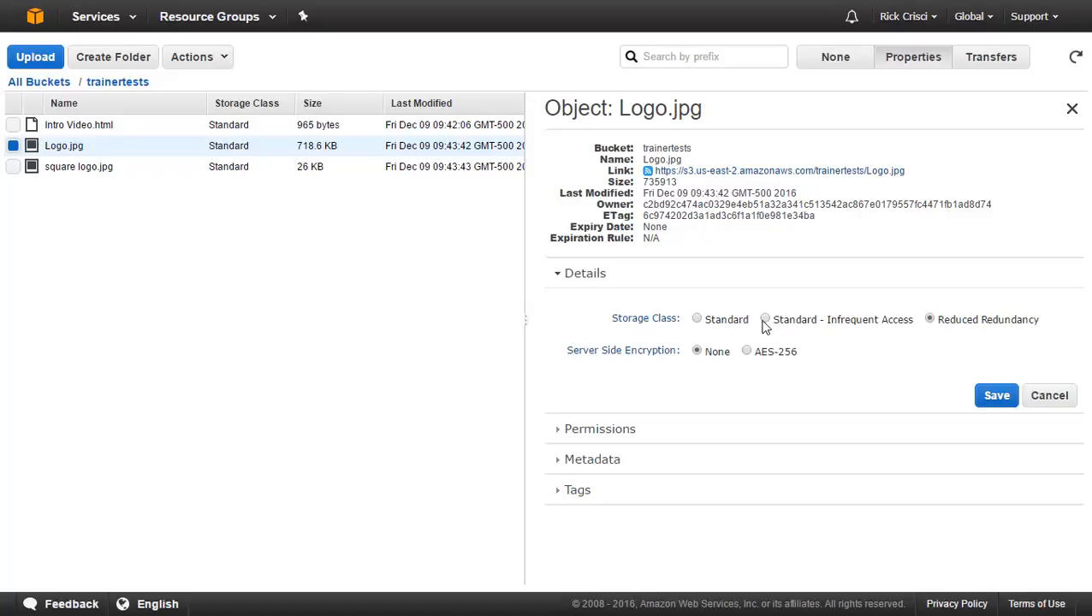
{"action": "left_click", "coordinate": [763, 320]}
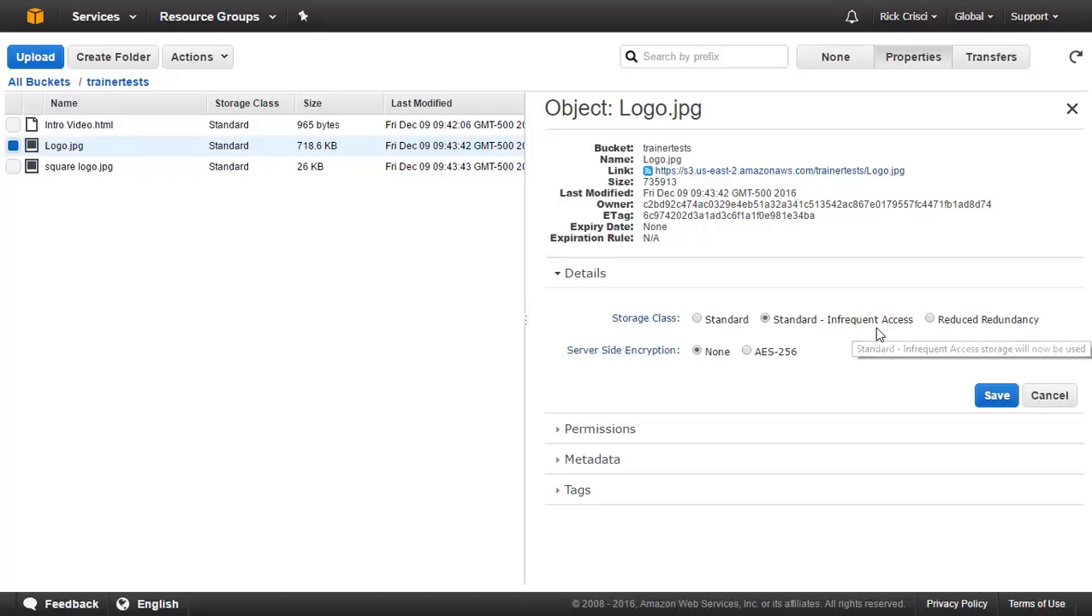
{"action": "mouse_move", "coordinate": [876, 335]}
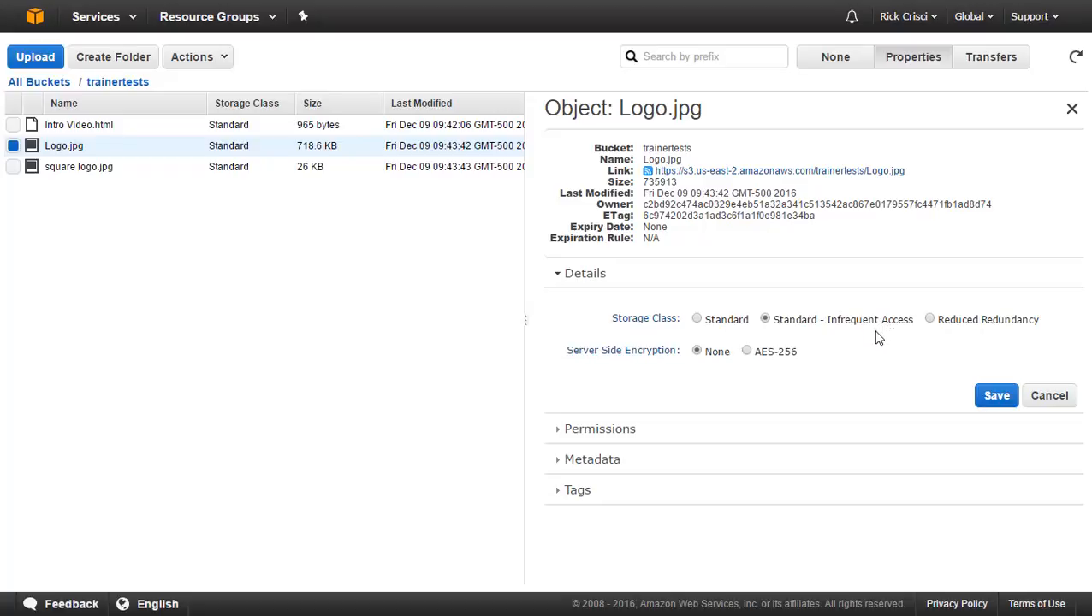
{"action": "mouse_move", "coordinate": [873, 353]}
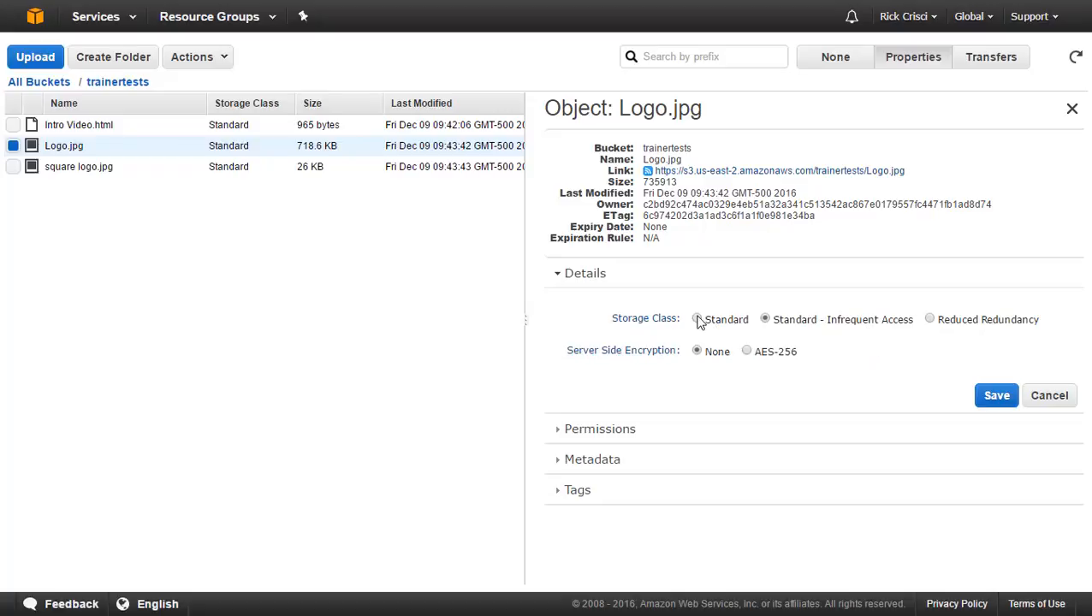
{"action": "left_click", "coordinate": [696, 320]}
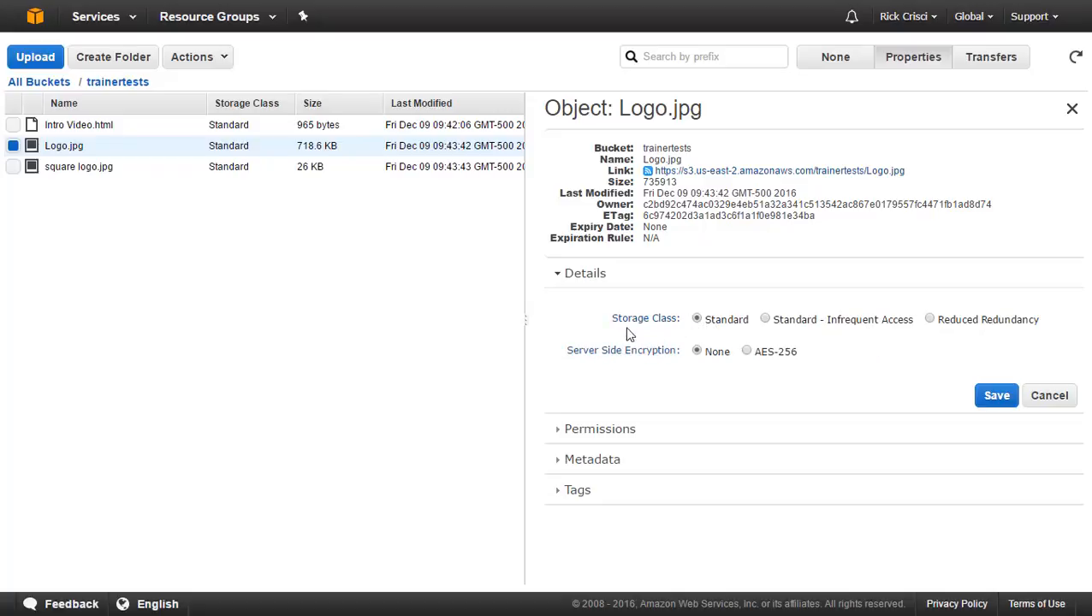
{"action": "mouse_move", "coordinate": [587, 317]}
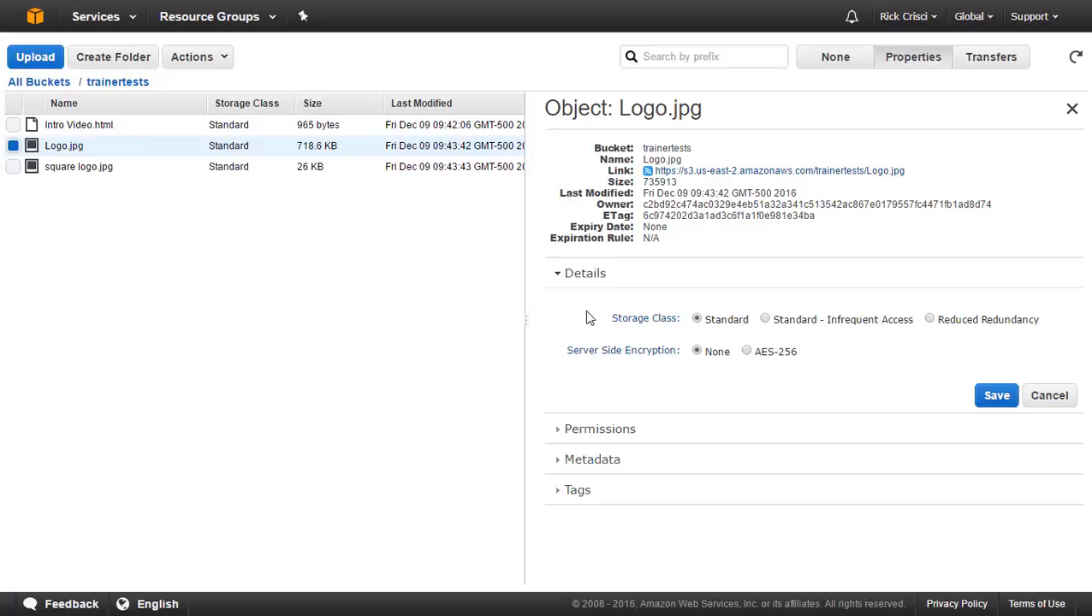
{"action": "mouse_move", "coordinate": [744, 353]}
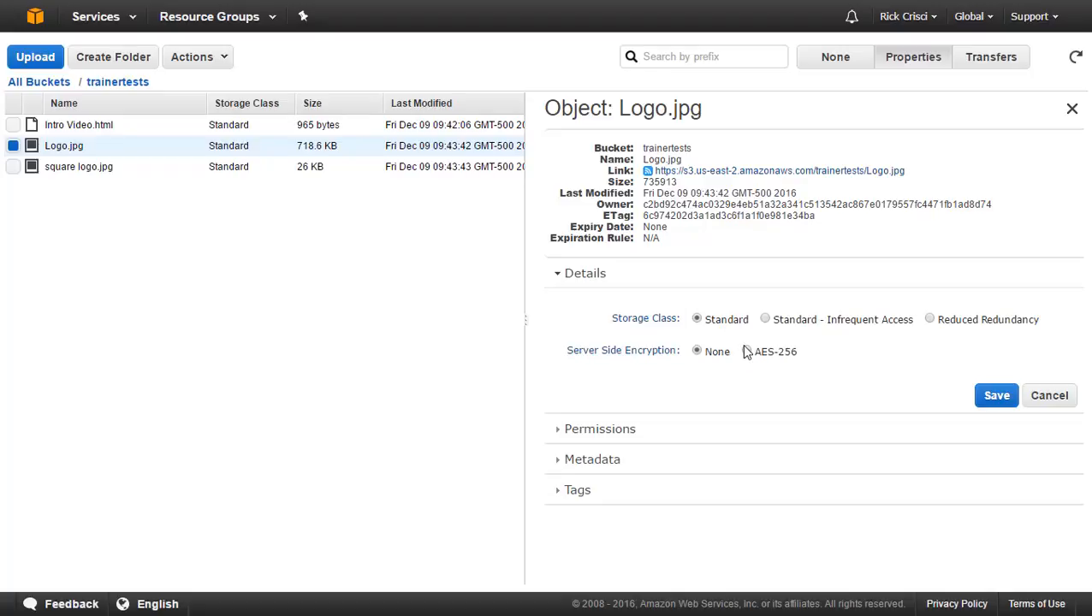
Step: Set Logo.jpg to Reduced Redundancy with AES-256 encryption and save
{"action": "left_click", "coordinate": [746, 351]}
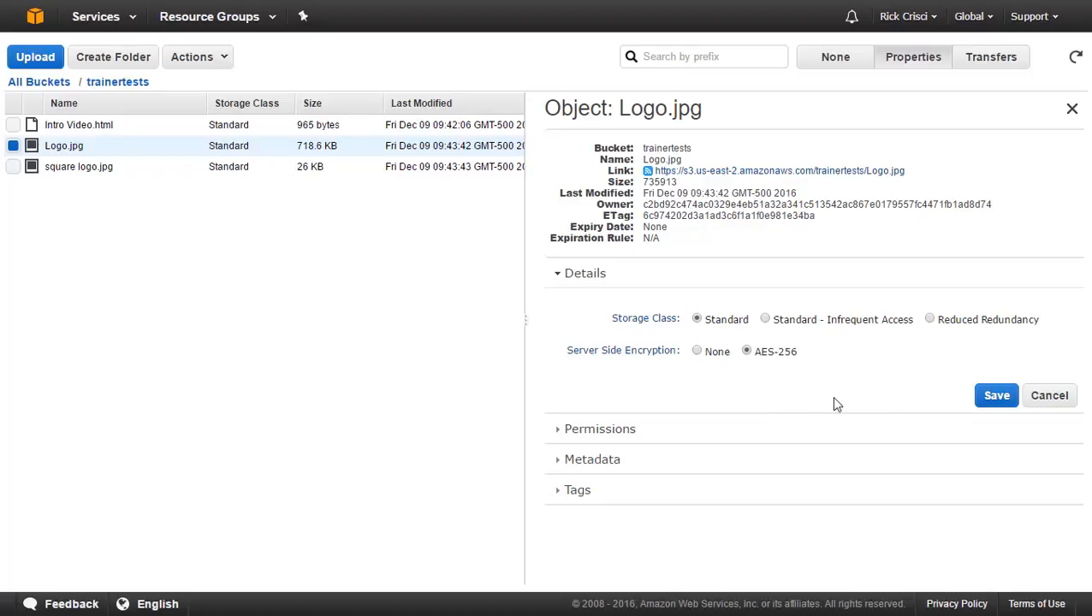
{"action": "mouse_move", "coordinate": [929, 320]}
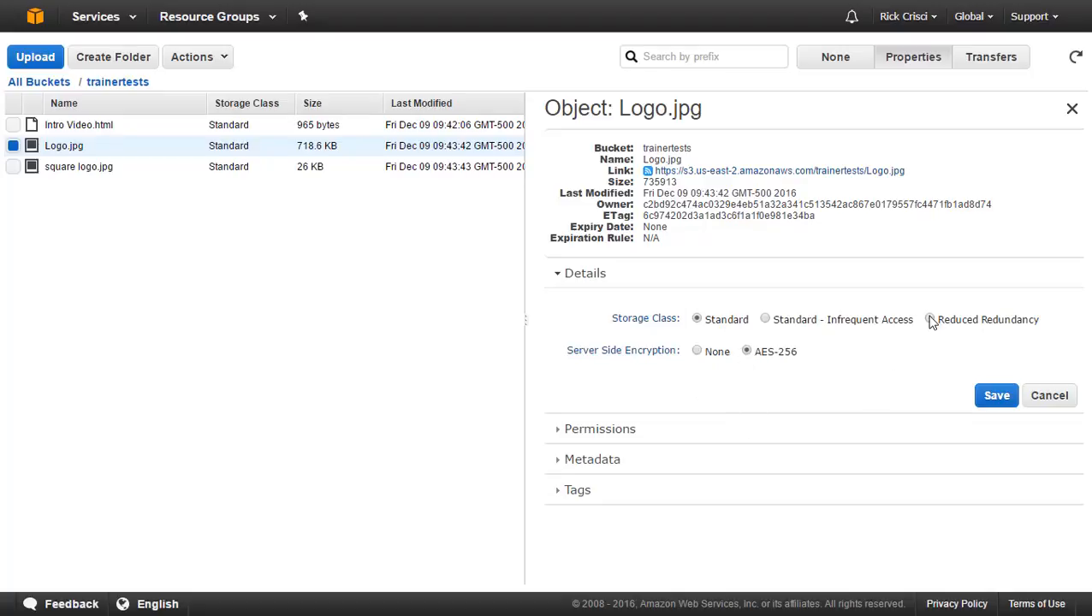
{"action": "left_click", "coordinate": [929, 320]}
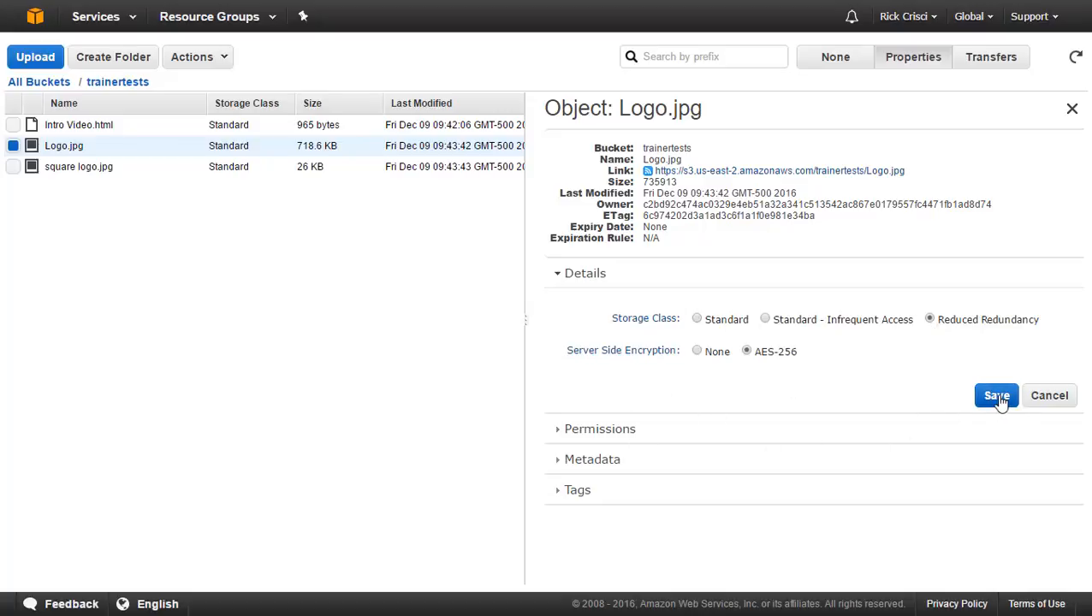
{"action": "left_click", "coordinate": [997, 395]}
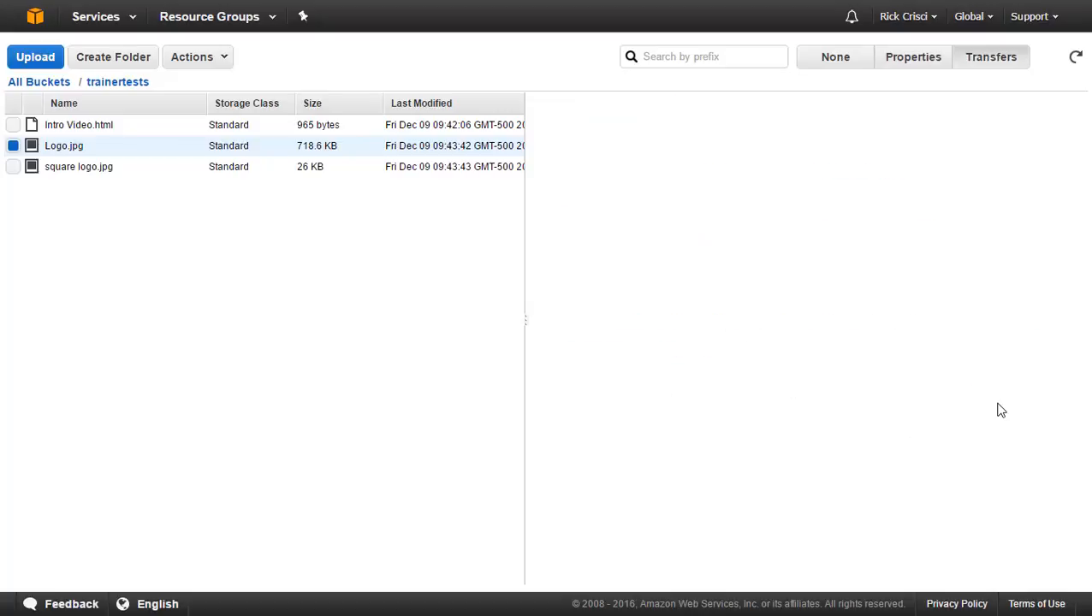
Step: Check the Transfers panel showing Logo.jpg's storage change completed
{"action": "left_click", "coordinate": [991, 56]}
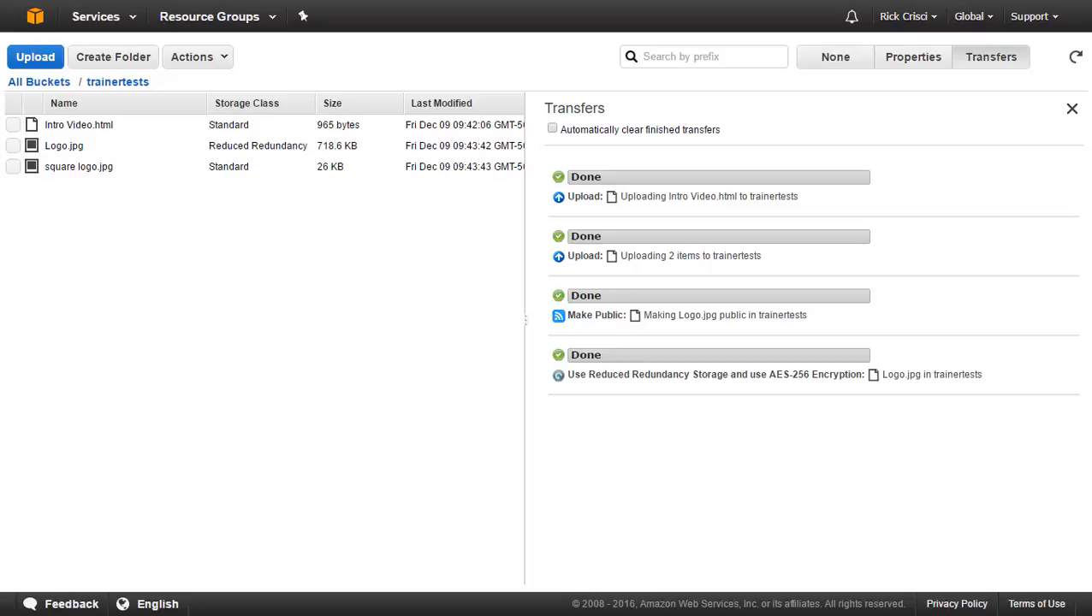
{"action": "mouse_move", "coordinate": [22, 184]}
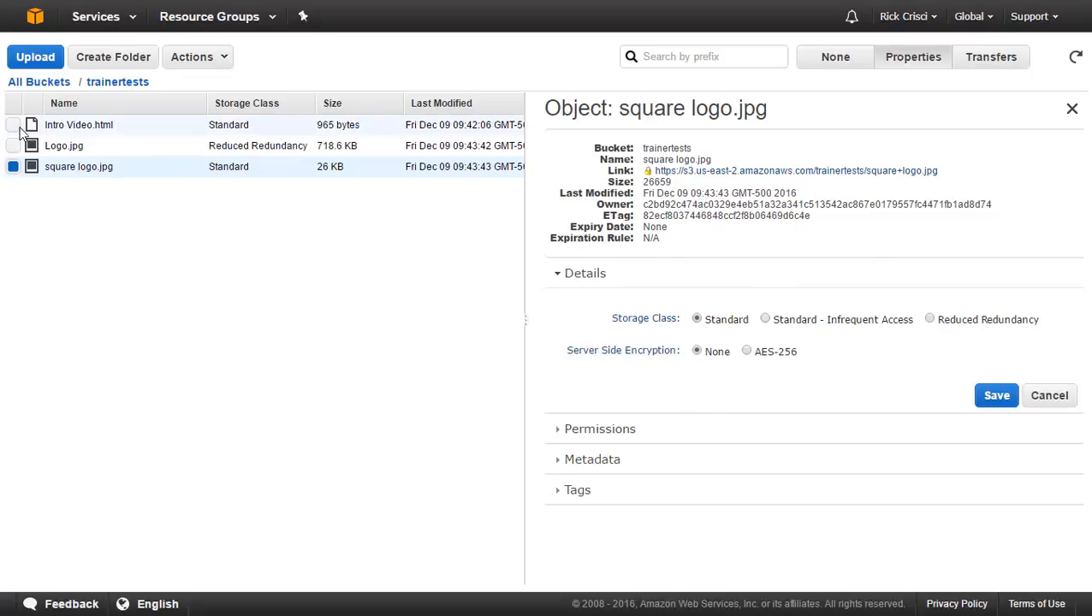
Step: Give Intro Video.html and square logo.jpg Reduced Redundancy storage and AES-256 encryption together
{"action": "left_click", "coordinate": [14, 125]}
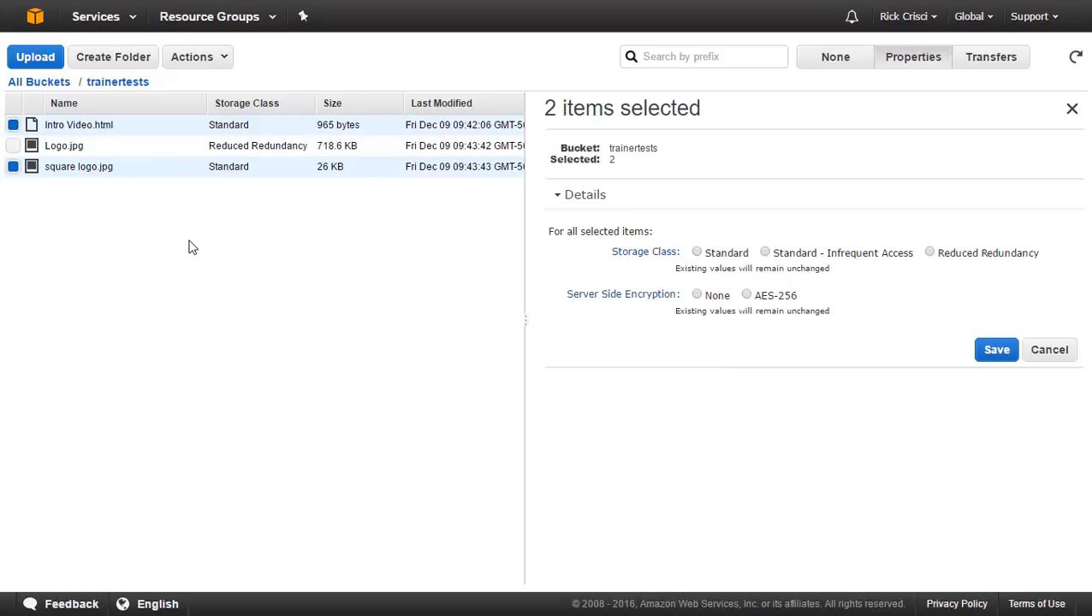
{"action": "mouse_move", "coordinate": [160, 226]}
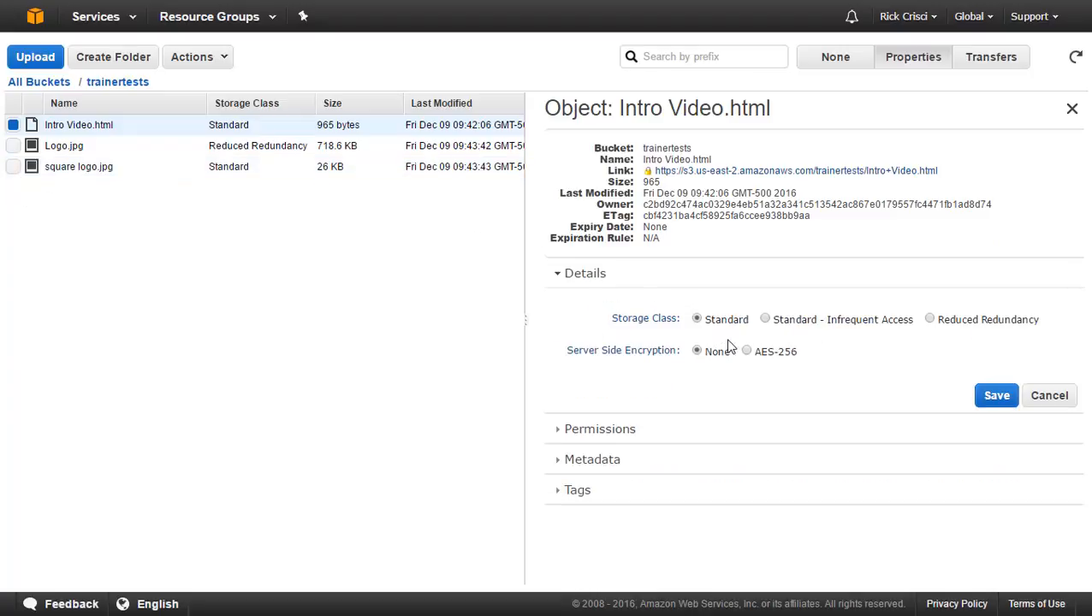
{"action": "mouse_move", "coordinate": [746, 383]}
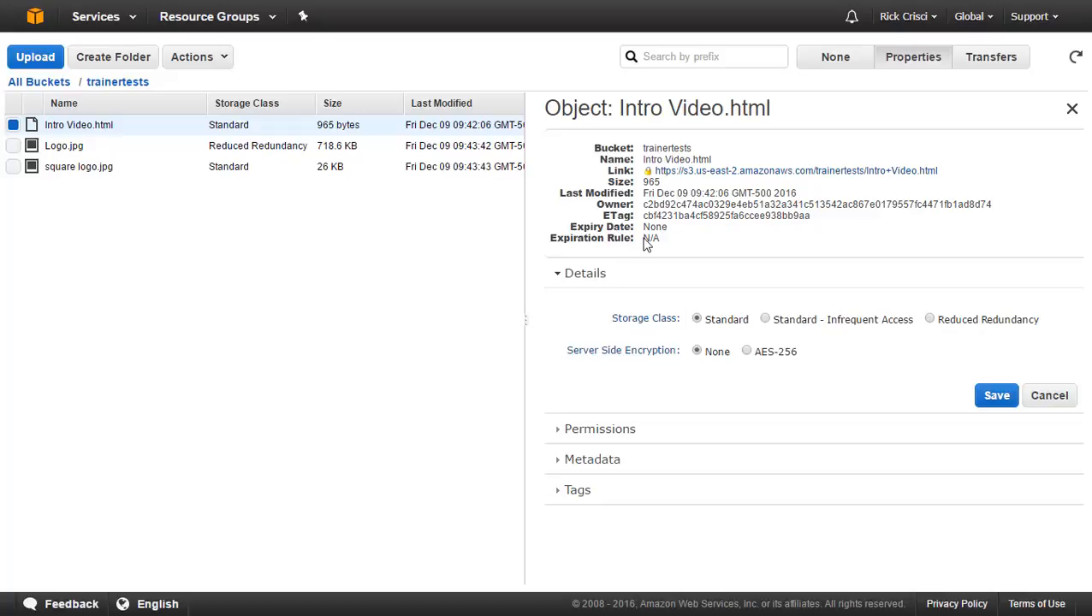
{"action": "left_click", "coordinate": [14, 166]}
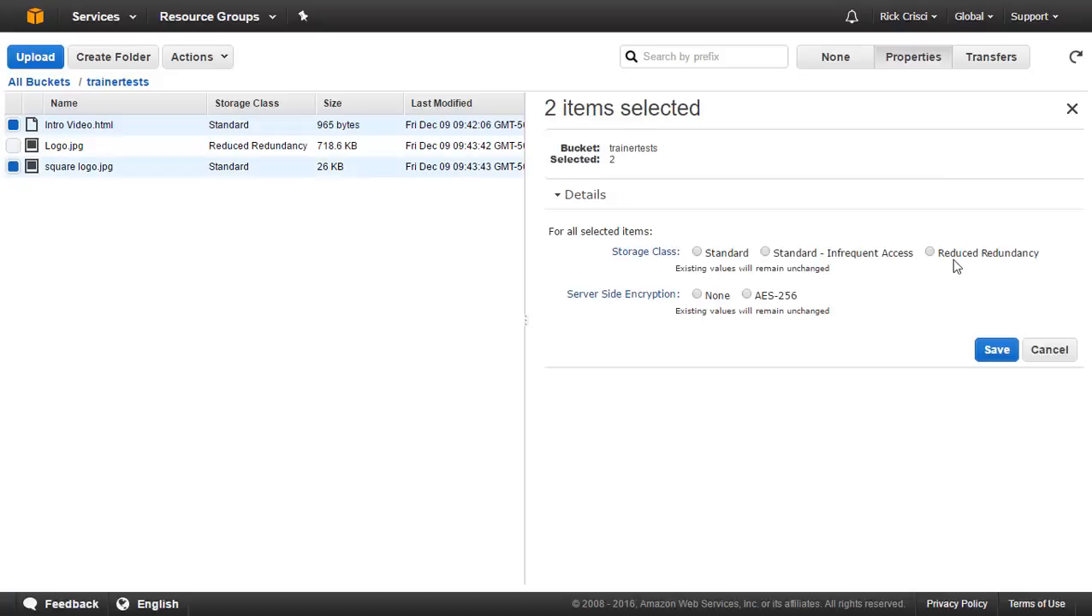
{"action": "left_click", "coordinate": [930, 254]}
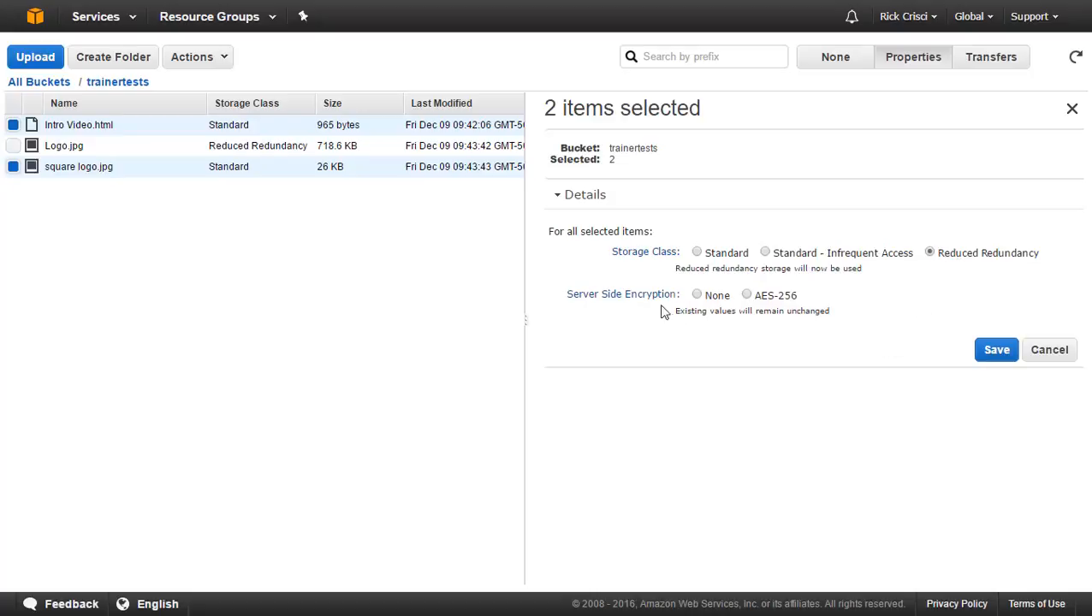
{"action": "left_click", "coordinate": [747, 294]}
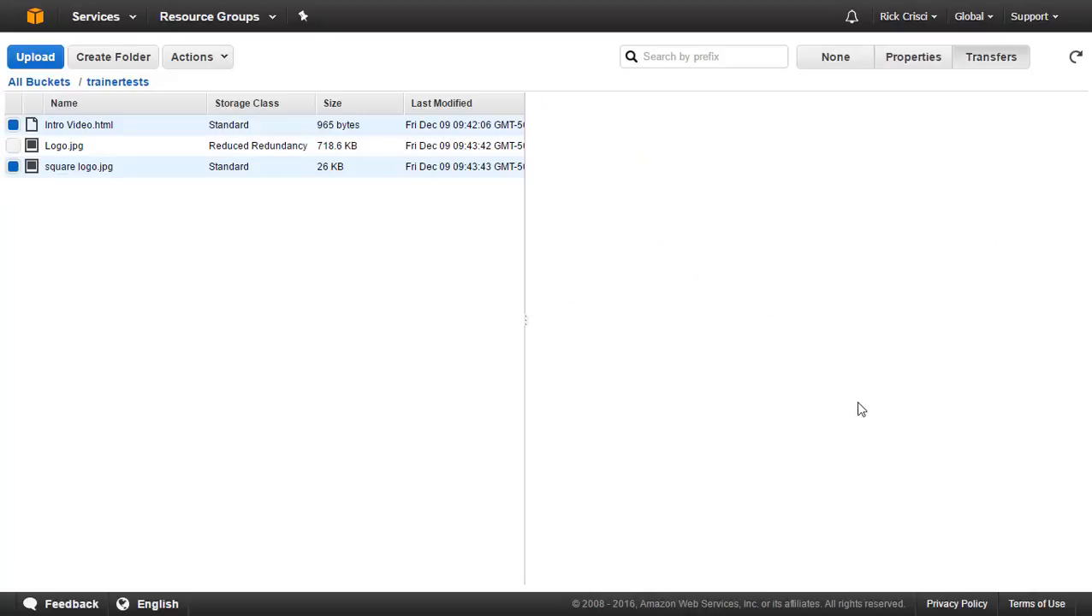
{"action": "left_click", "coordinate": [989, 56]}
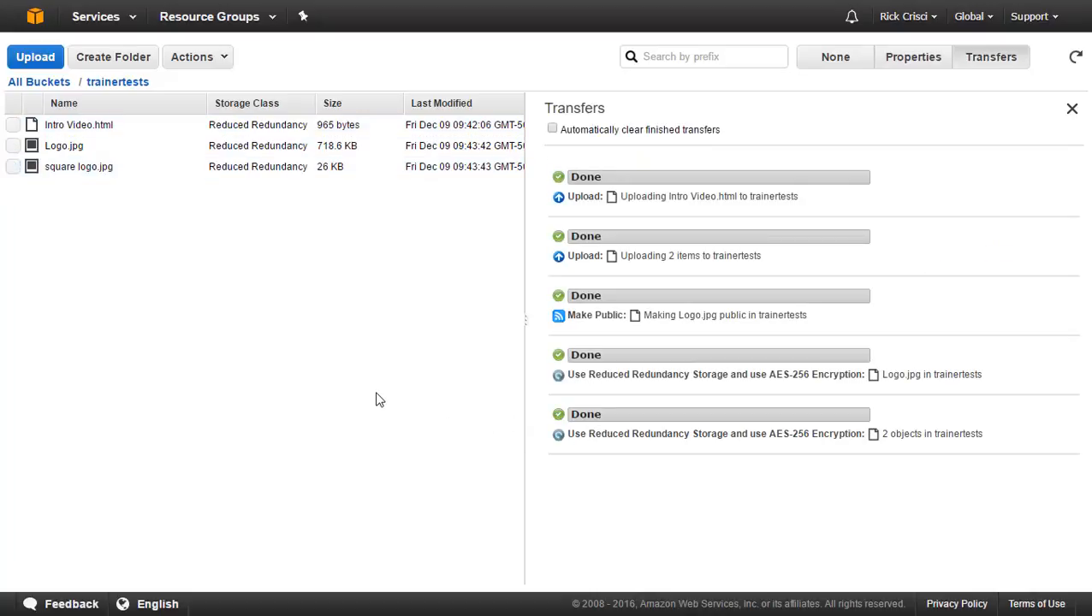
{"action": "mouse_move", "coordinate": [220, 248]}
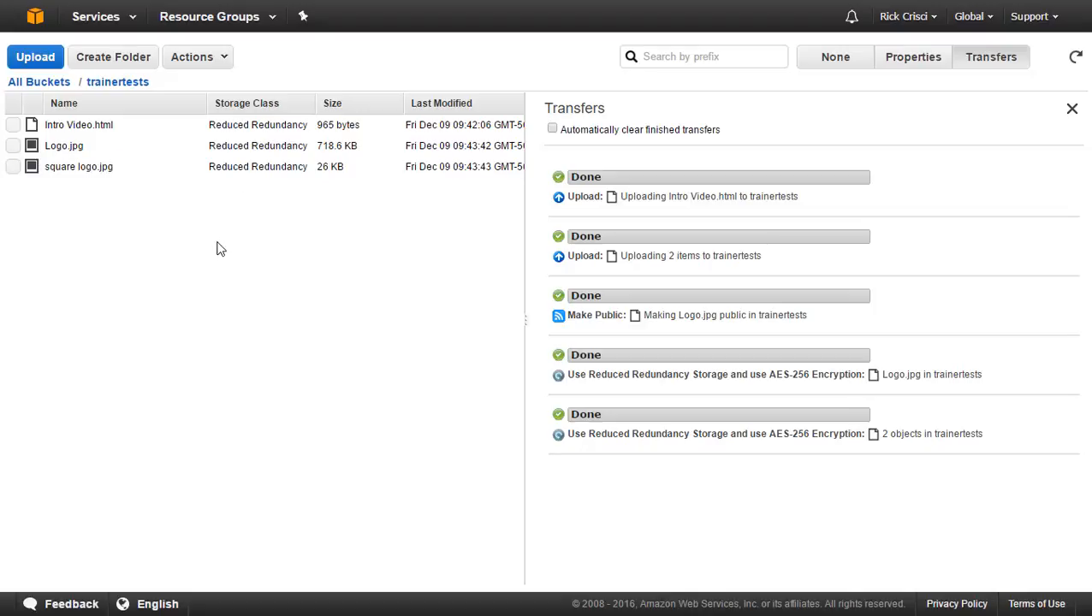
{"action": "mouse_move", "coordinate": [181, 315]}
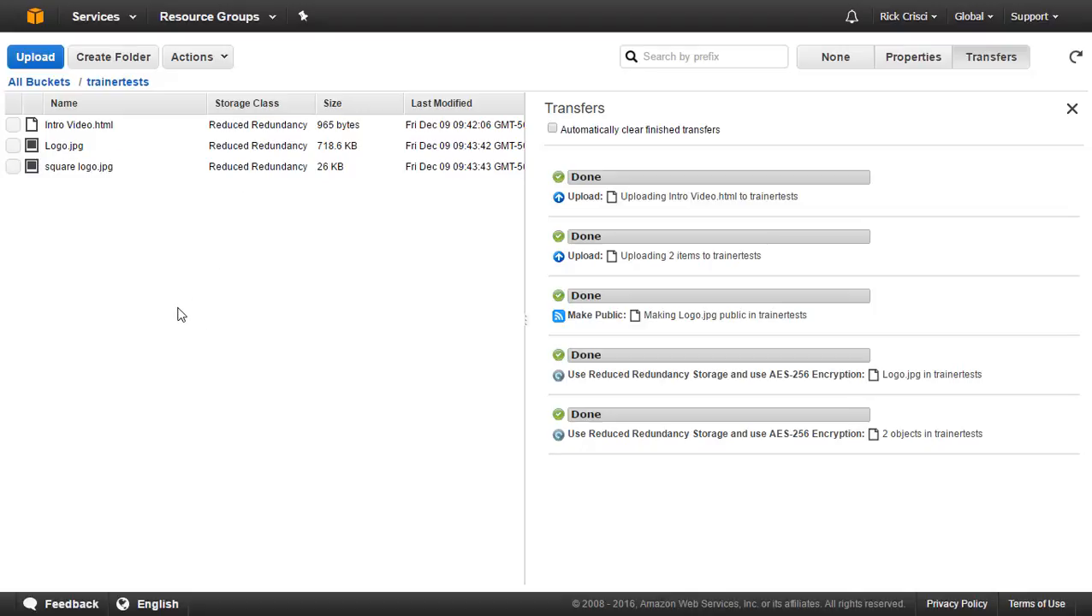
{"action": "mouse_move", "coordinate": [171, 332]}
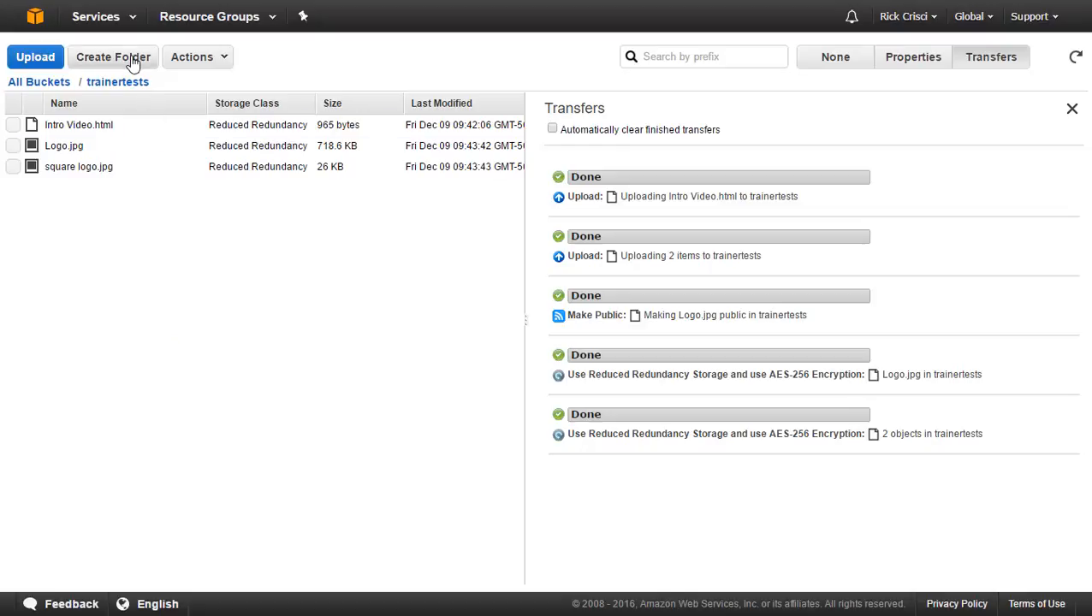
Step: Create a folder named Training in the trainertests bucket
{"action": "left_click", "coordinate": [113, 56]}
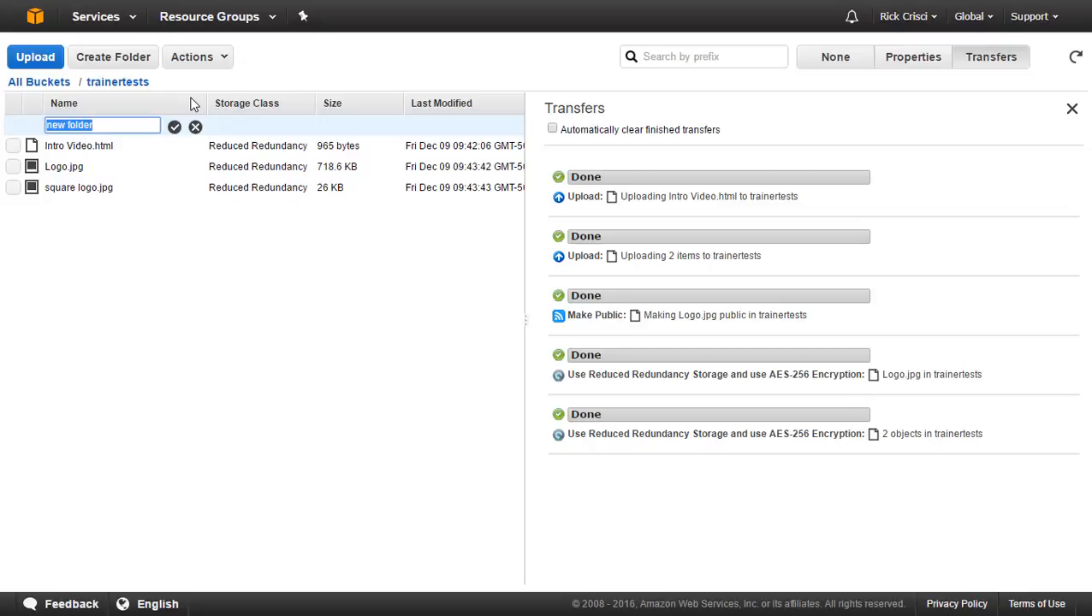
{"action": "type", "text": "Training"}
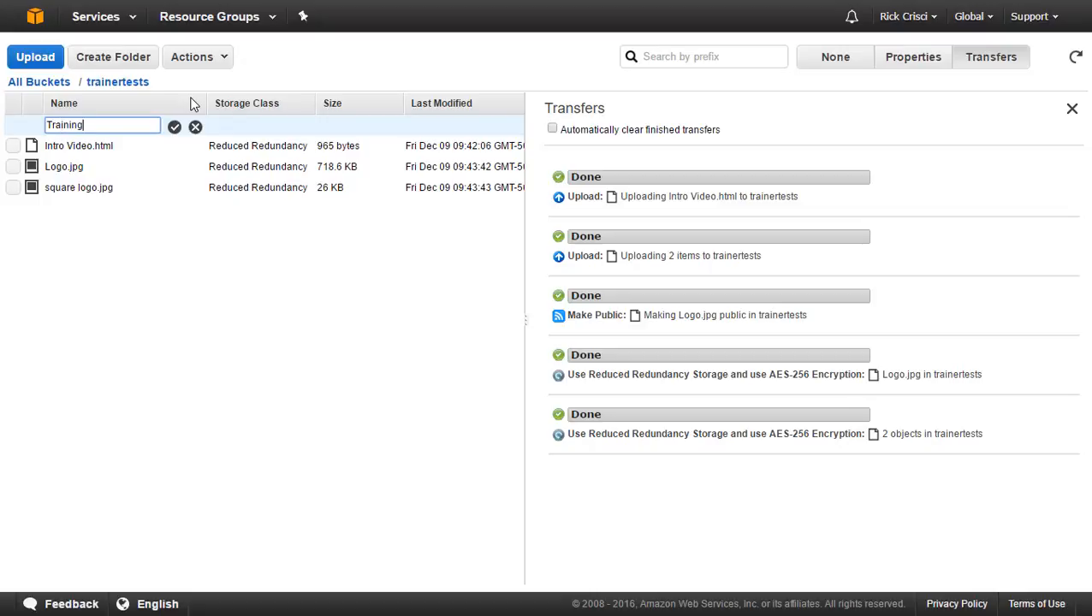
{"action": "left_click", "coordinate": [175, 127]}
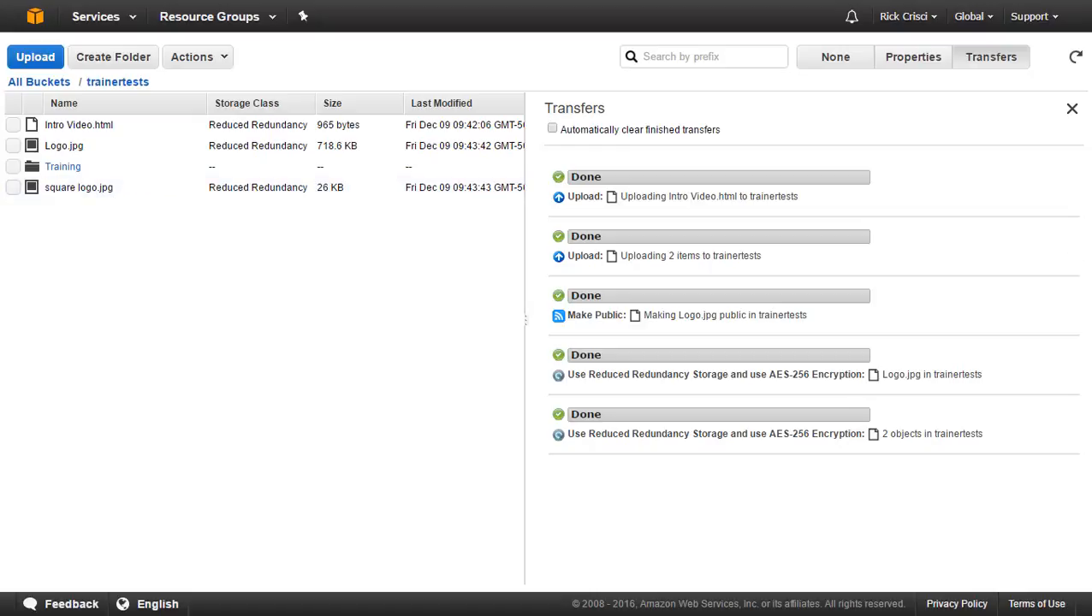
Step: Cut the three files, paste them into Training, and return to the bucket's top level
{"action": "left_click", "coordinate": [13, 123]}
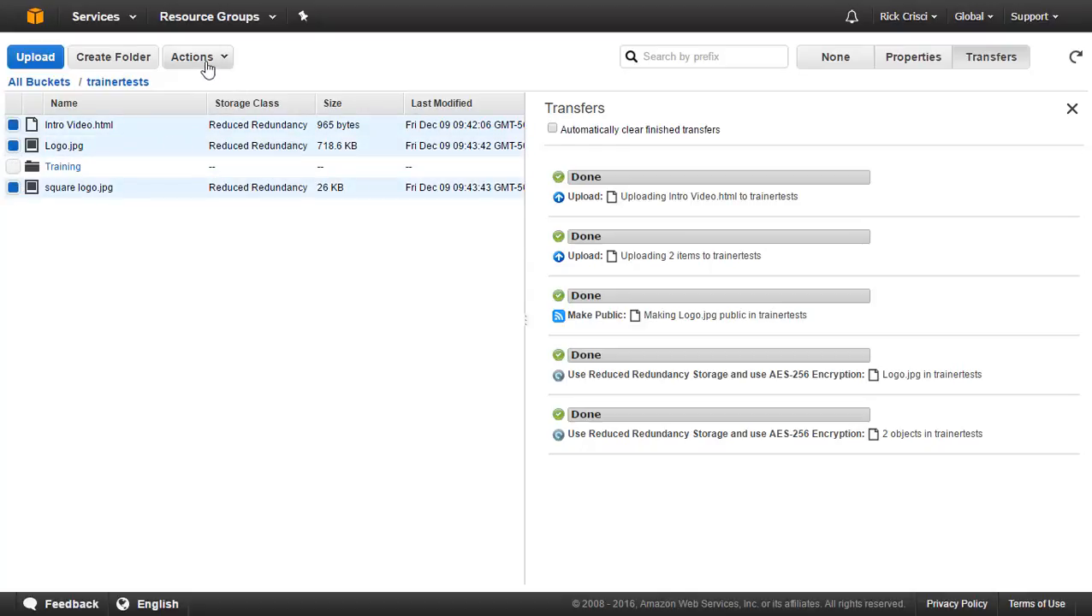
{"action": "left_click", "coordinate": [198, 56]}
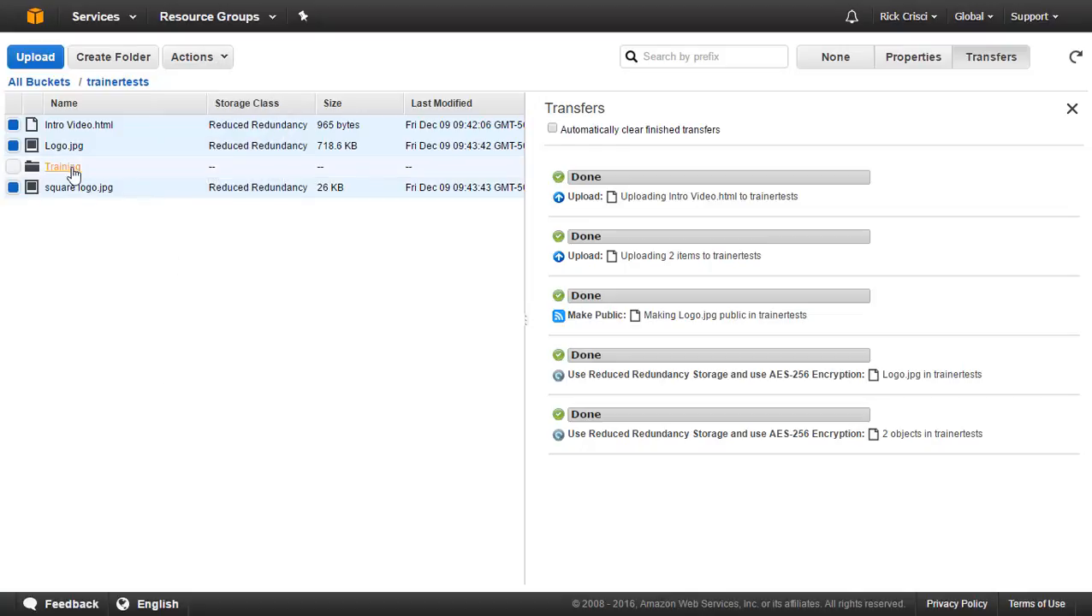
{"action": "left_click", "coordinate": [61, 166]}
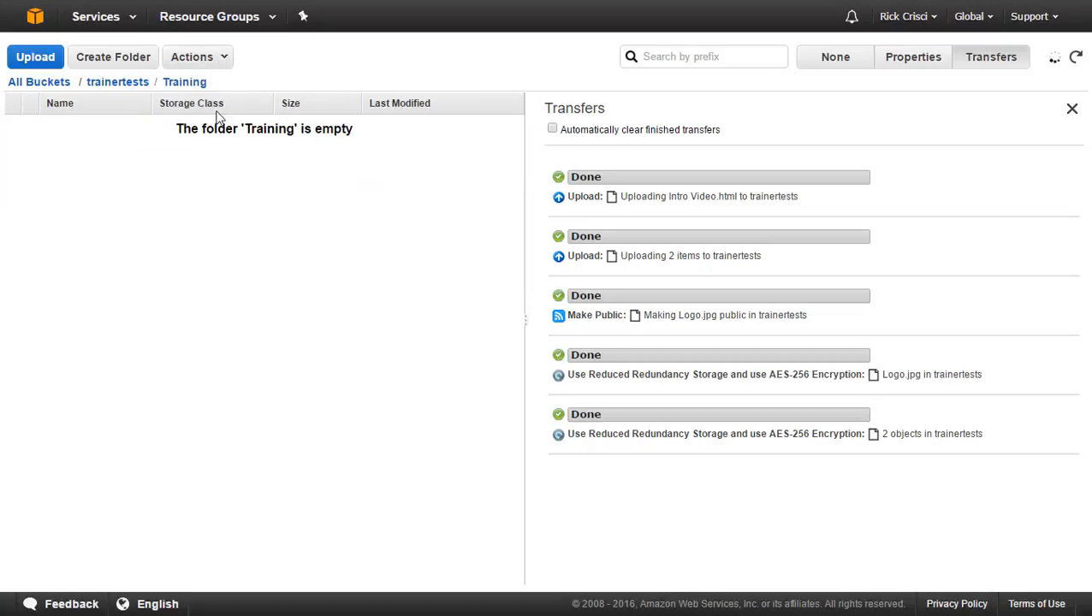
{"action": "left_click", "coordinate": [197, 57]}
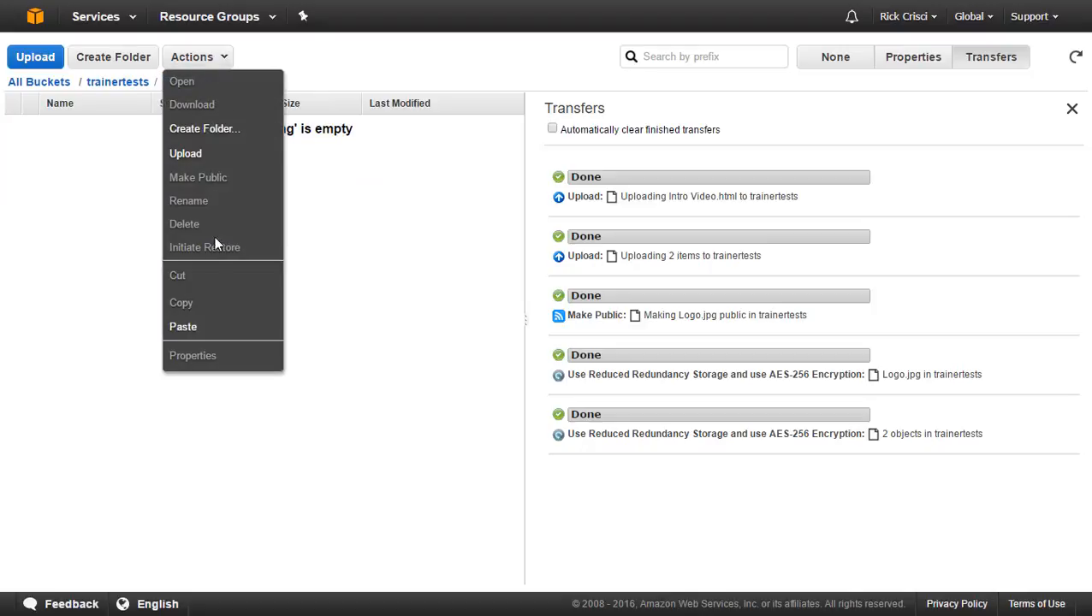
{"action": "left_click", "coordinate": [182, 325]}
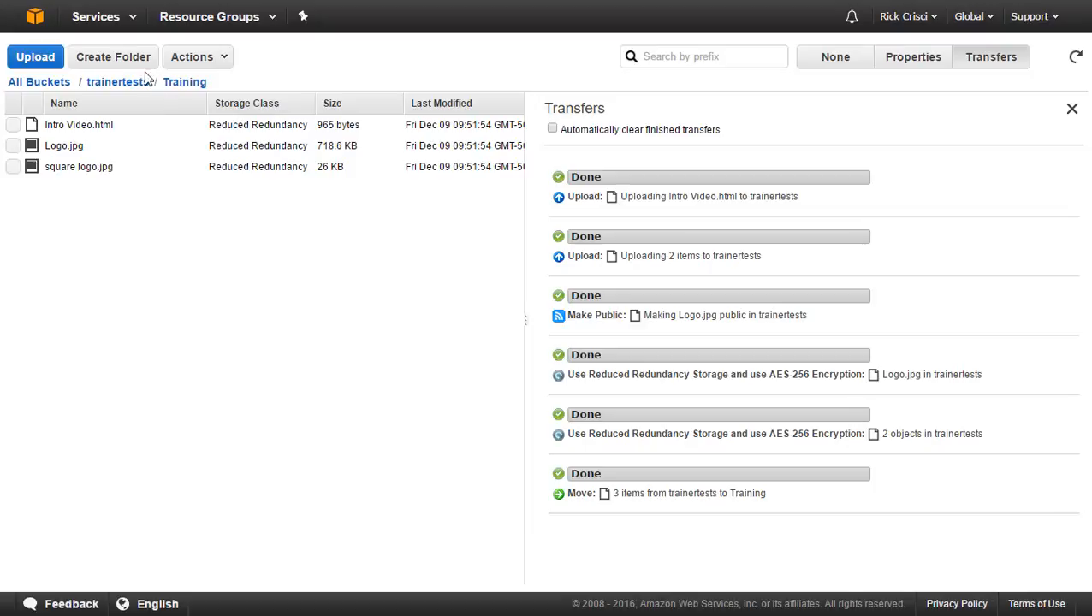
{"action": "left_click", "coordinate": [117, 82]}
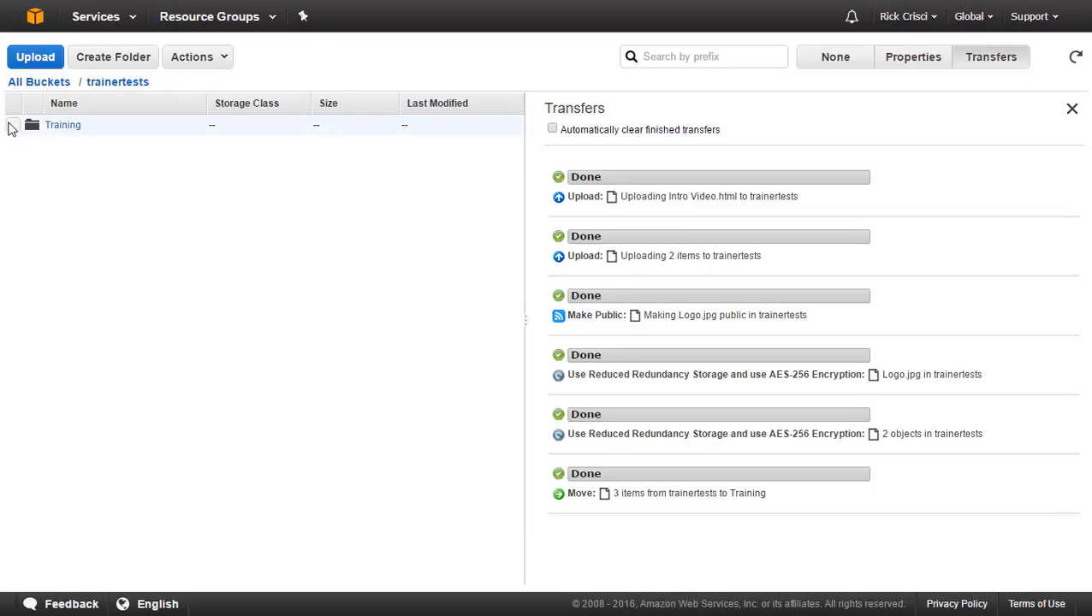
Step: Select the Training folder and show its storage class and encryption properties
{"action": "left_click", "coordinate": [14, 125]}
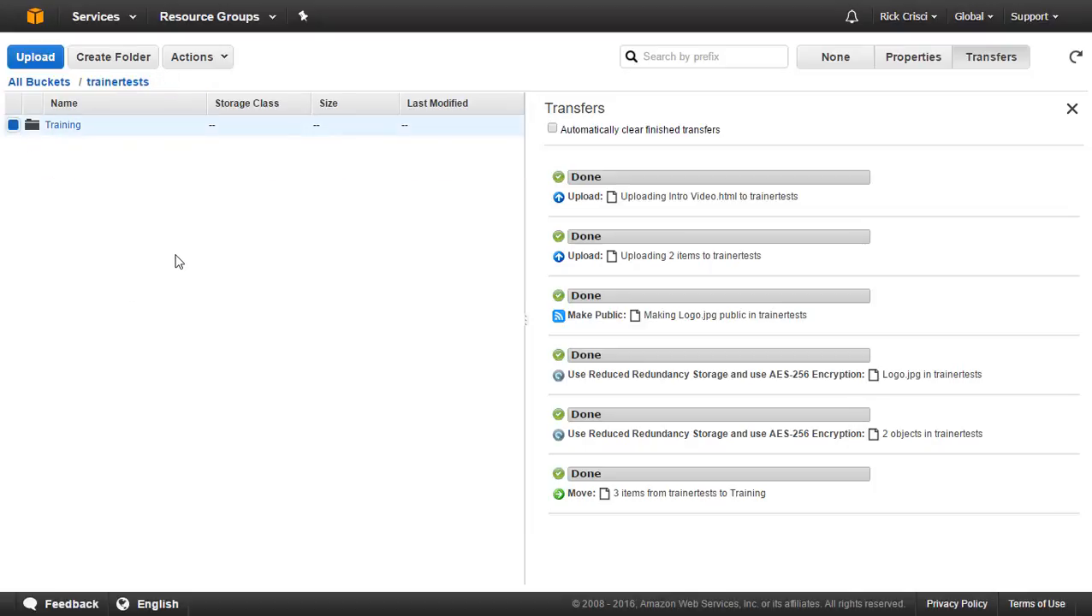
{"action": "mouse_move", "coordinate": [969, 103]}
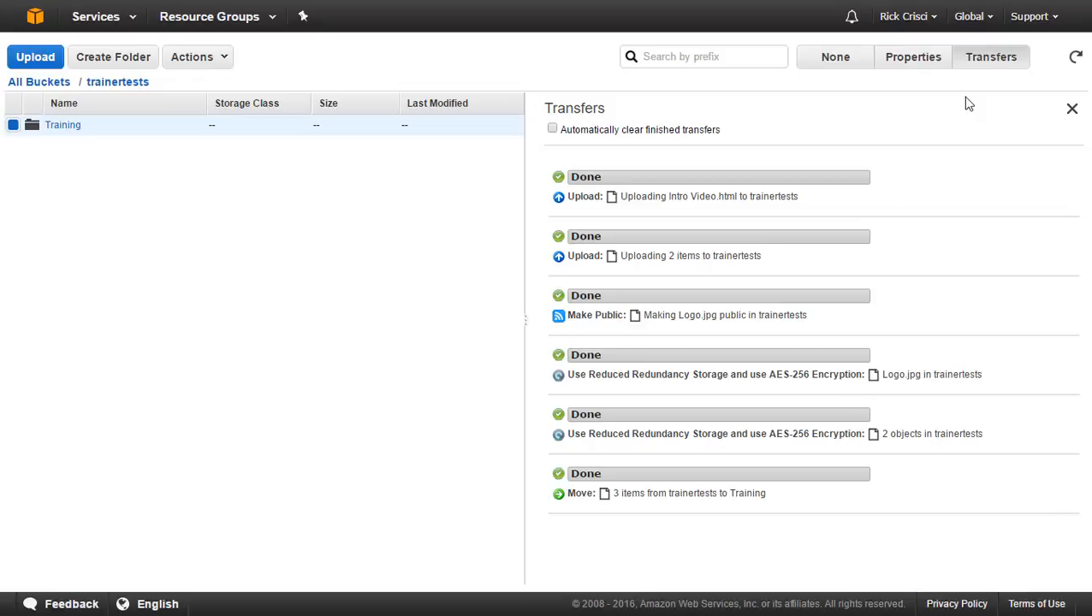
{"action": "left_click", "coordinate": [912, 57]}
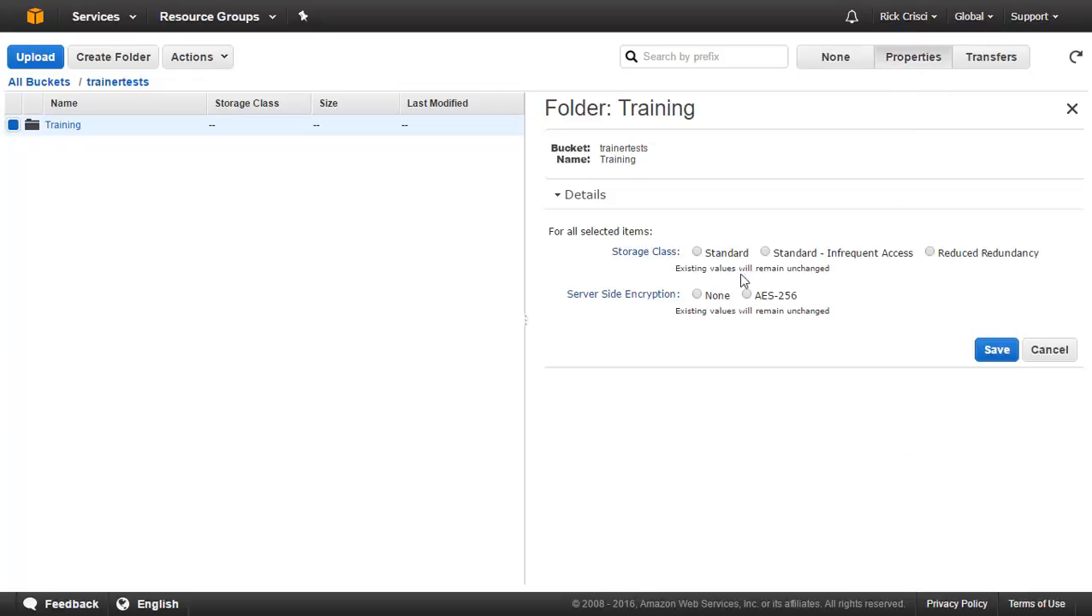
{"action": "mouse_move", "coordinate": [701, 272]}
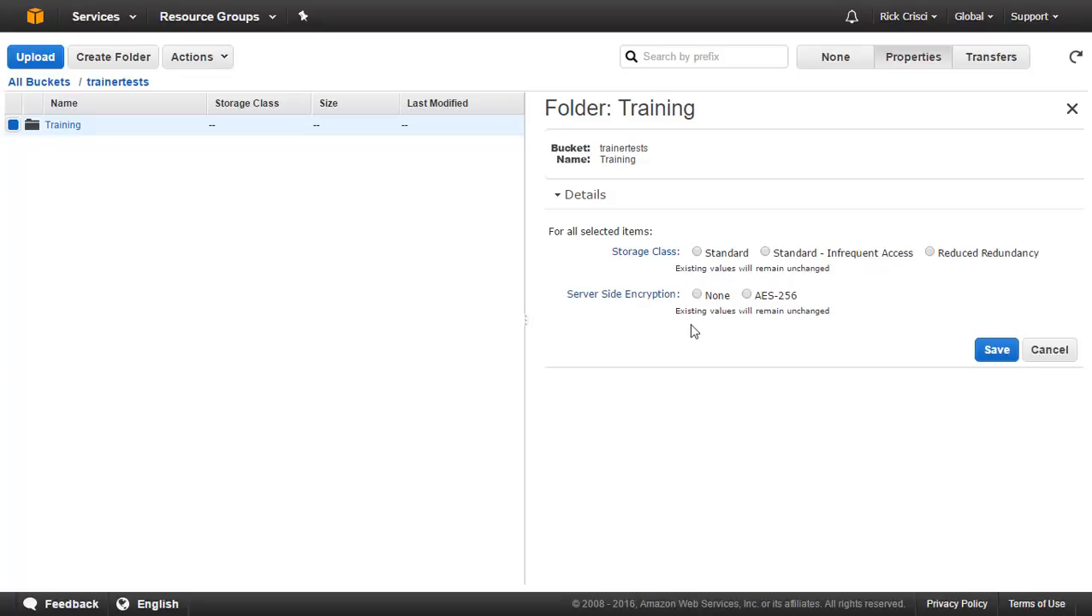
{"action": "mouse_move", "coordinate": [722, 332]}
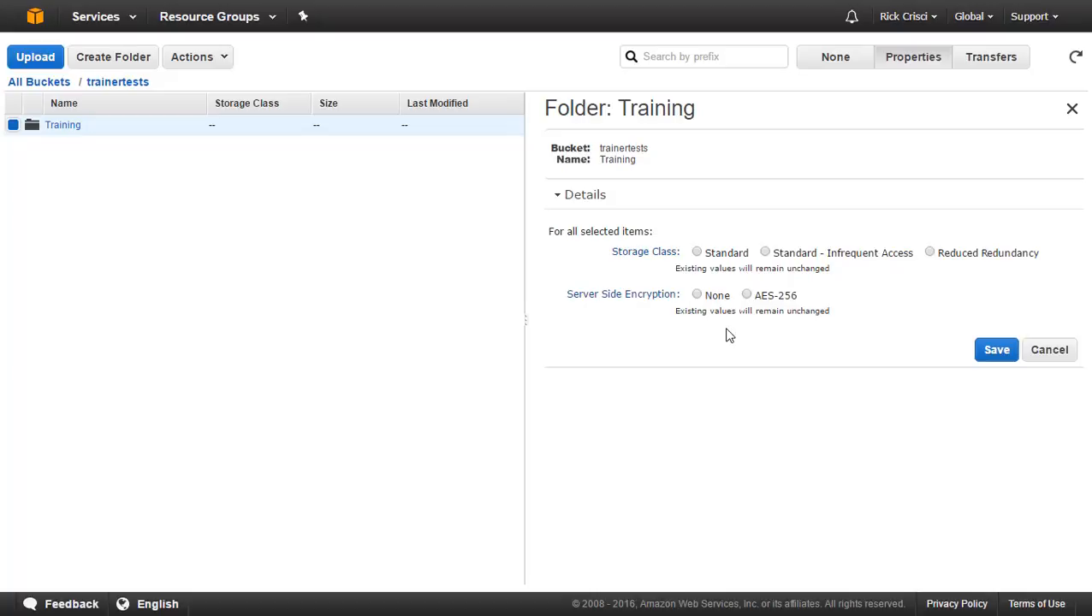
{"action": "mouse_move", "coordinate": [1042, 295]}
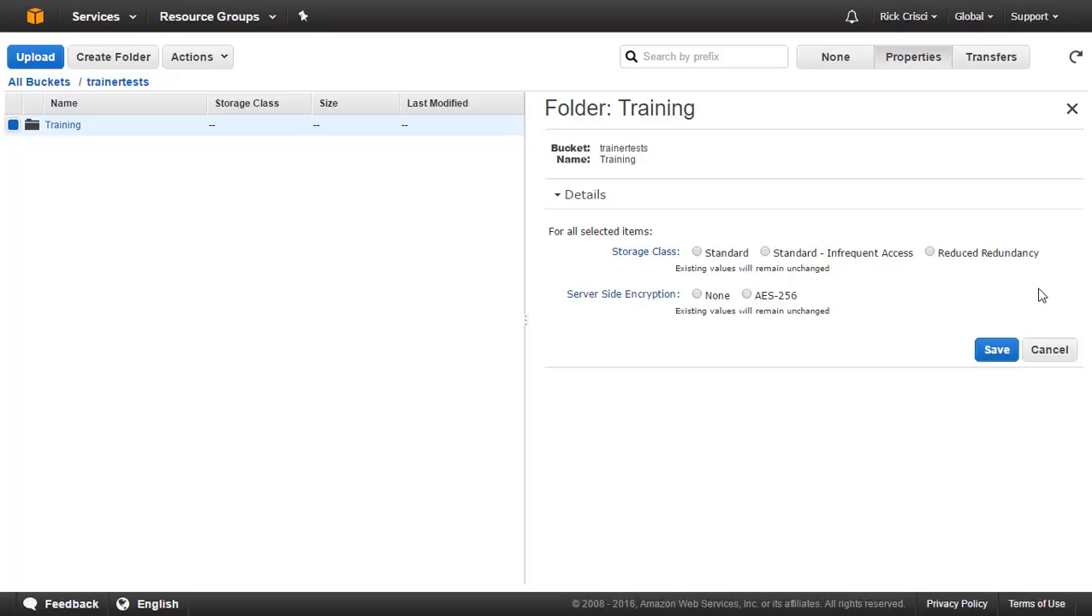
{"action": "mouse_move", "coordinate": [948, 283]}
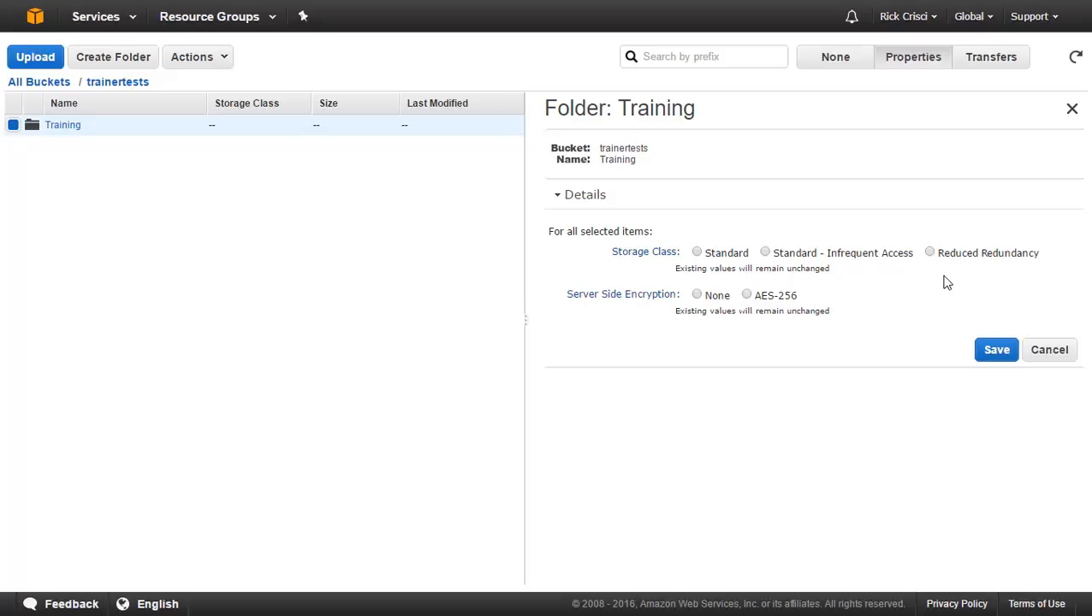